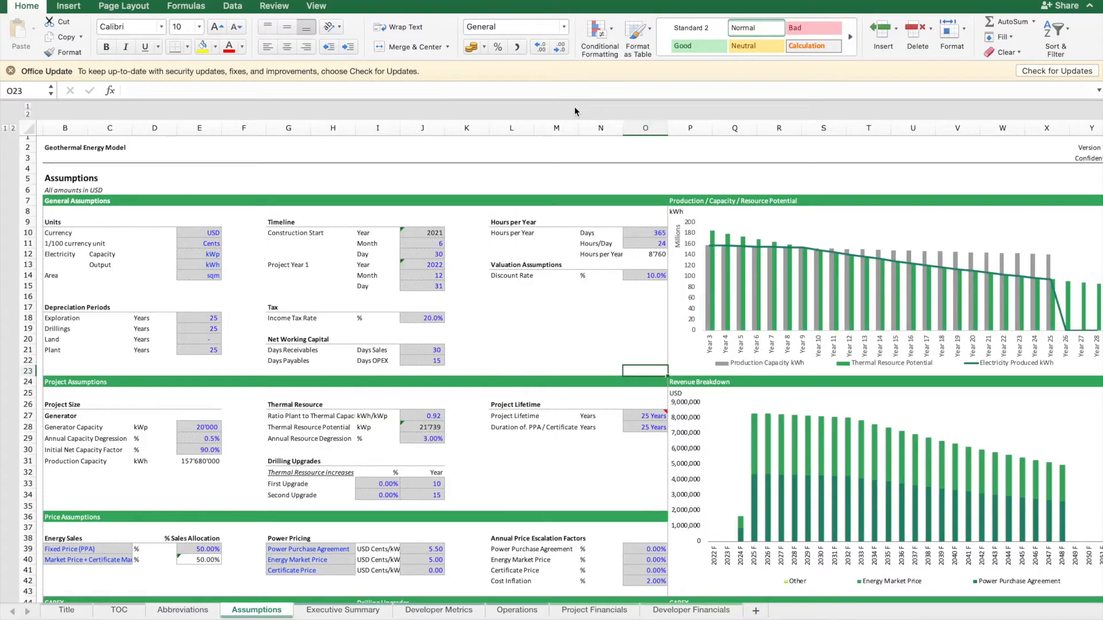
mouse_move(326, 329)
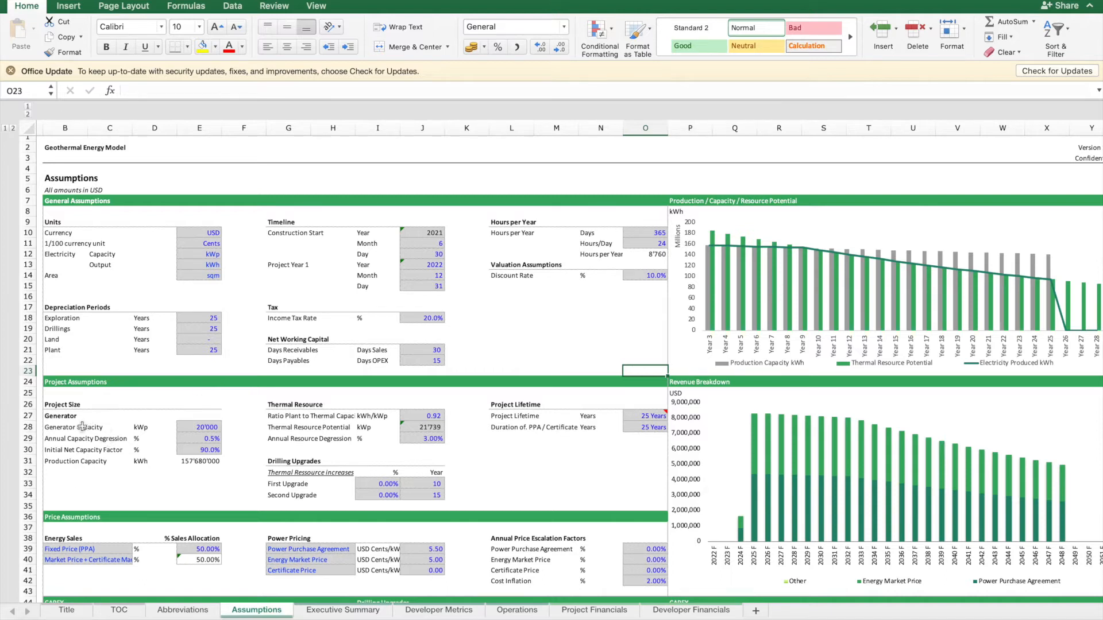
Step: Review generator capacity and thermal resource inputs, then set annual resource degression to 2%
left_click(64, 427)
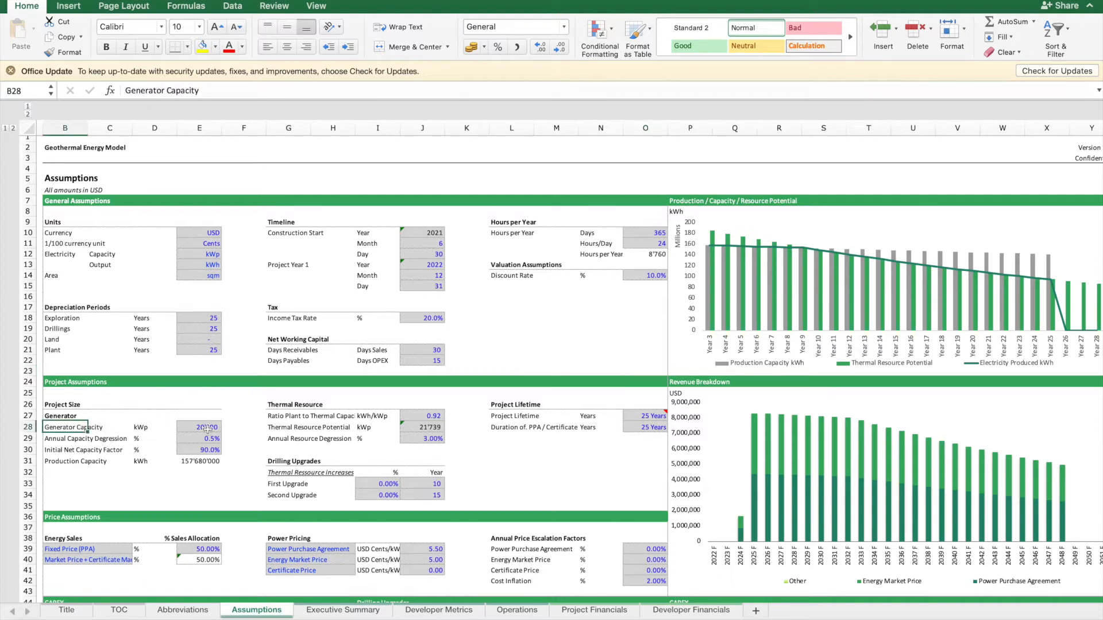
left_click(198, 427)
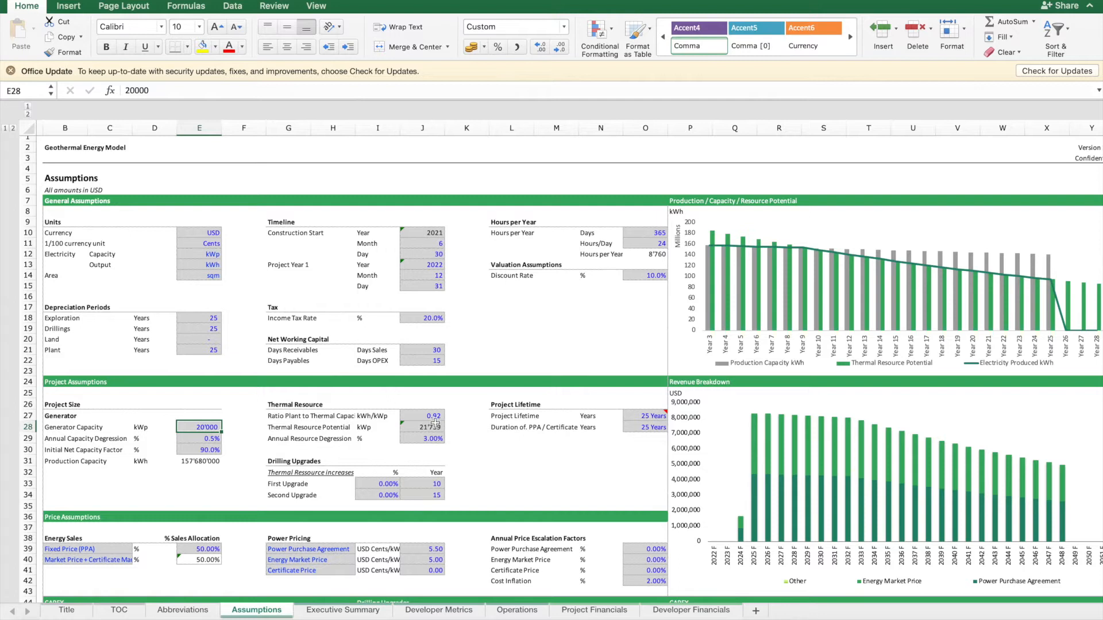
left_click(423, 428)
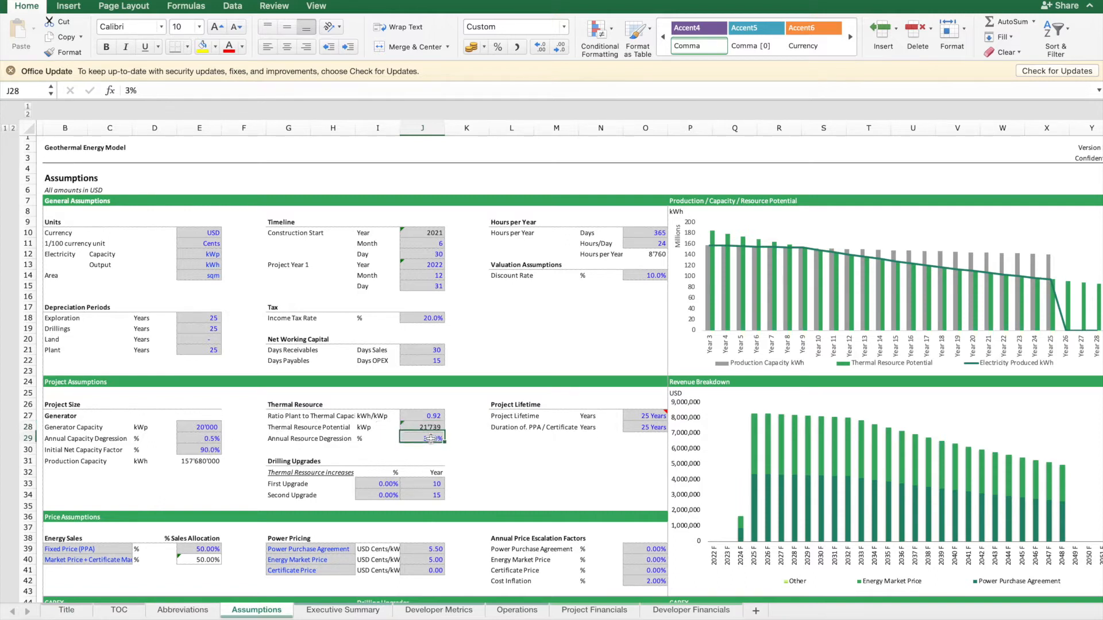
left_click(423, 437)
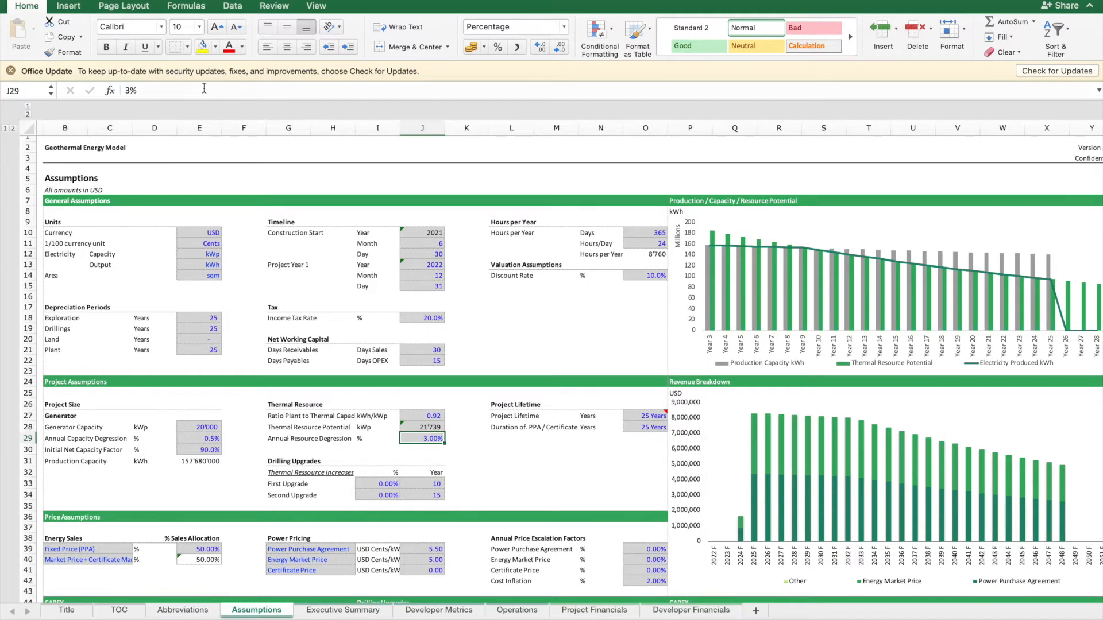
type("2")
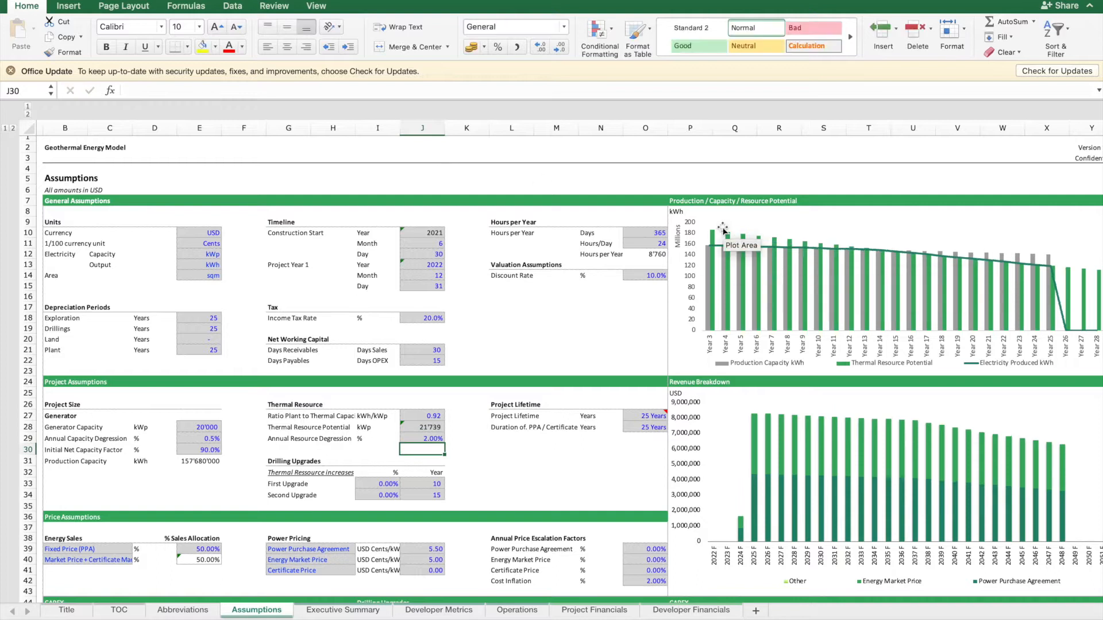
mouse_move(940, 262)
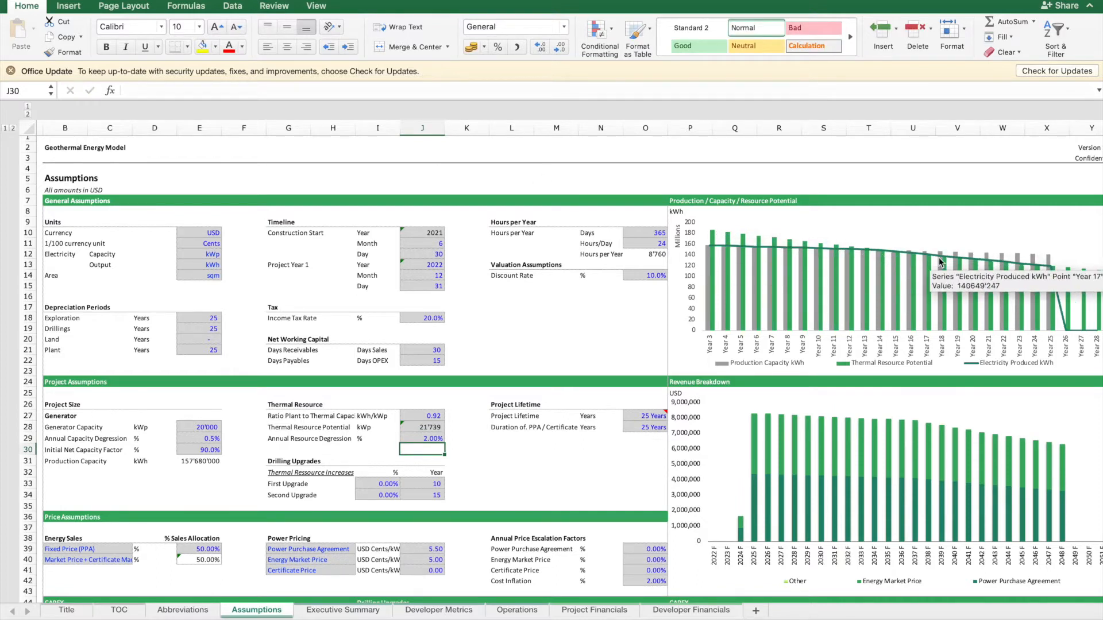
mouse_move(711, 262)
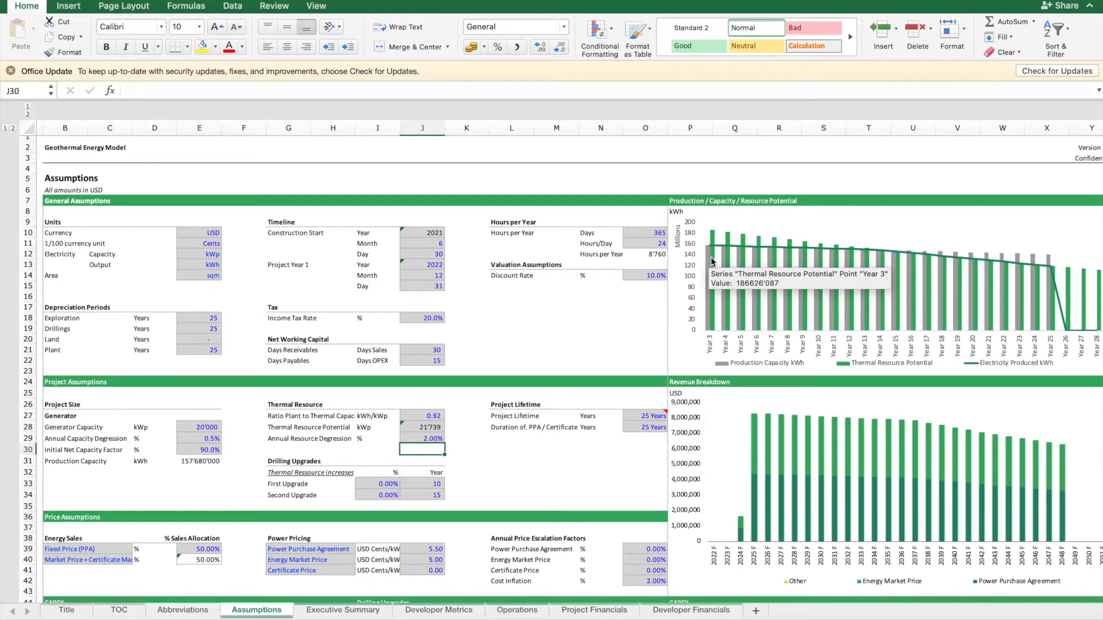
mouse_move(895, 266)
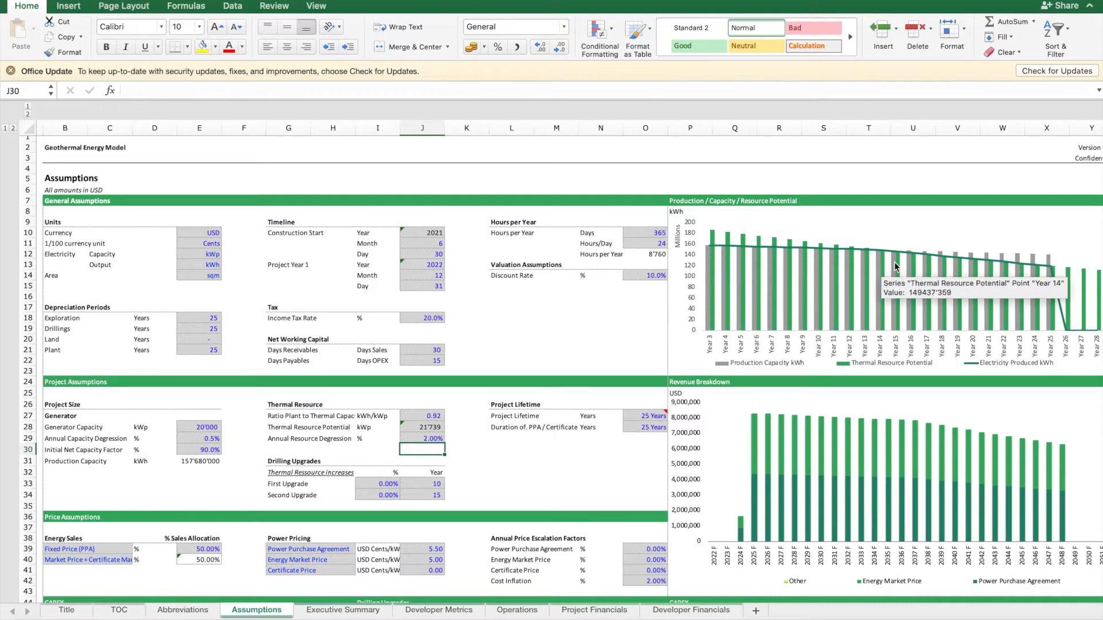
mouse_move(712, 241)
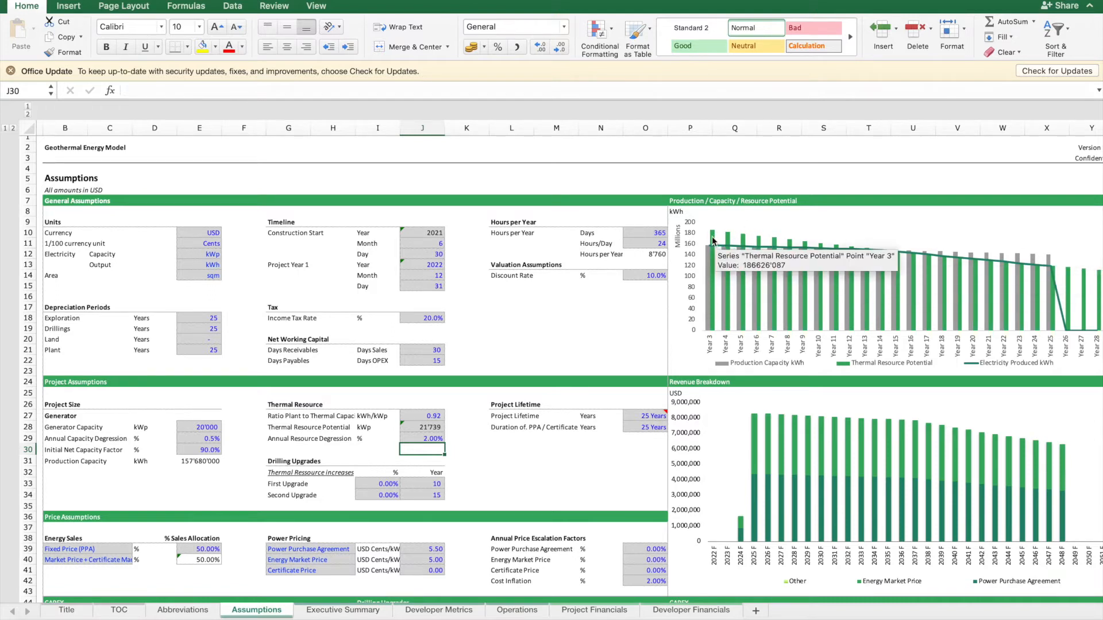
mouse_move(838, 255)
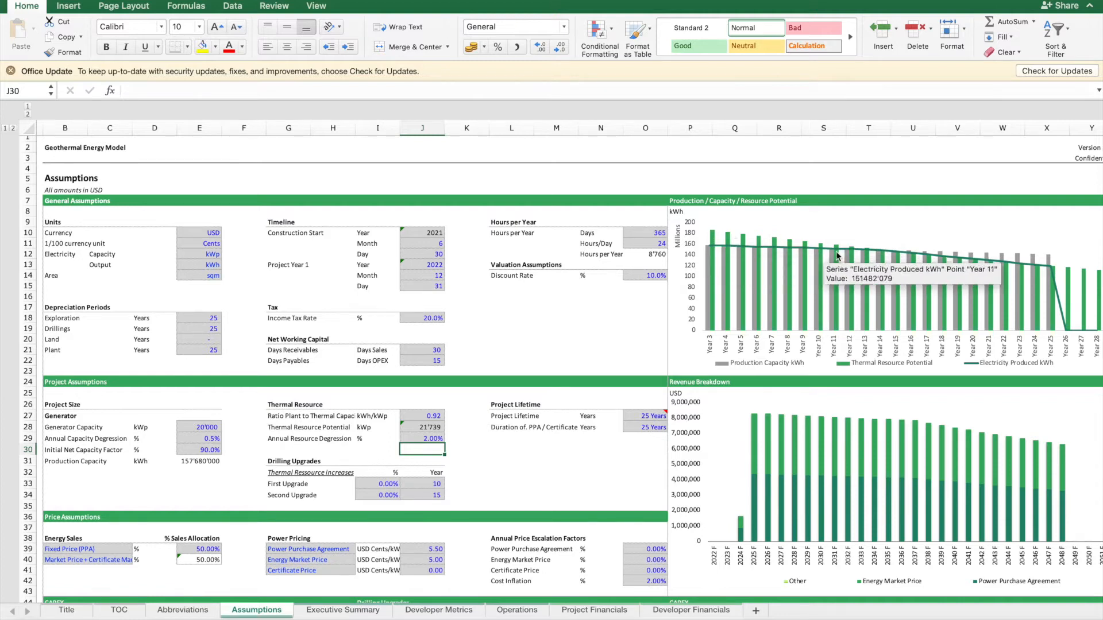
mouse_move(922, 255)
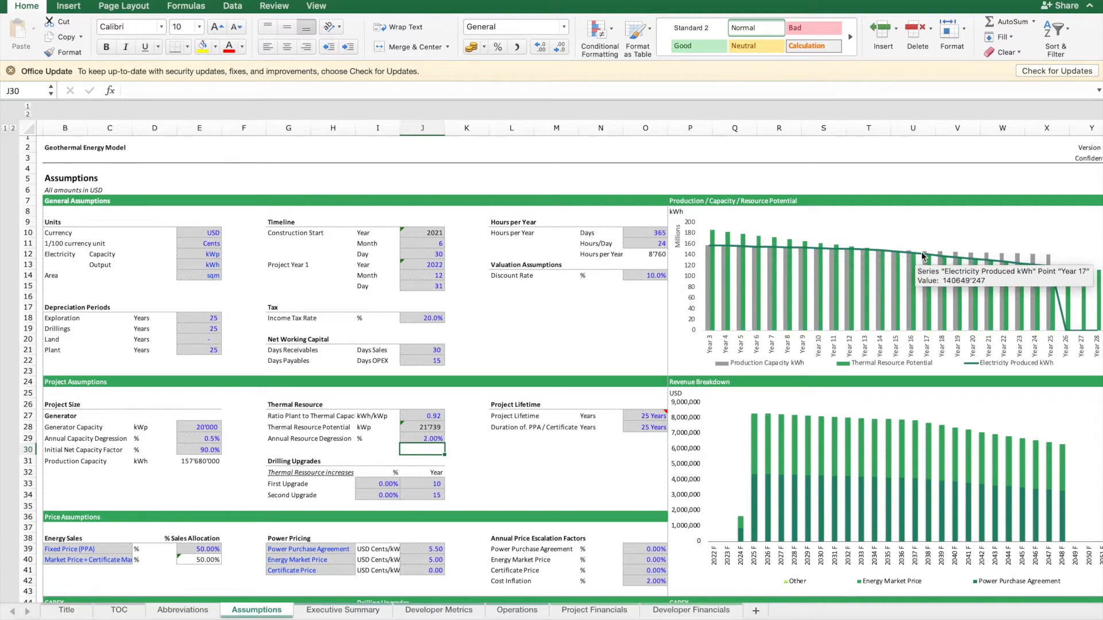
mouse_move(1041, 256)
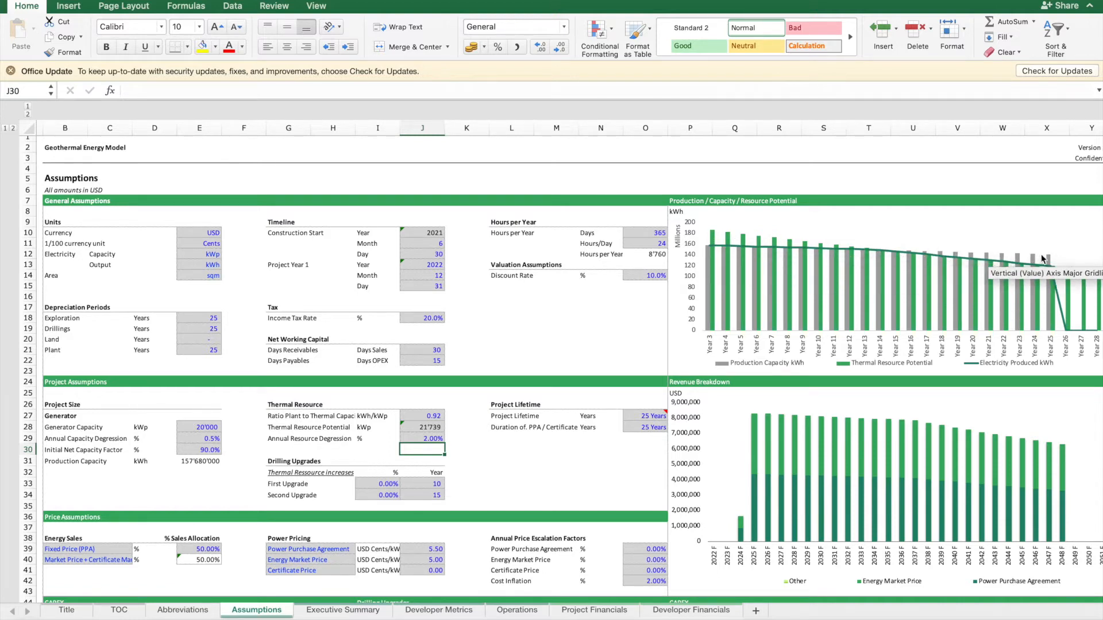
mouse_move(938, 258)
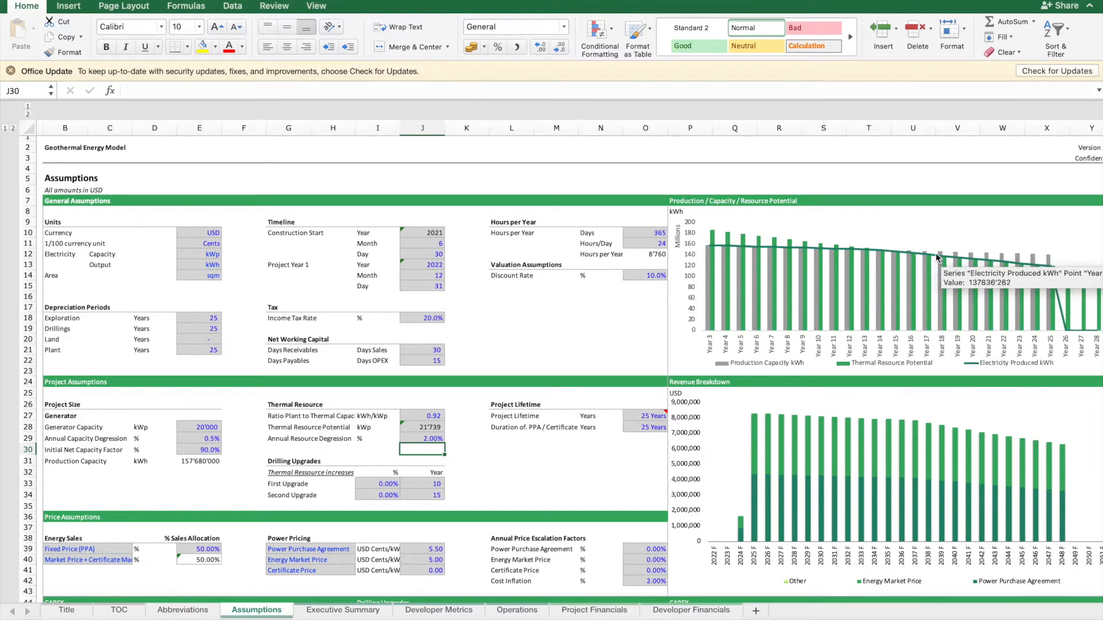
mouse_move(985, 268)
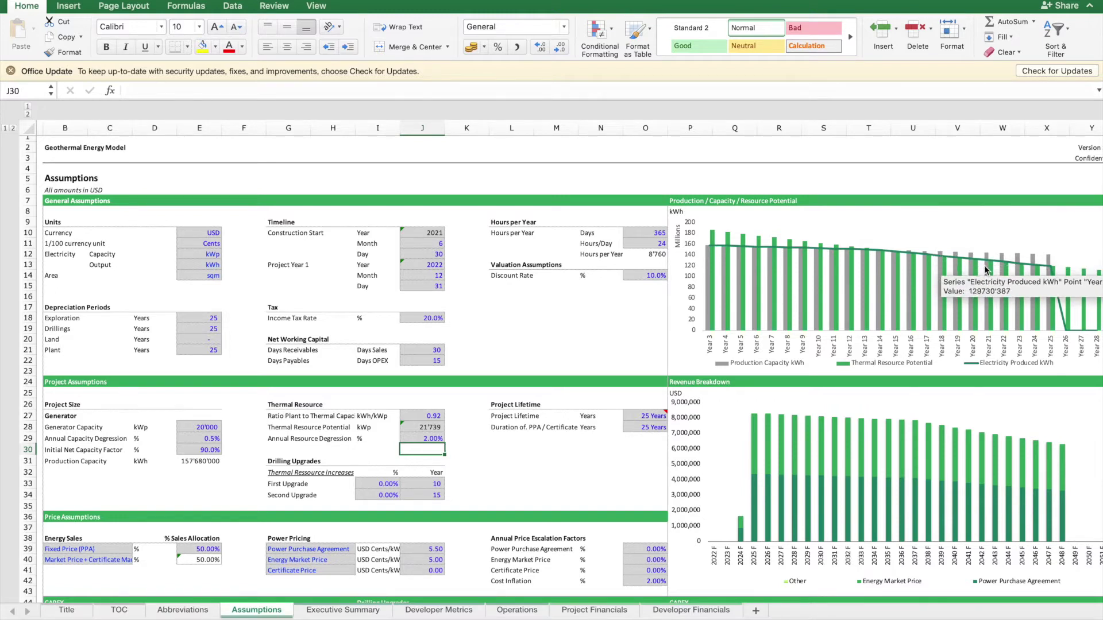
mouse_move(458, 417)
type("3")
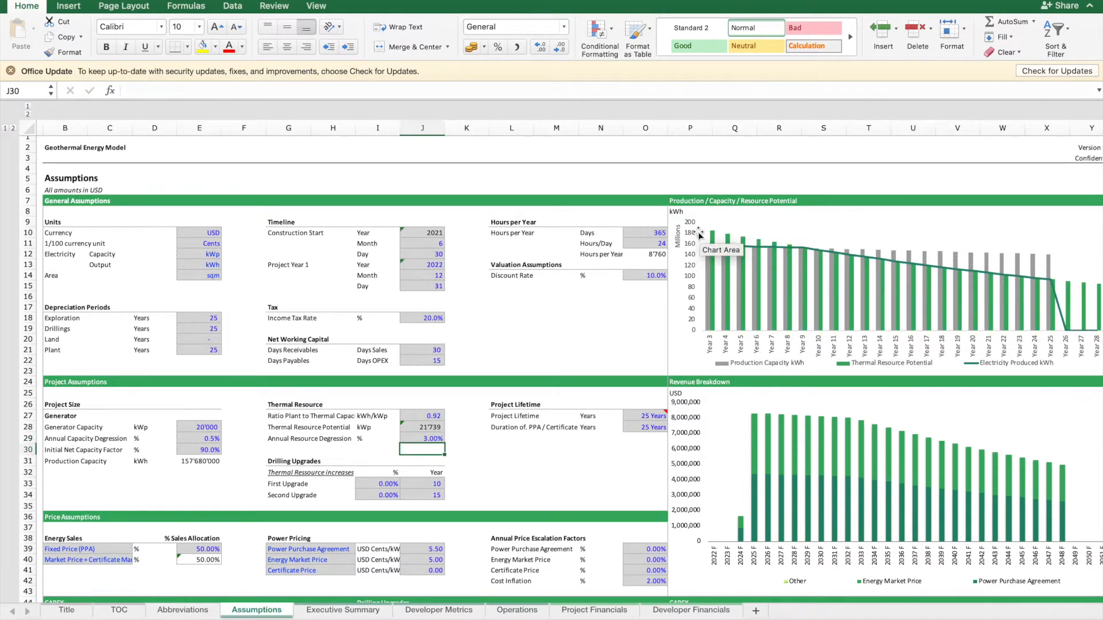
mouse_move(889, 271)
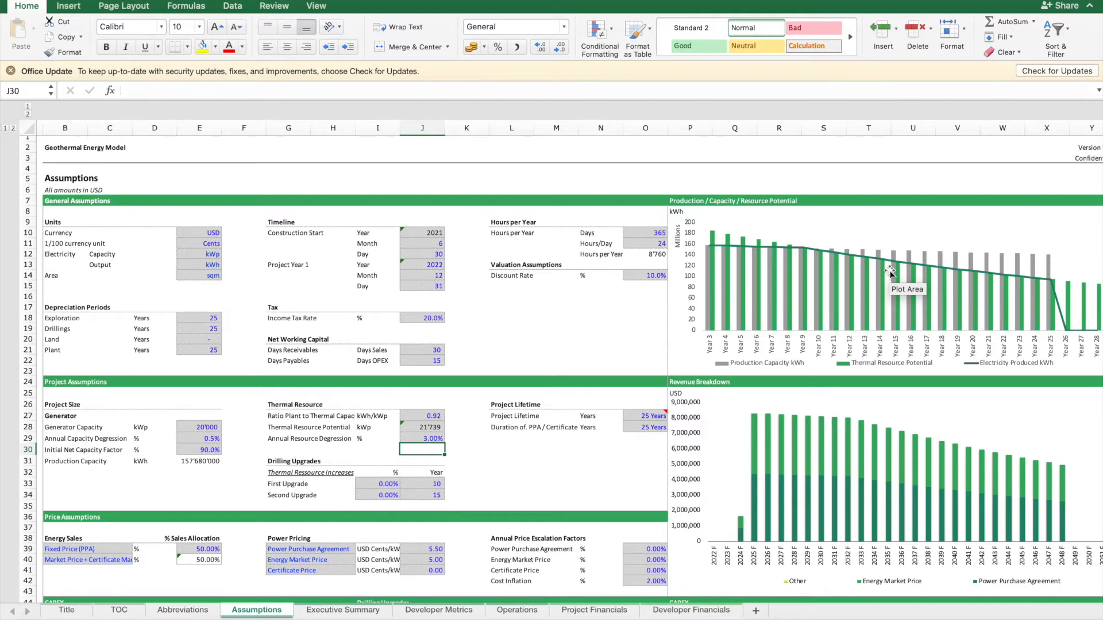
mouse_move(380, 485)
type("10")
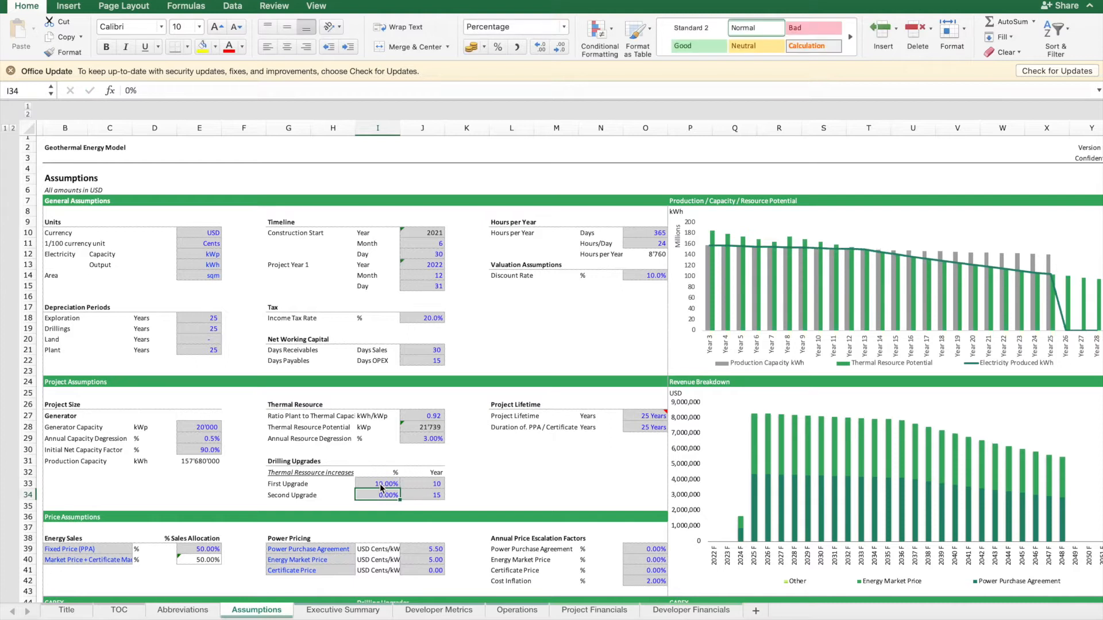
Step: Move the first drilling upgrade to year 12 and give the second upgrade a 10% increase
left_click(422, 484)
type("15")
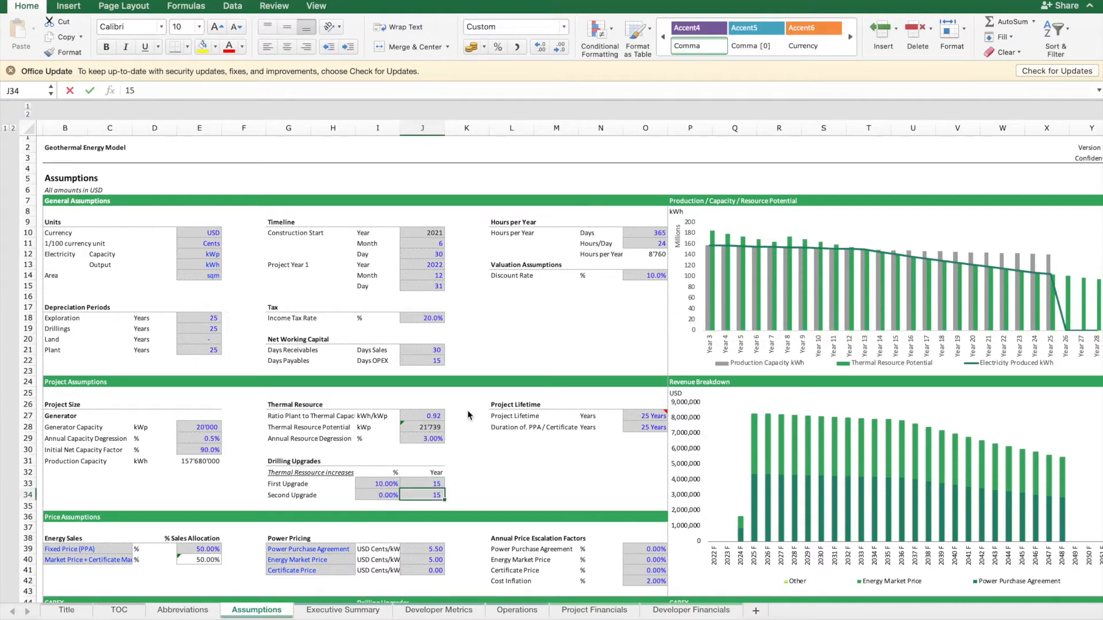
mouse_move(827, 259)
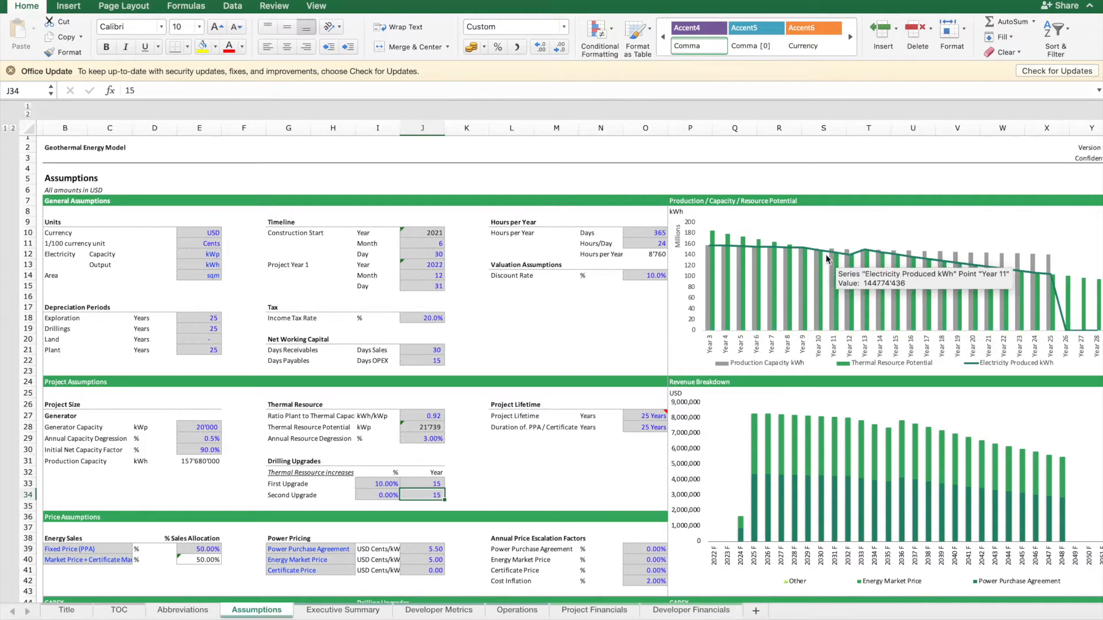
mouse_move(849, 262)
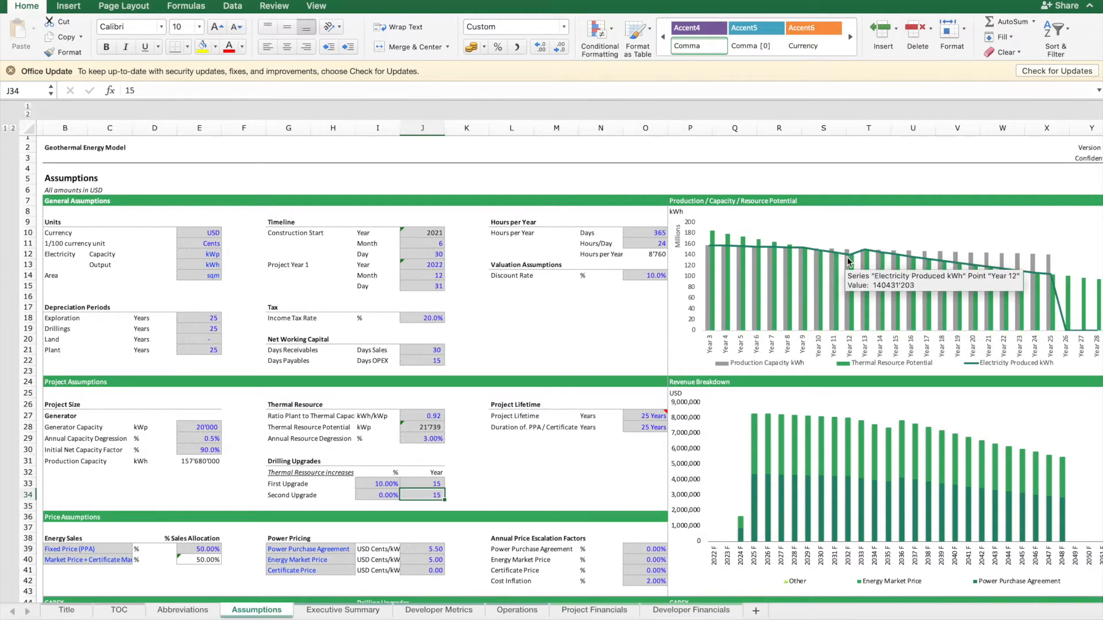
mouse_move(434, 485)
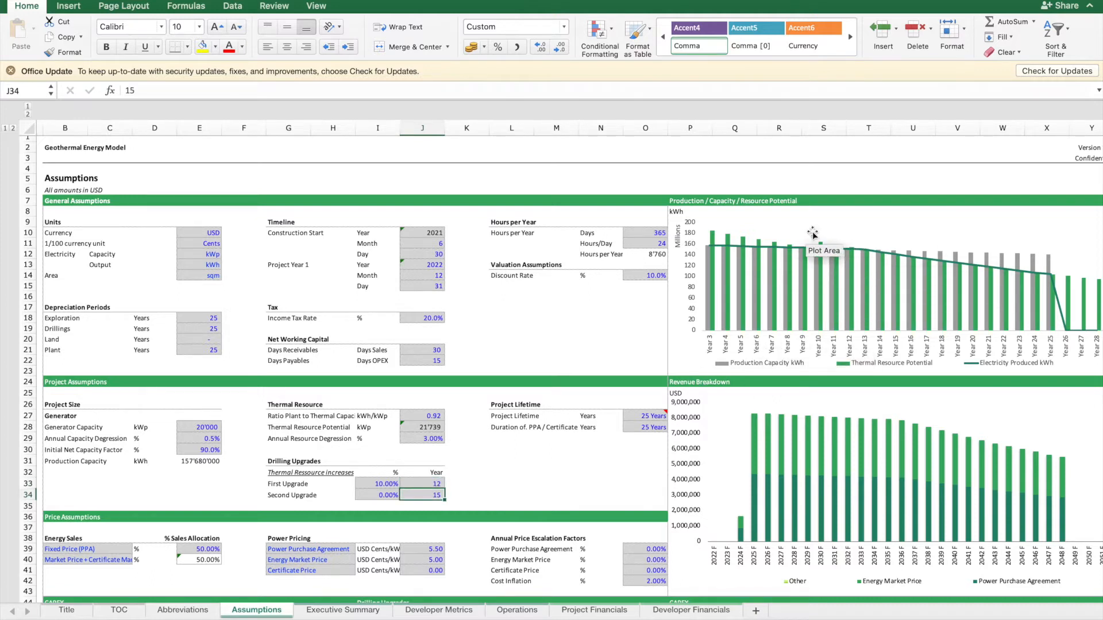
mouse_move(825, 252)
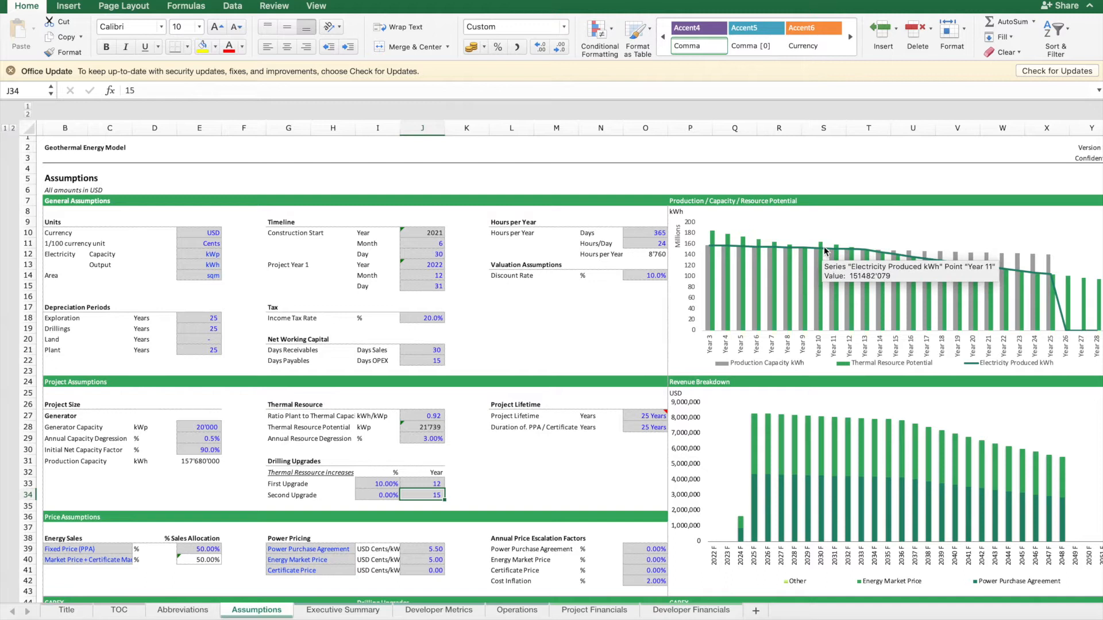
mouse_move(378, 490)
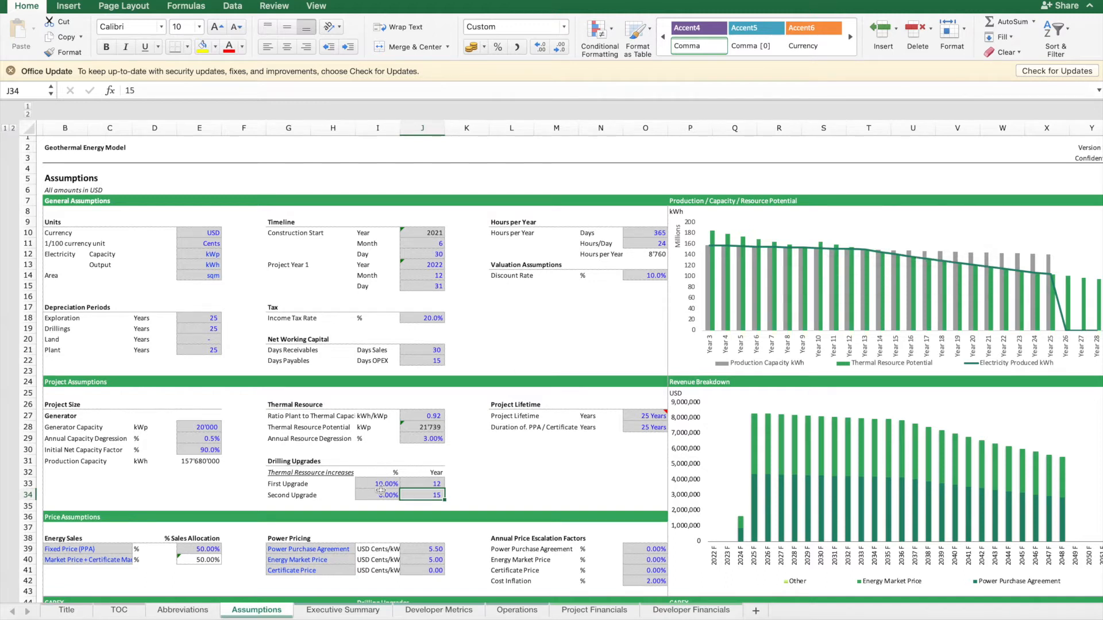
left_click(378, 507)
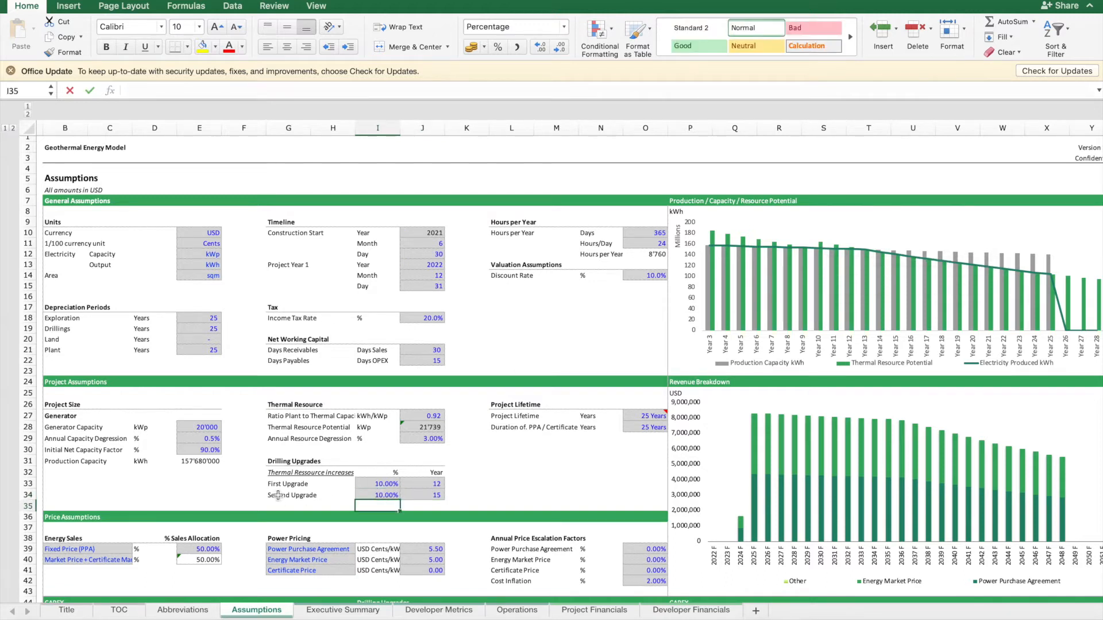
mouse_move(938, 239)
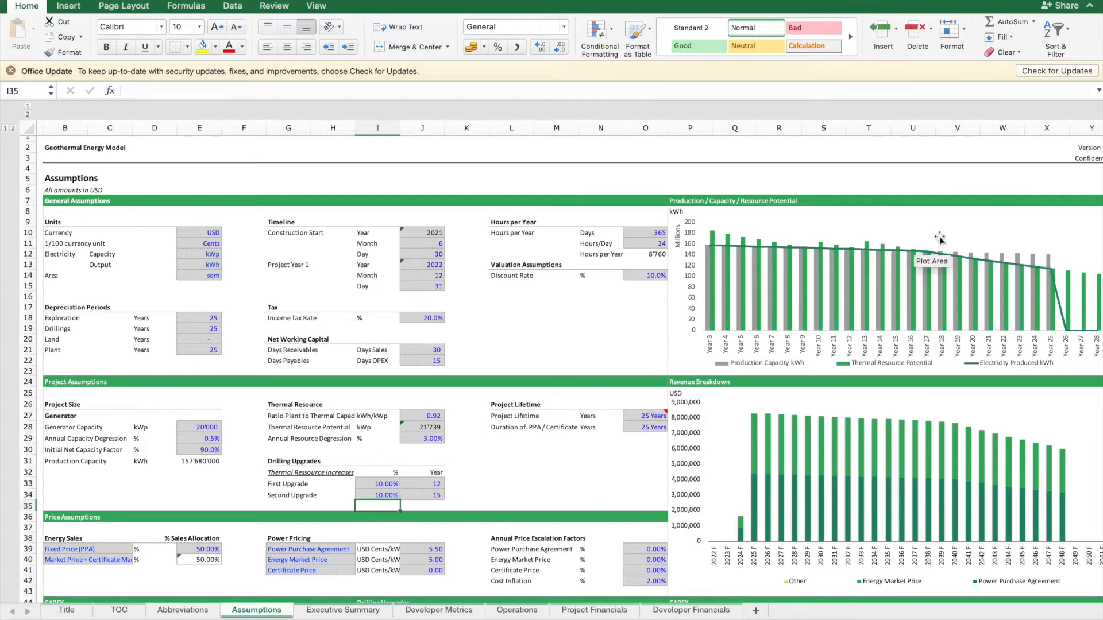
mouse_move(898, 255)
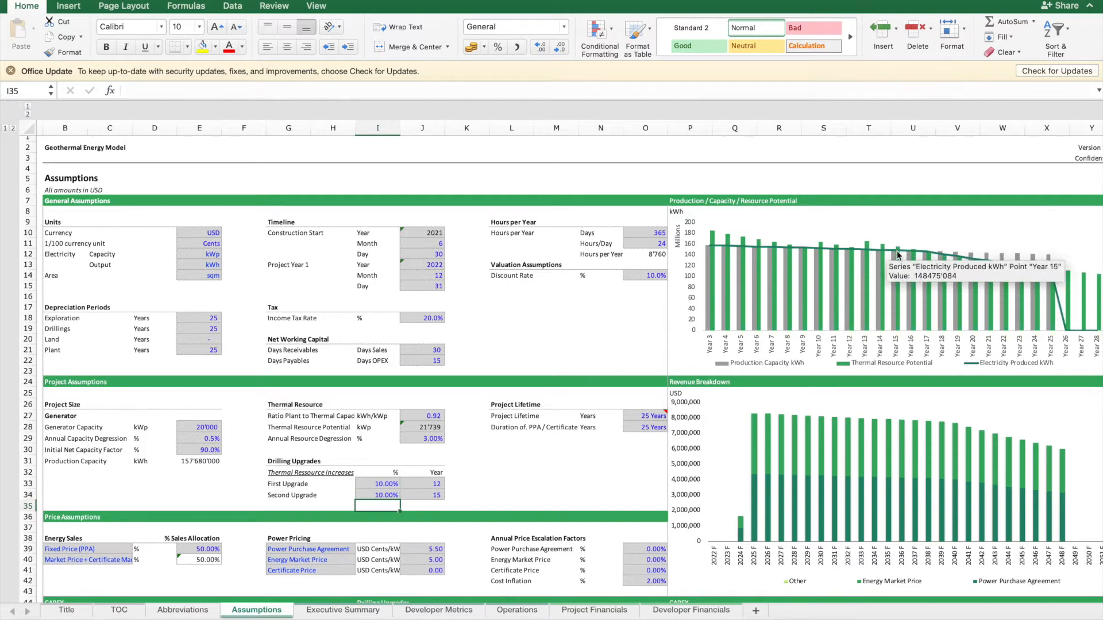
mouse_move(935, 256)
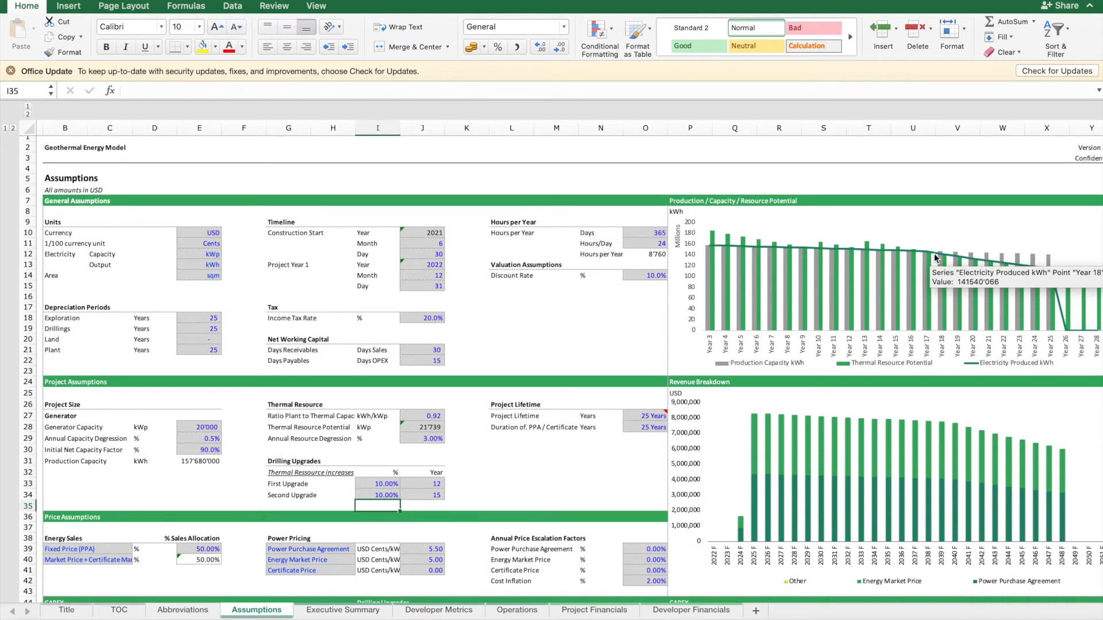
mouse_move(903, 235)
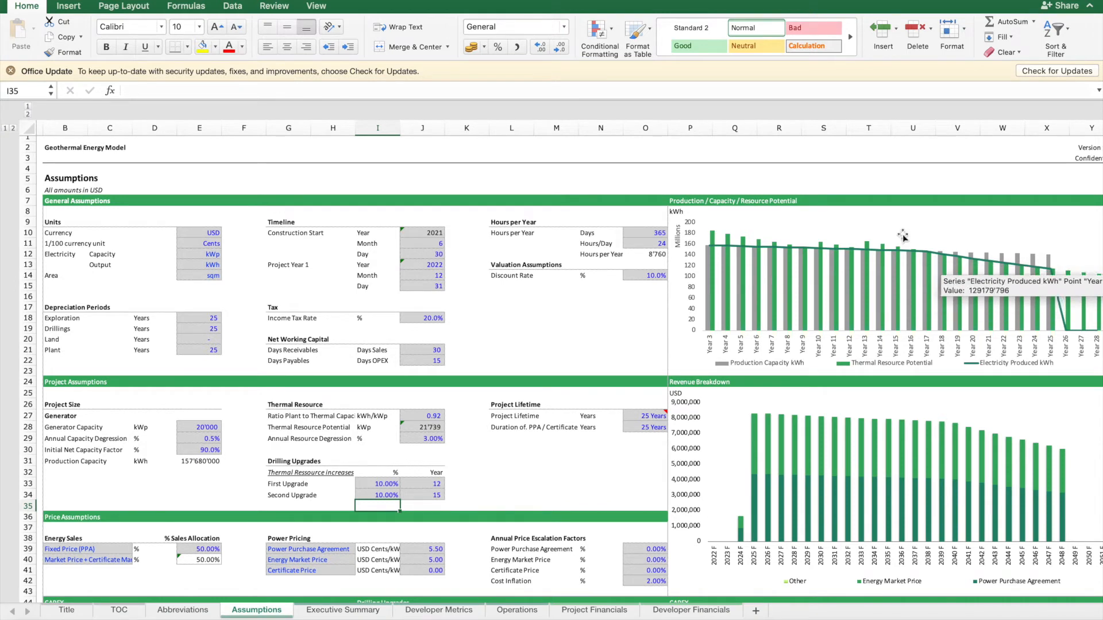
mouse_move(898, 262)
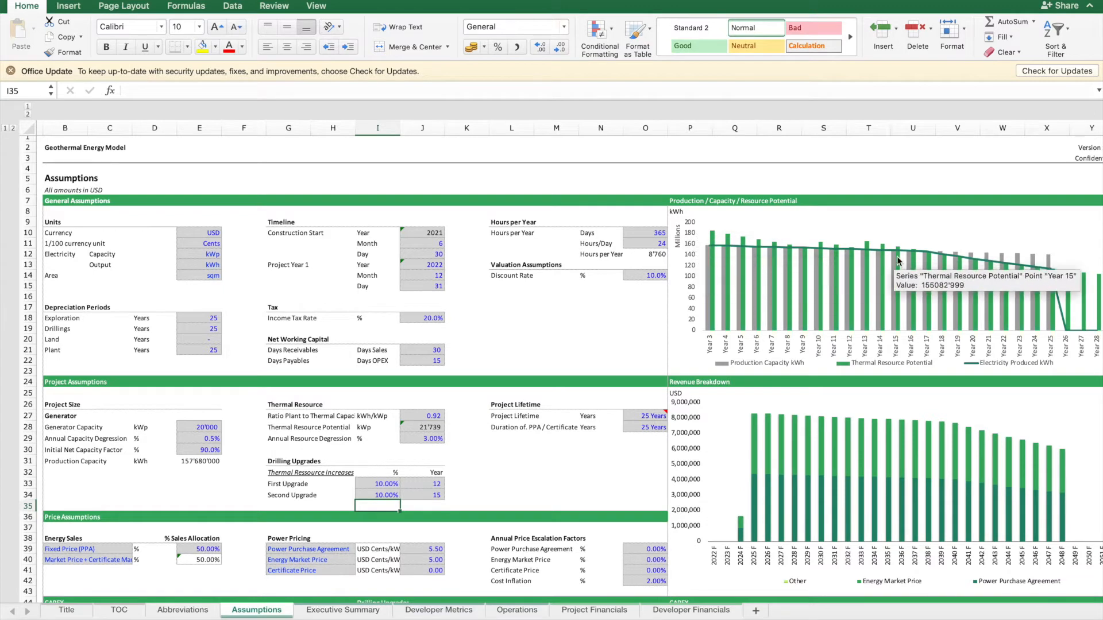
mouse_move(1048, 282)
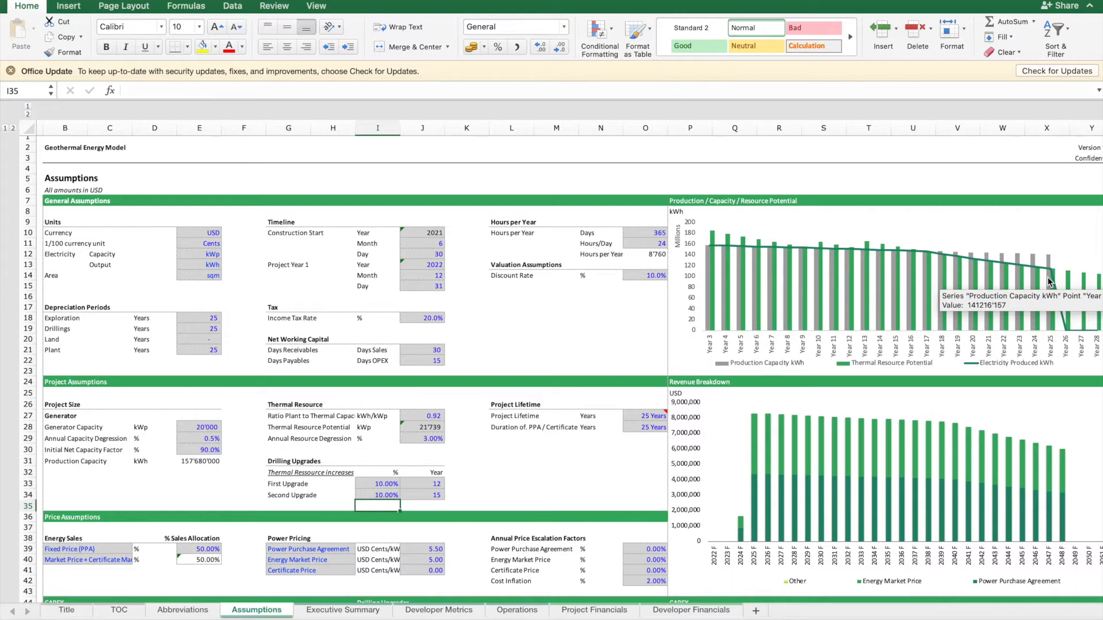
Step: Allocate 100% of energy sales to the Fixed Price (PPA) option and 0% to market price
scroll("down", 3)
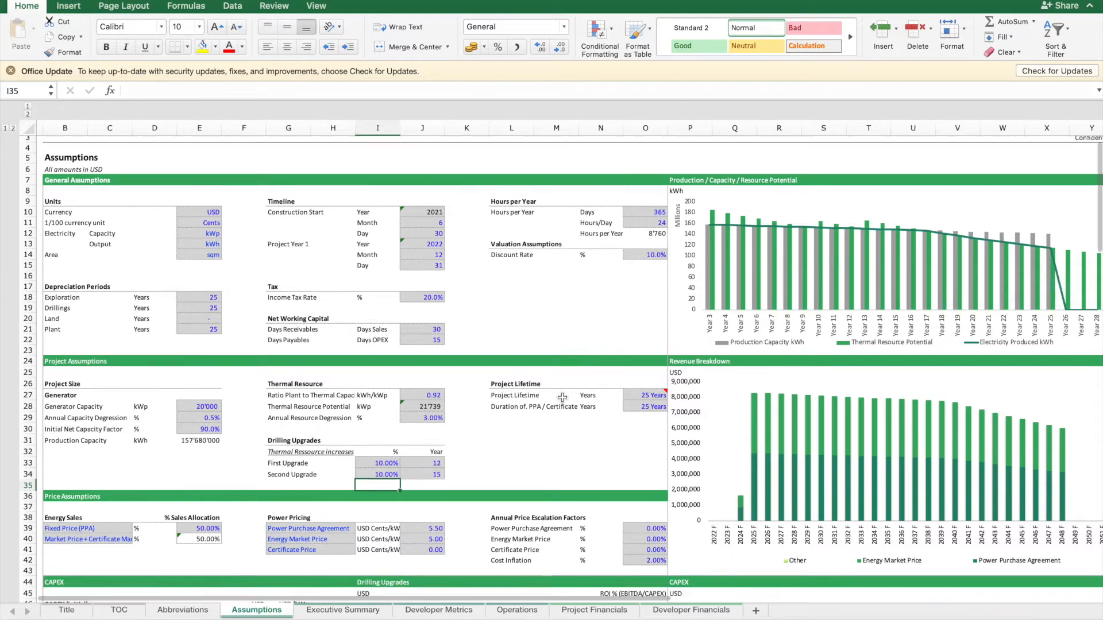
scroll("down", 3)
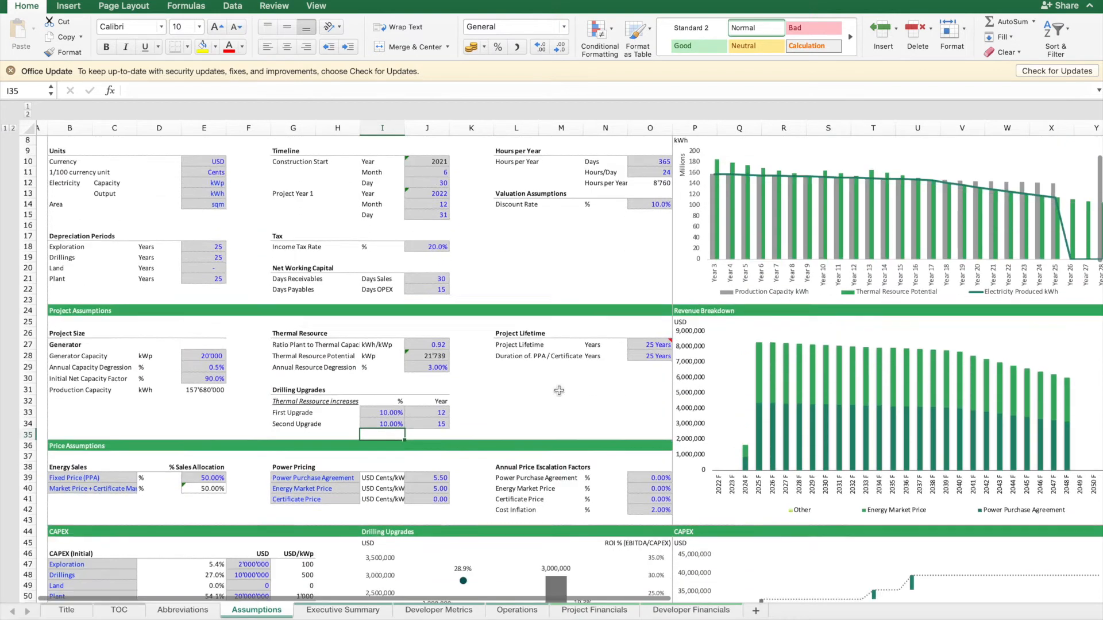
scroll("down", 3)
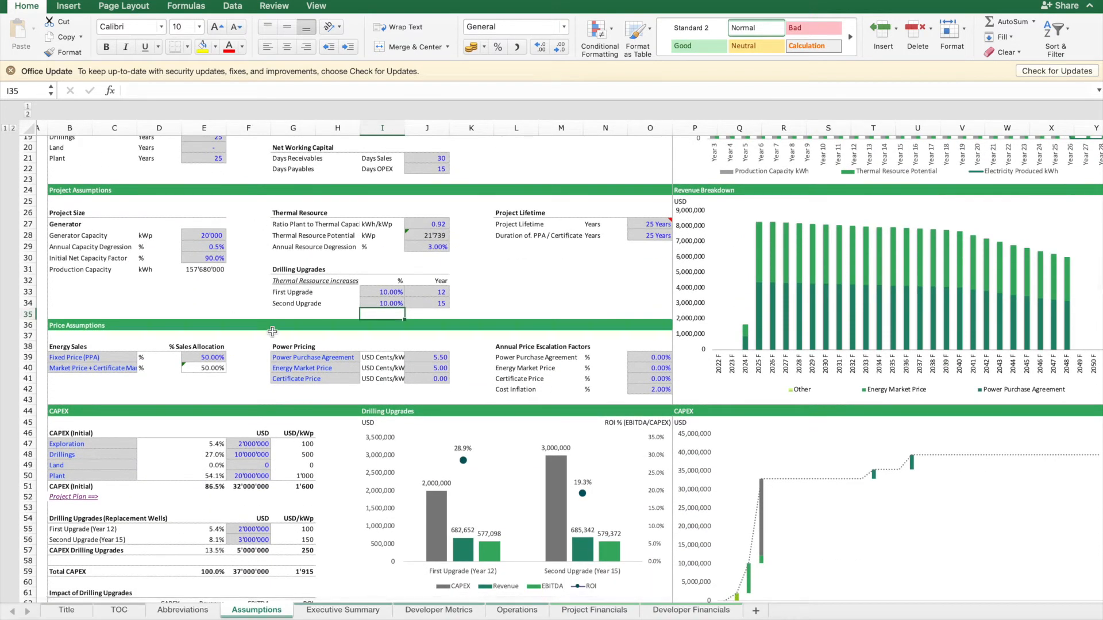
left_click(73, 357)
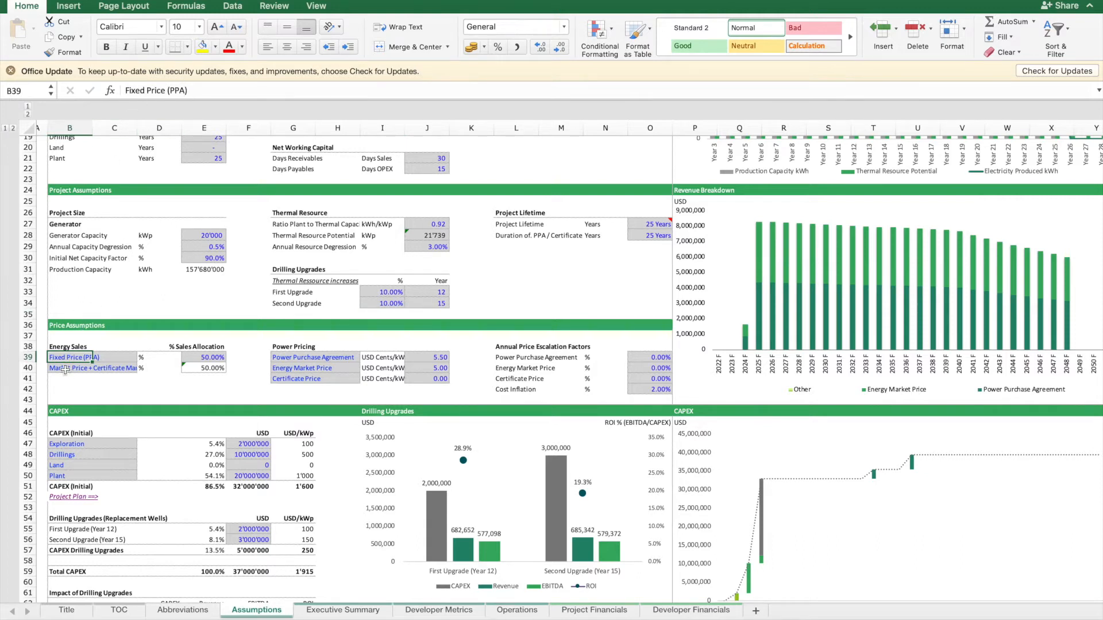
left_click(70, 368)
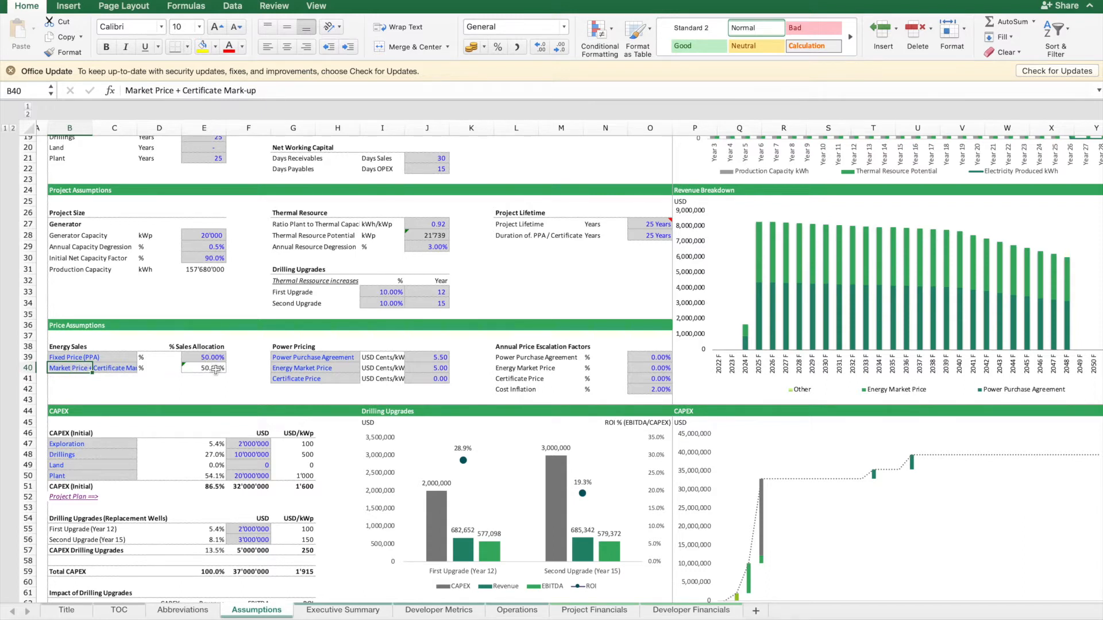
mouse_move(797, 313)
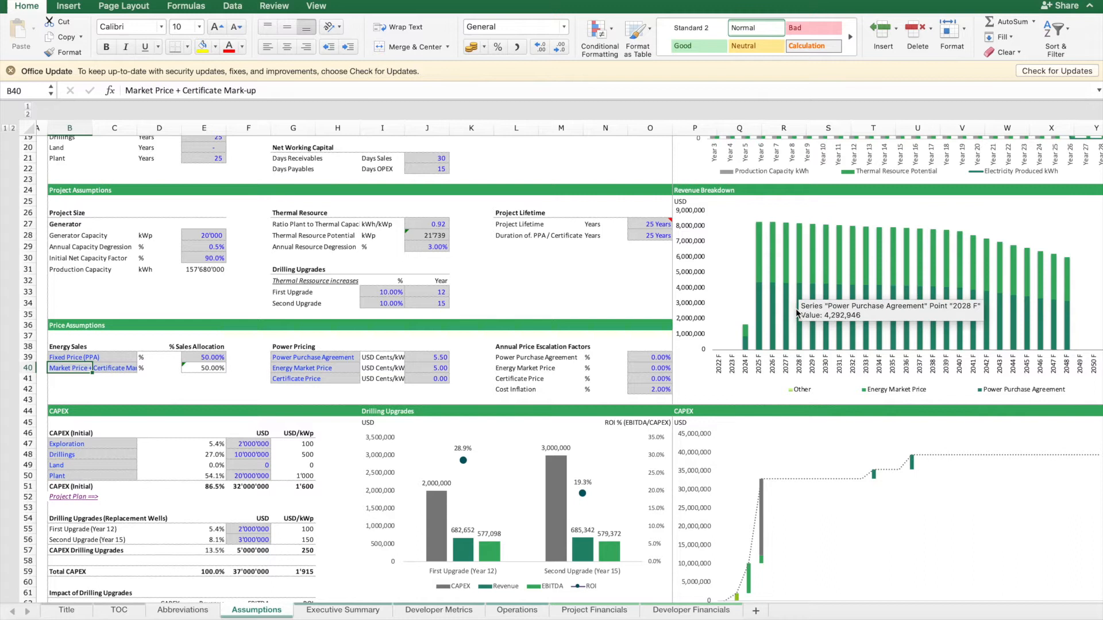
left_click(205, 358)
type("100")
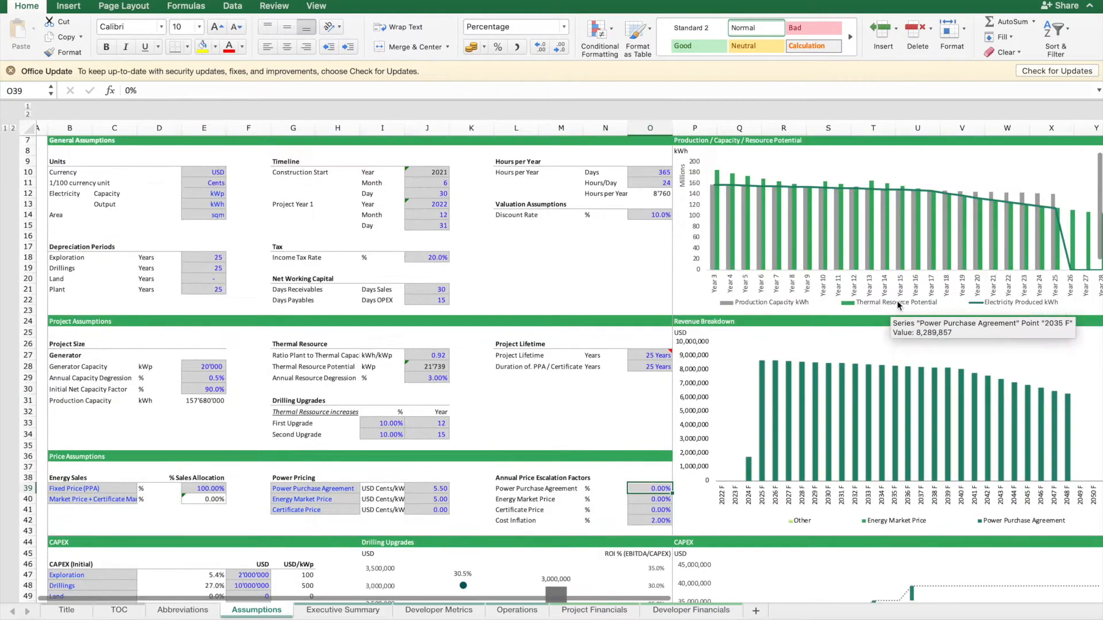
Step: Set the PPA price escalation to 0.5% per year
scroll("up", 3)
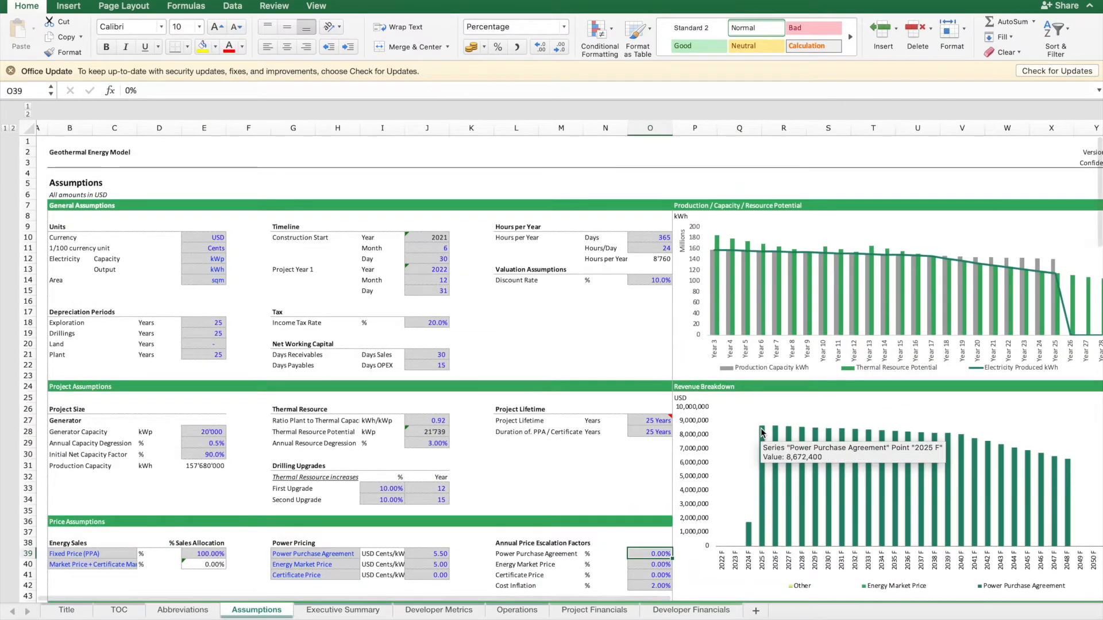
mouse_move(719, 242)
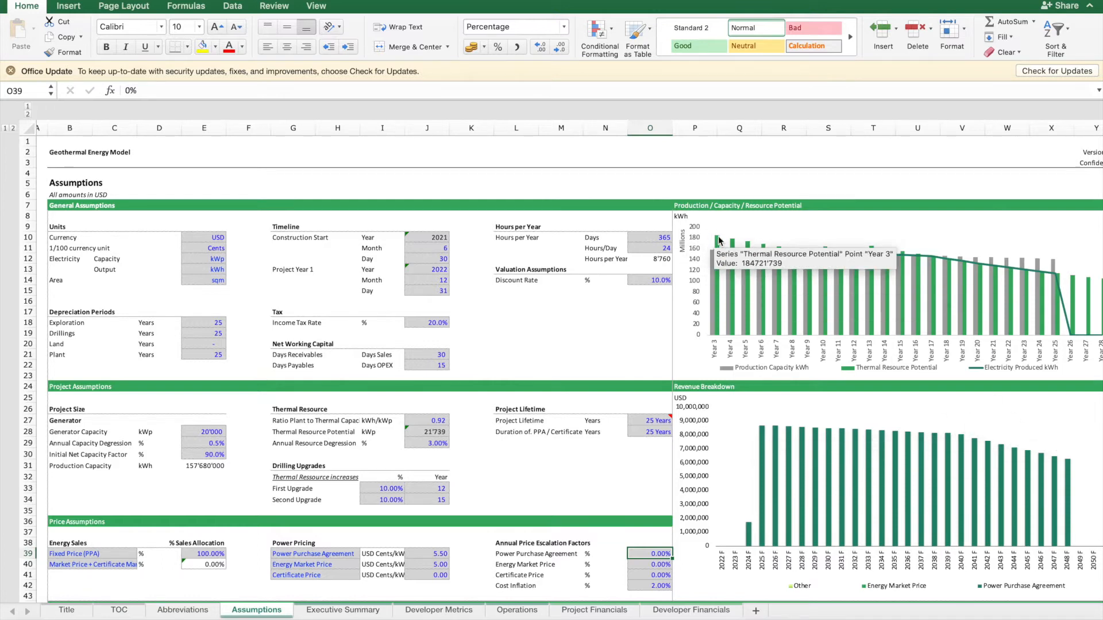
mouse_move(730, 253)
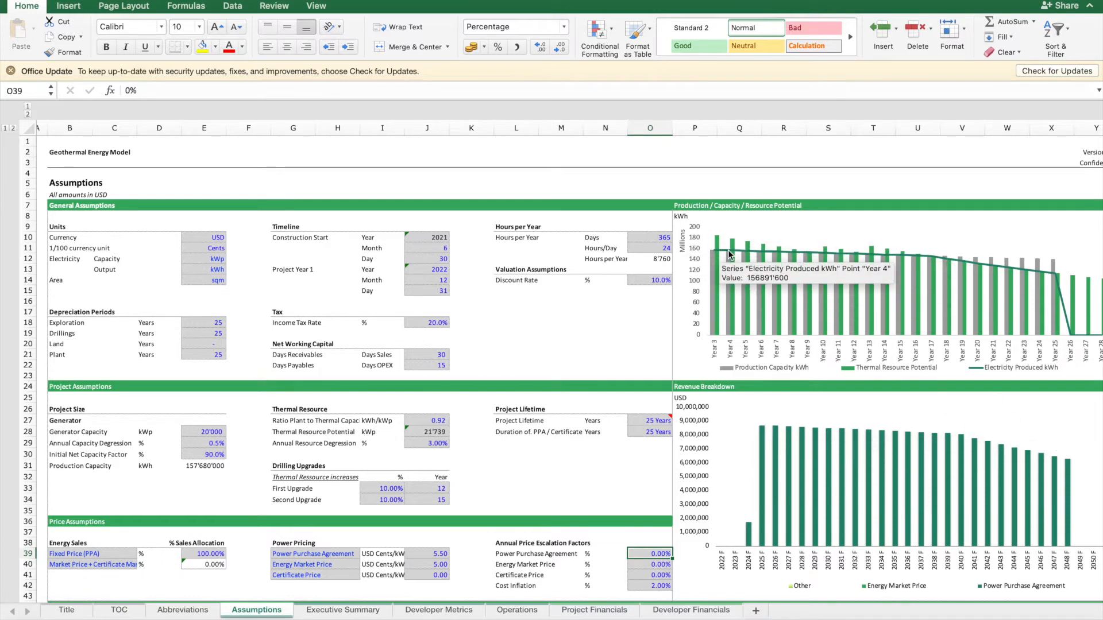
mouse_move(594, 565)
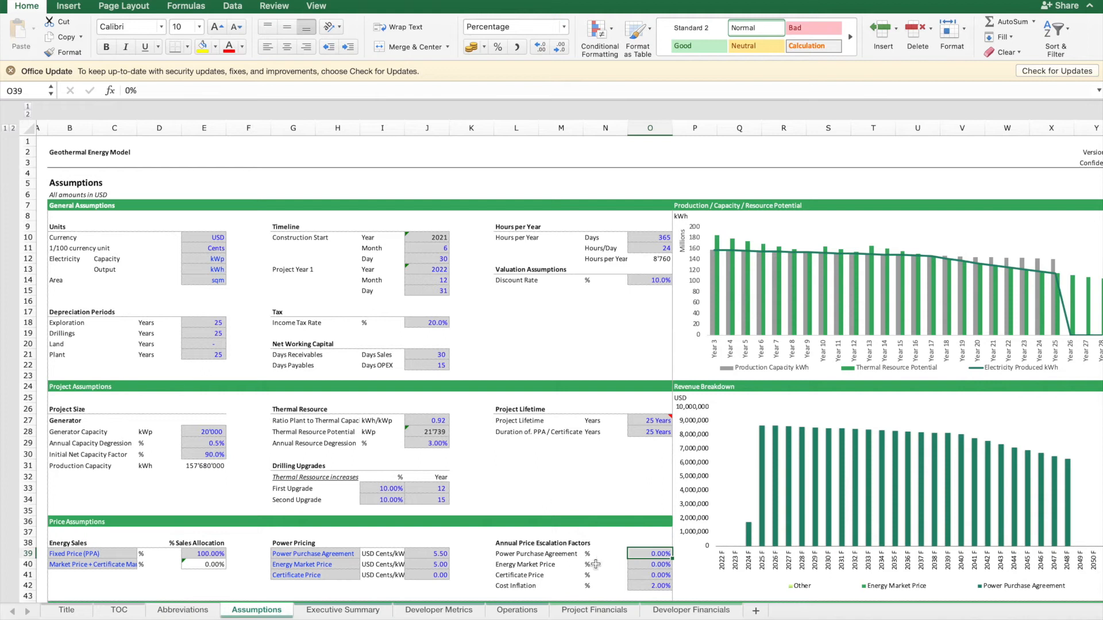
type("0.5%")
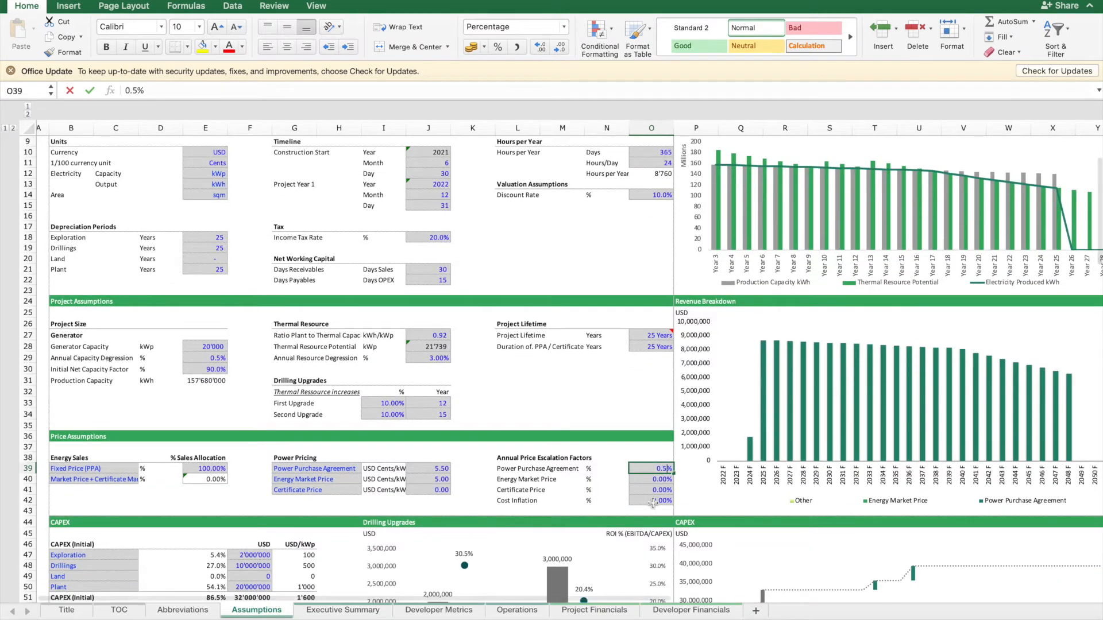
left_click(652, 479)
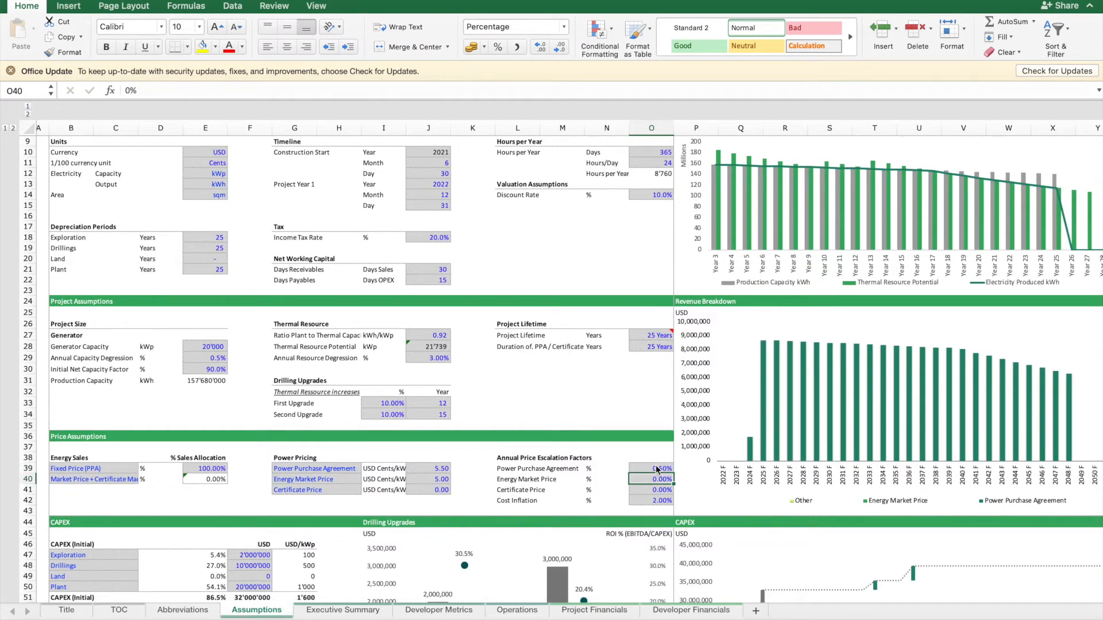
mouse_move(1062, 378)
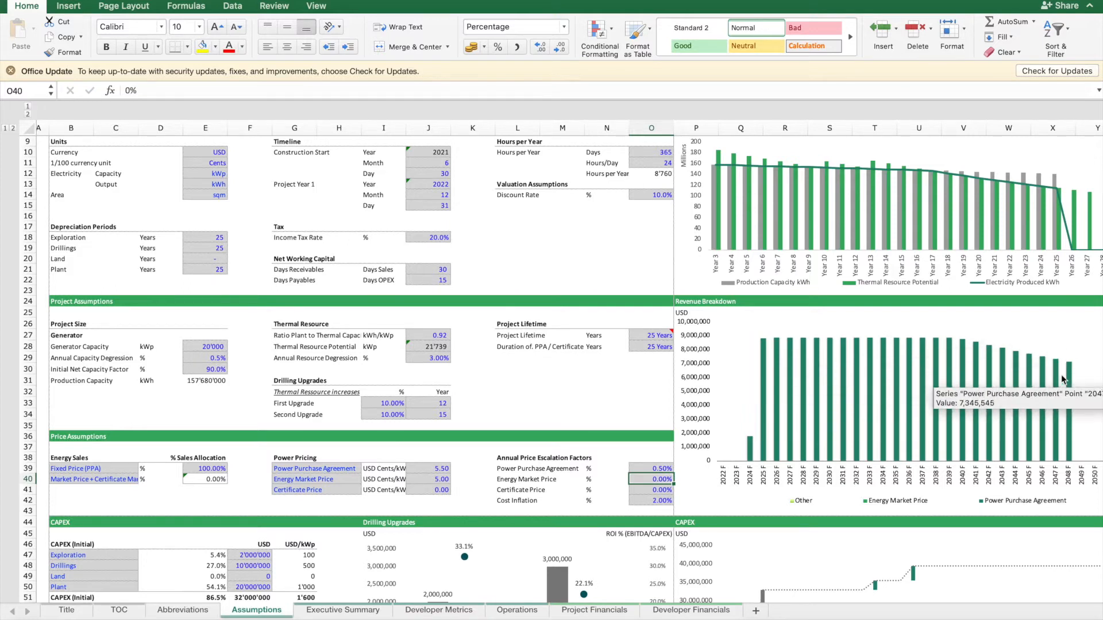
mouse_move(650, 468)
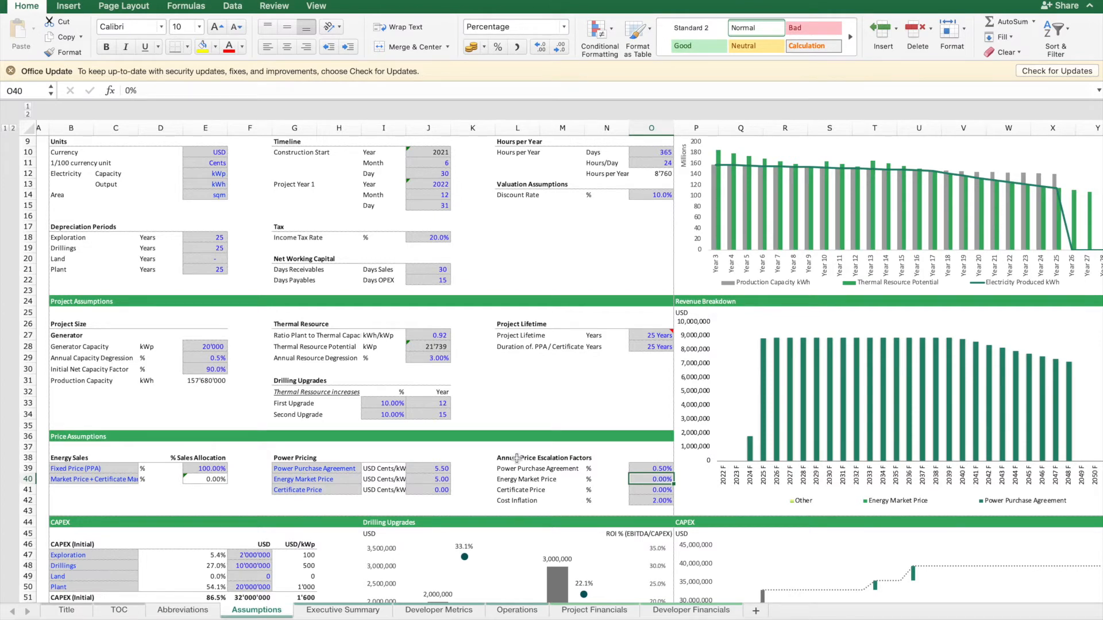
mouse_move(596, 487)
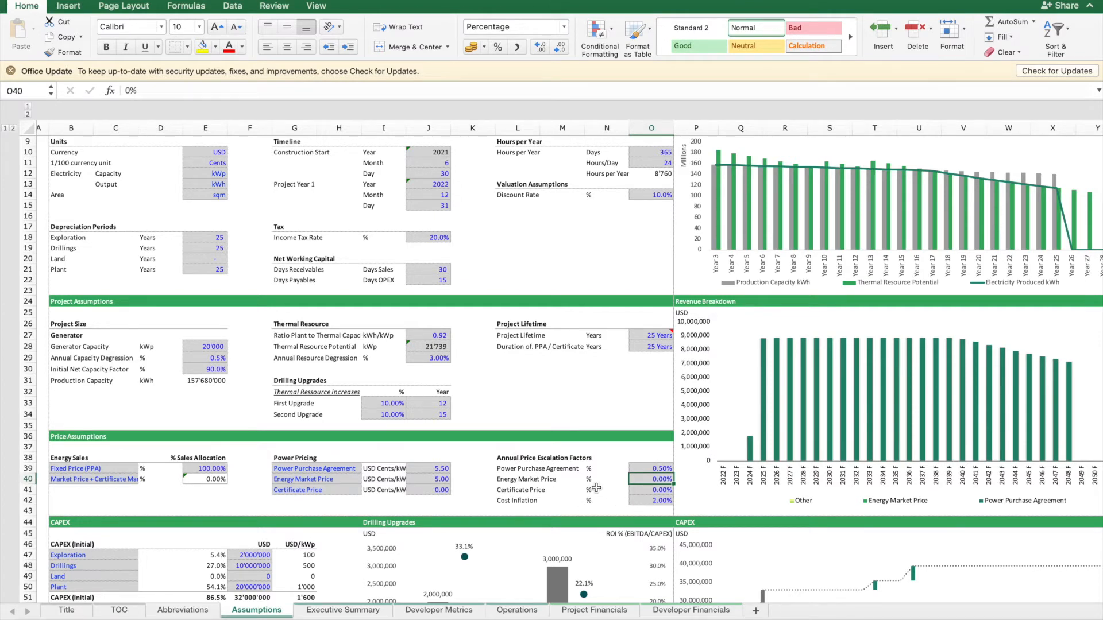
scroll("down", 3)
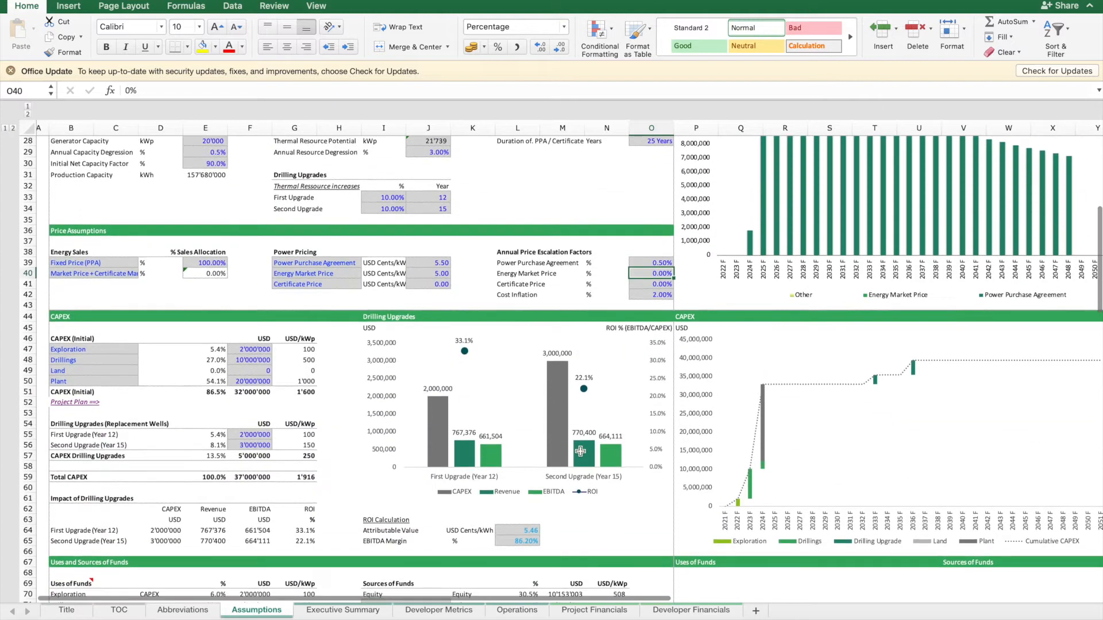
scroll("down", 3)
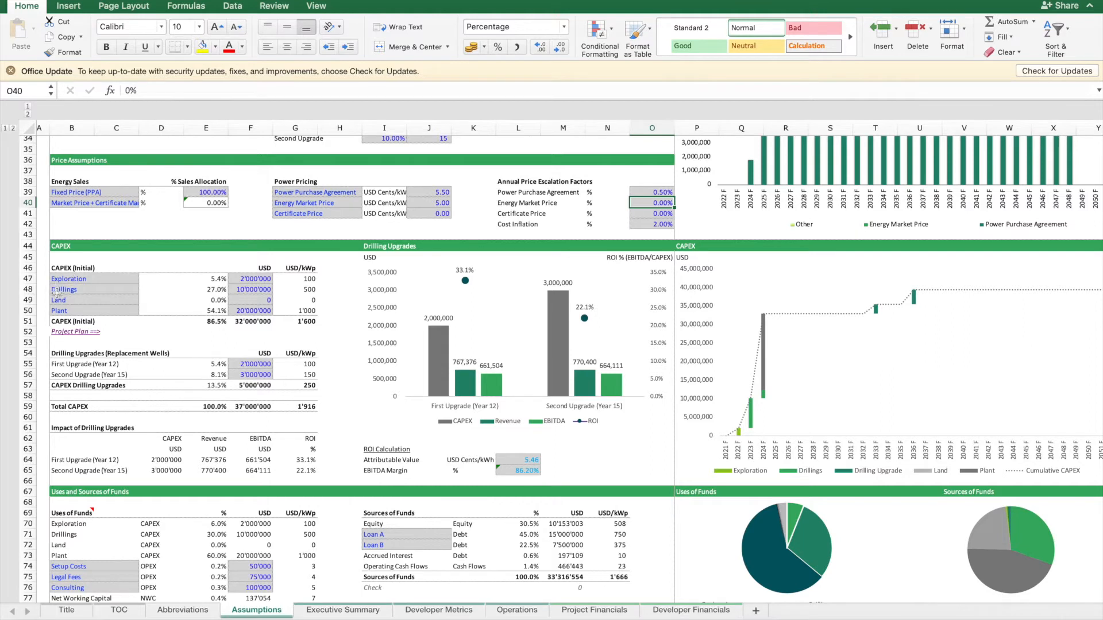
Step: Review the Operations project plan's 2023 exploration, drilling and land spending shares
left_click(515, 610)
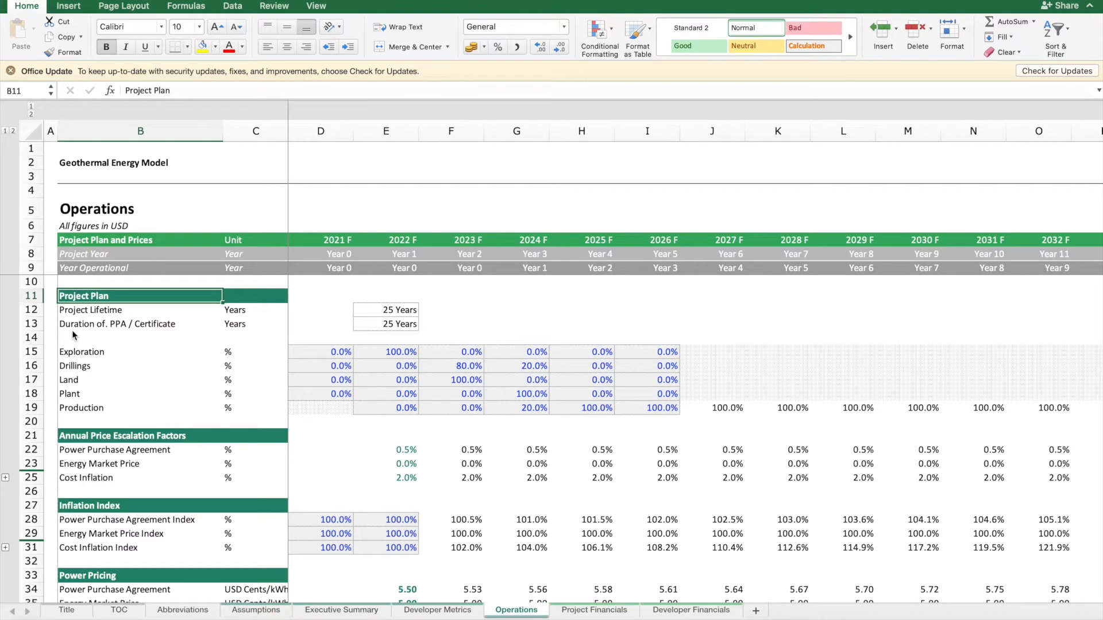
left_click(386, 352)
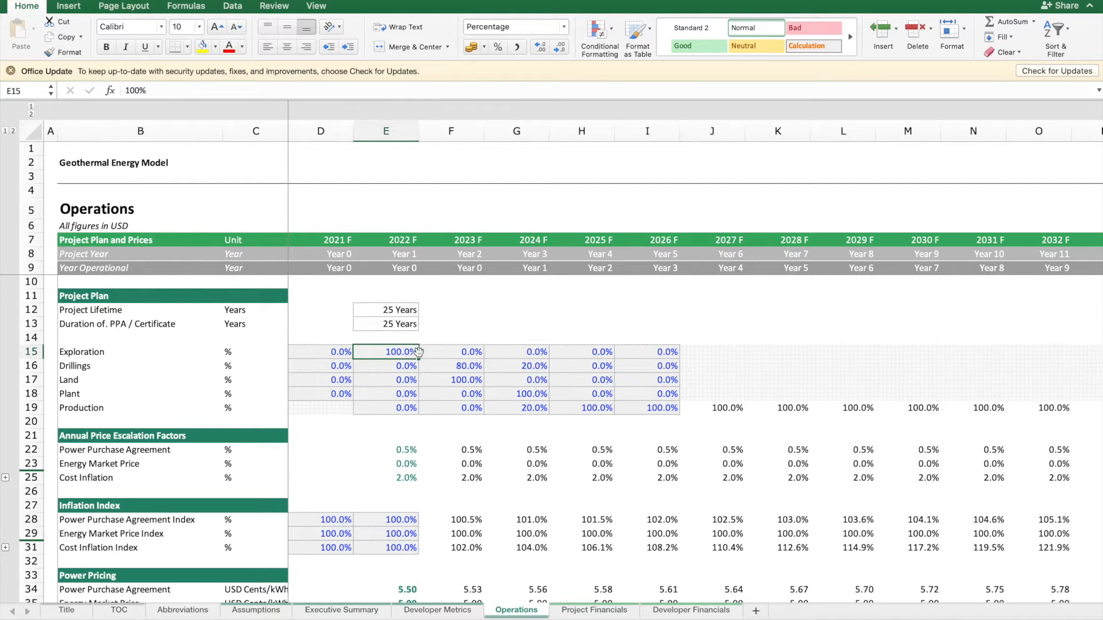
left_click(140, 352)
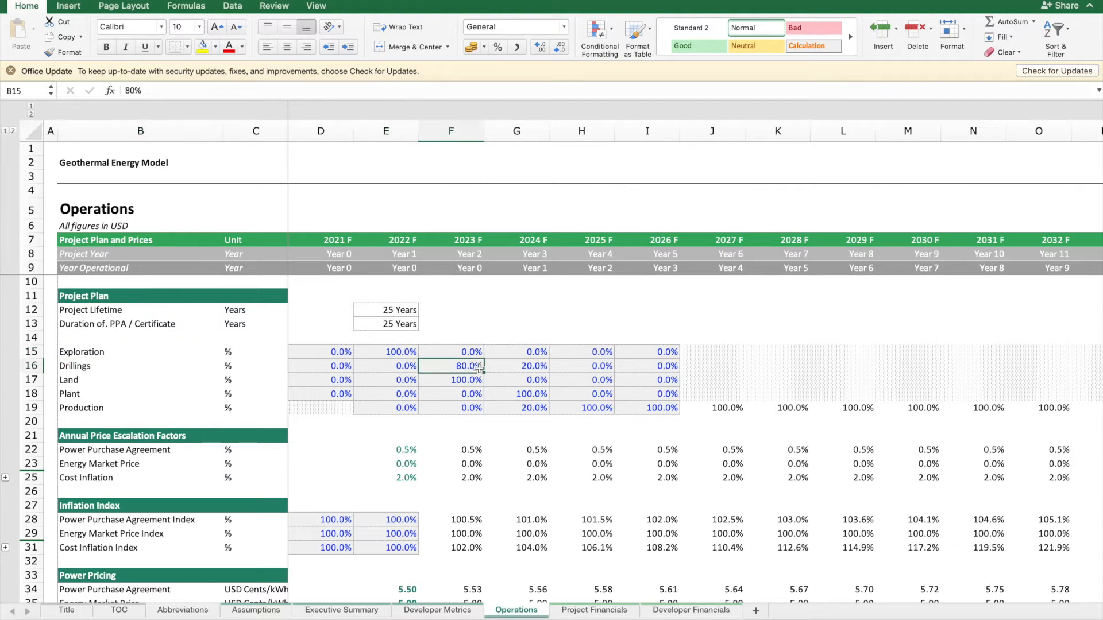
left_click(464, 380)
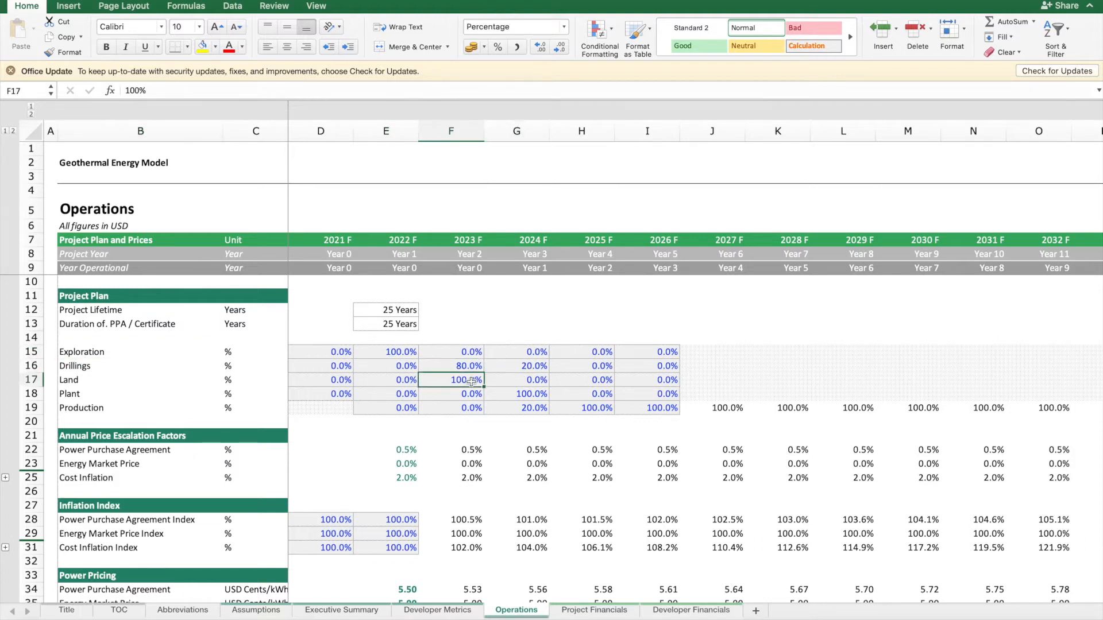
mouse_move(545, 406)
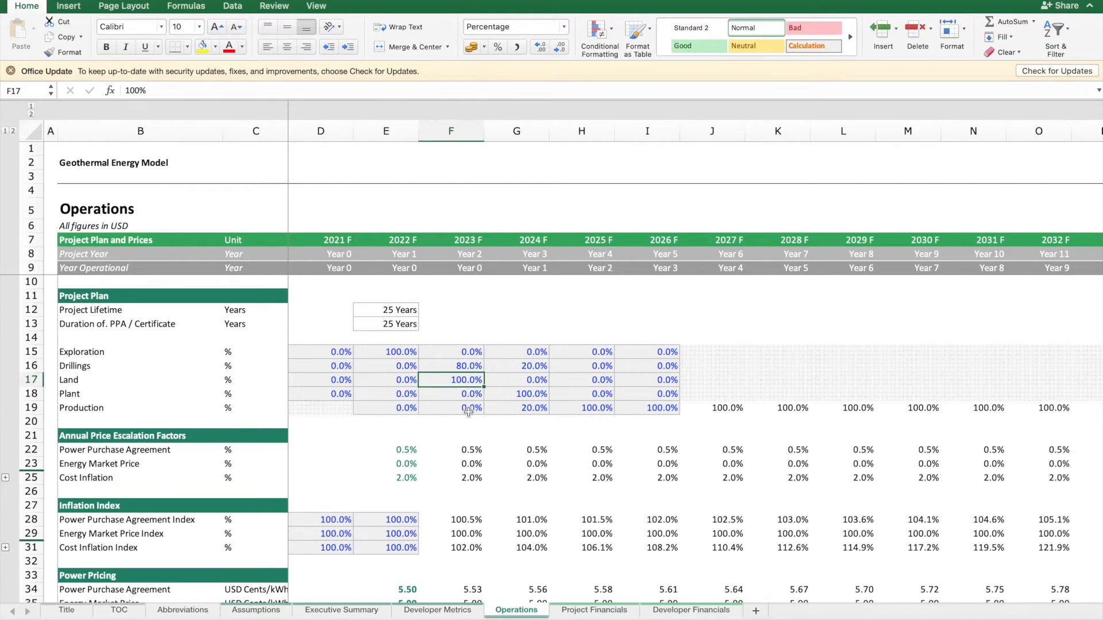
mouse_move(524, 409)
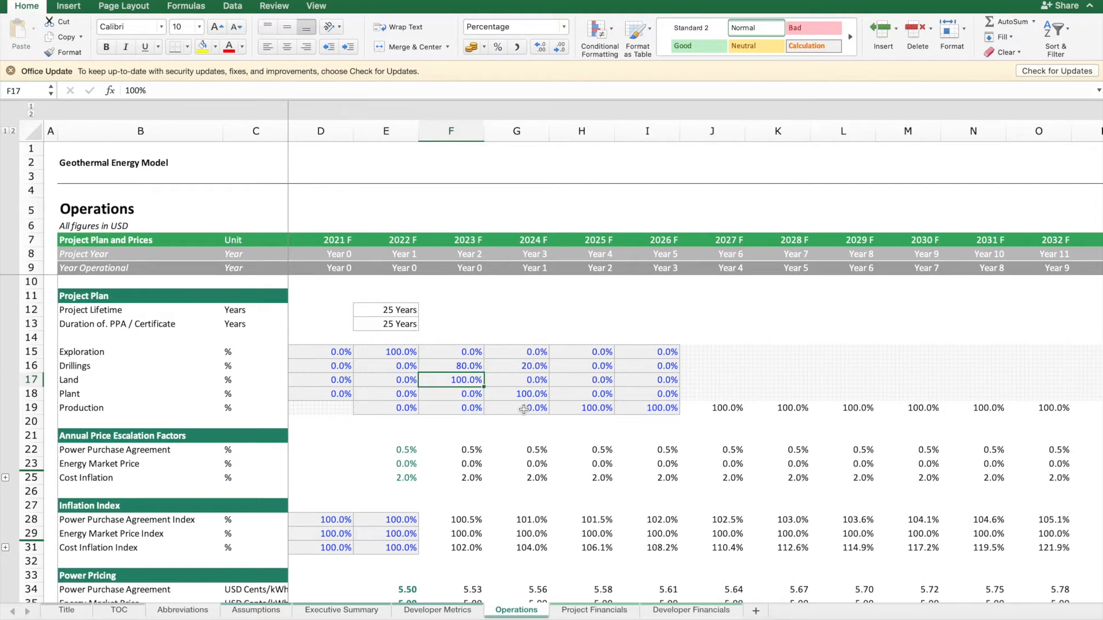
Step: Check the 20%, 80%, 100% production ramp-up over 2024-2026 and bring power pricing into view
left_click(581, 408)
type("80")
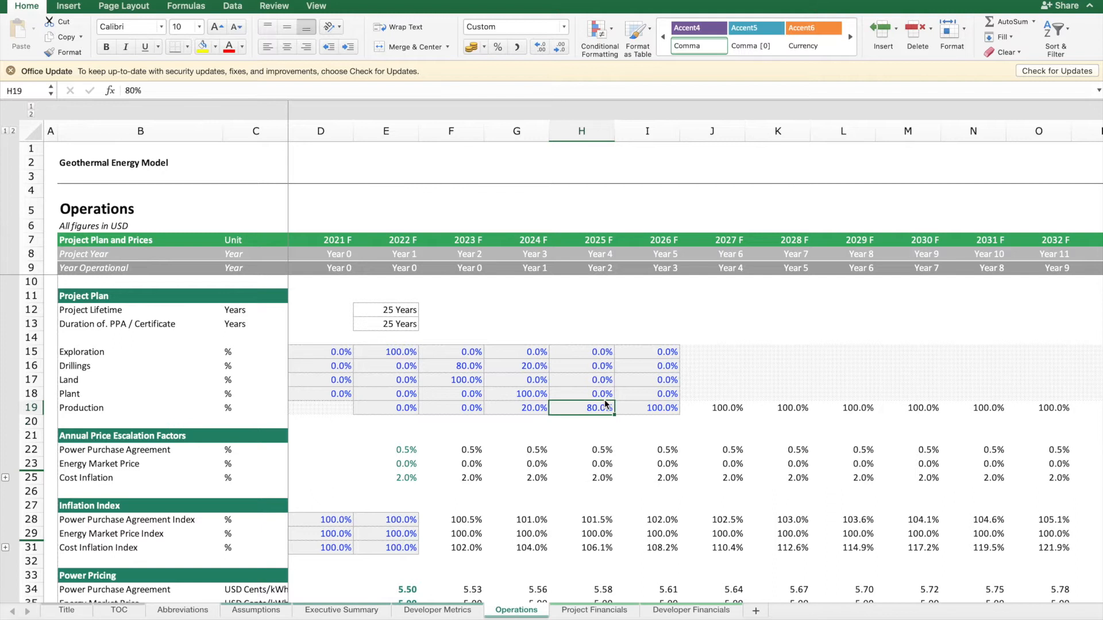
left_click(647, 408)
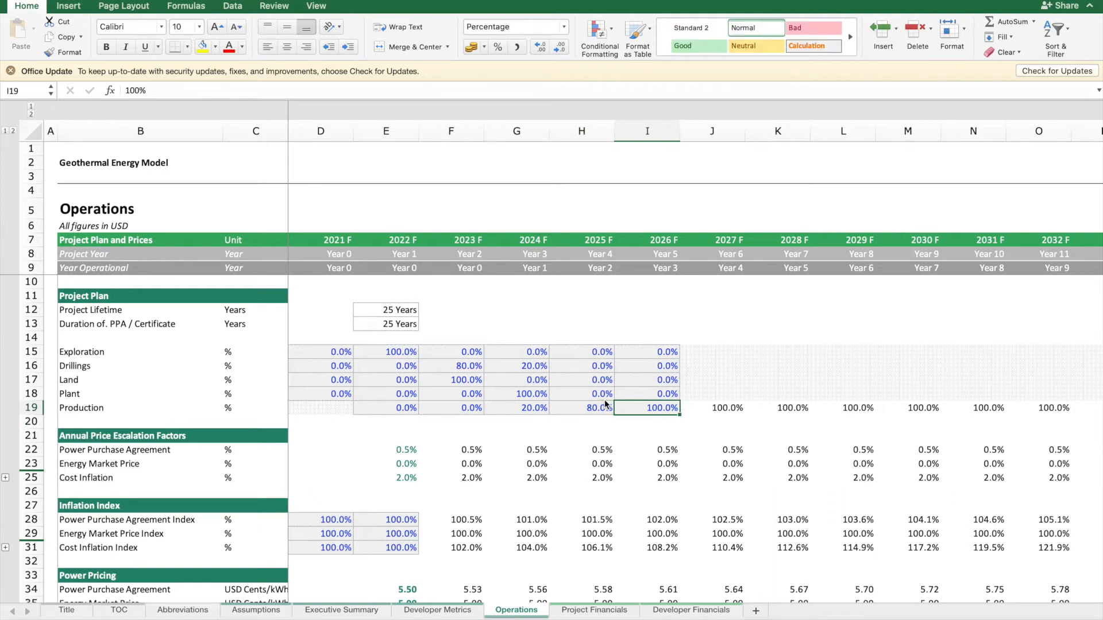
mouse_move(673, 256)
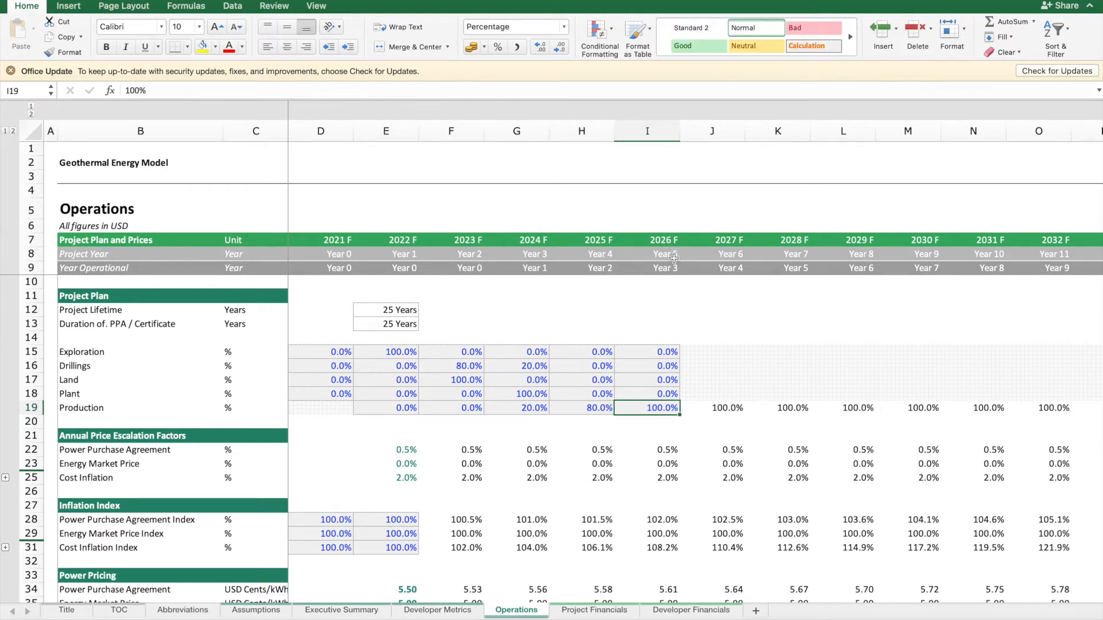
mouse_move(533, 269)
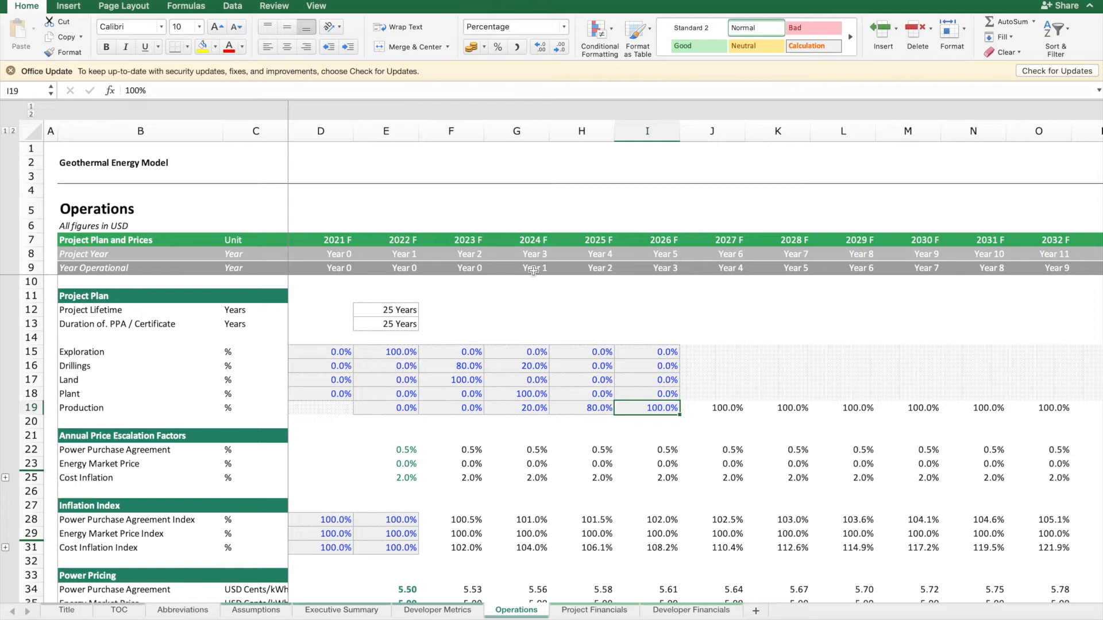
mouse_move(619, 337)
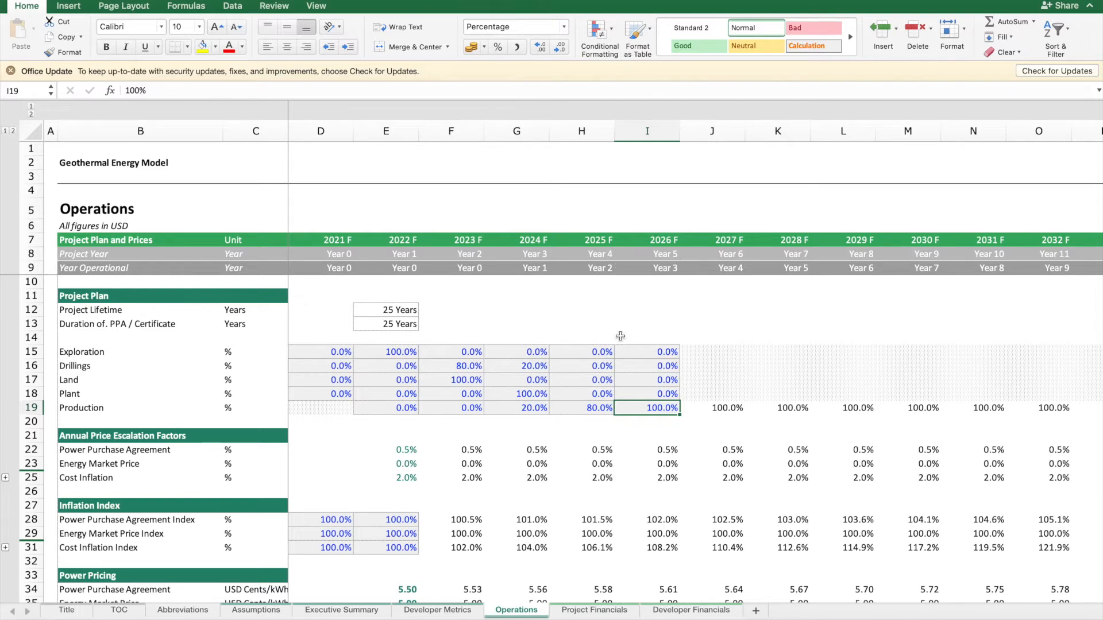
mouse_move(542, 262)
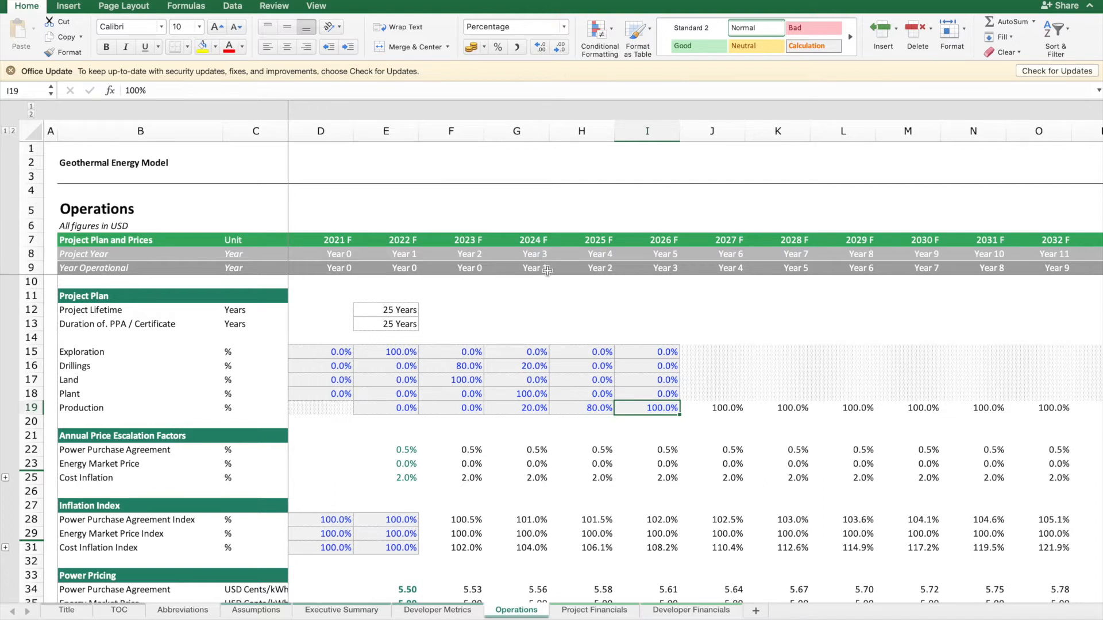
left_click(516, 408)
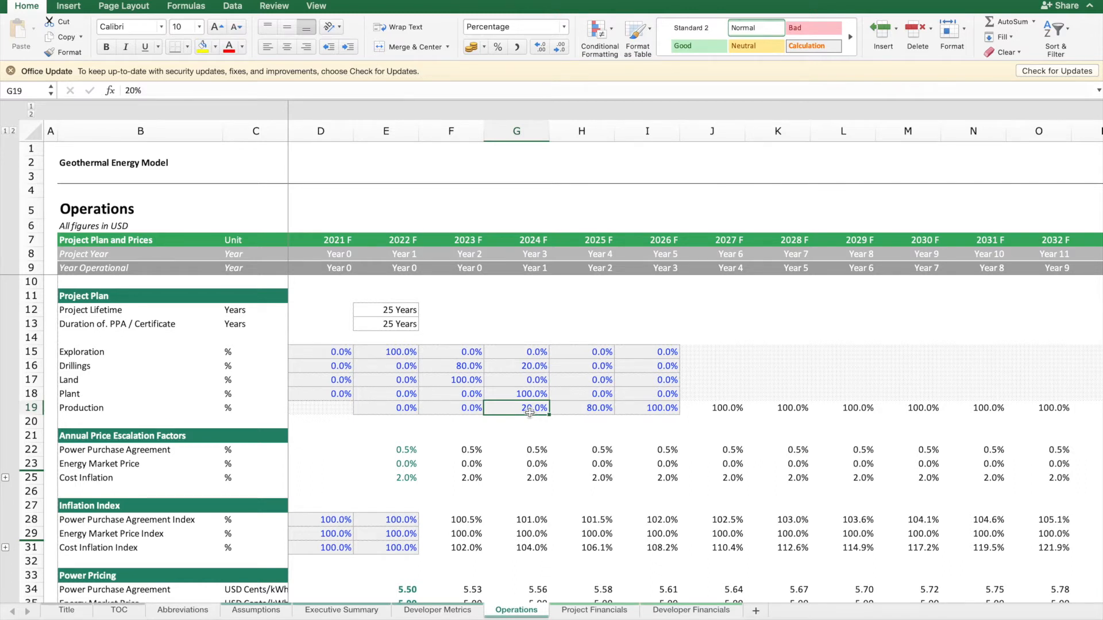
scroll("down", 3)
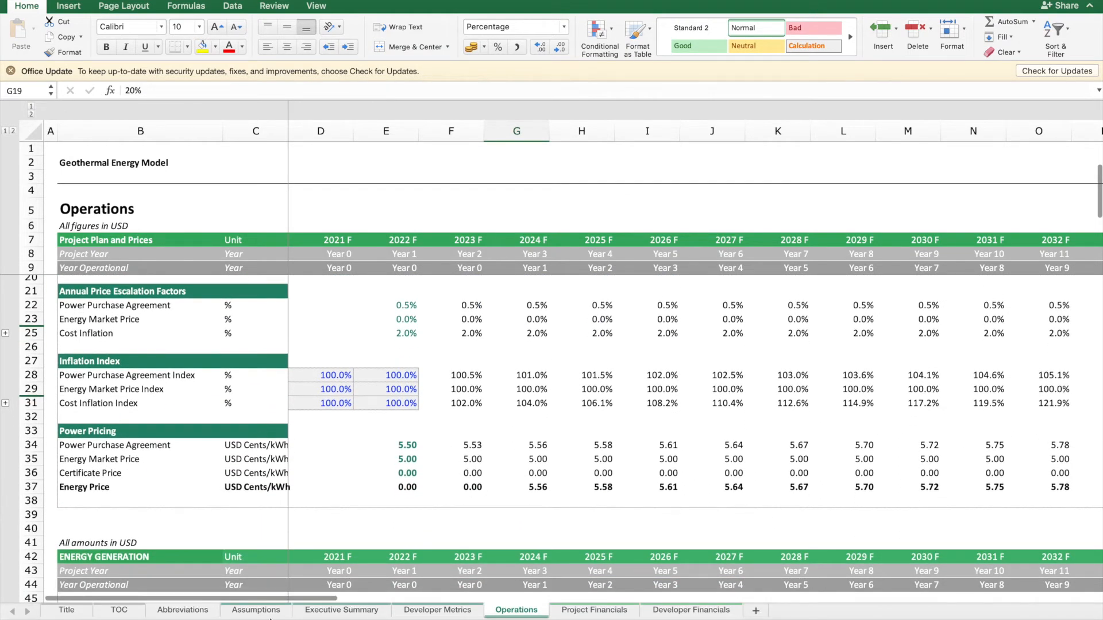
Step: Show the Assumptions OPEX budget: variable cost share and yearly staff, maintenance and other cost items
left_click(256, 610)
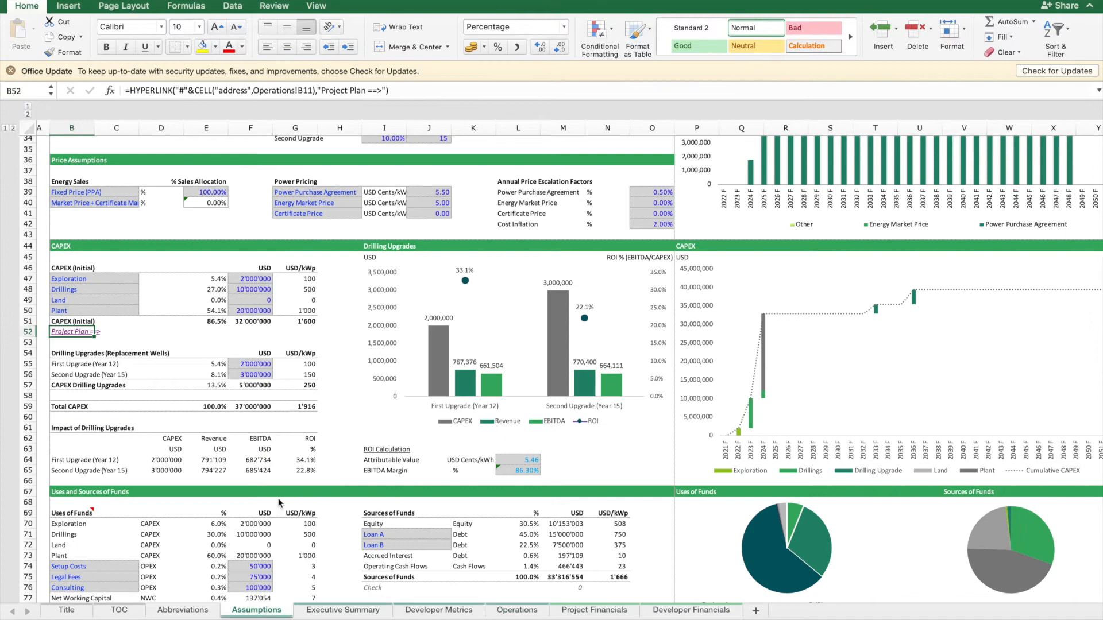
scroll("down", 3)
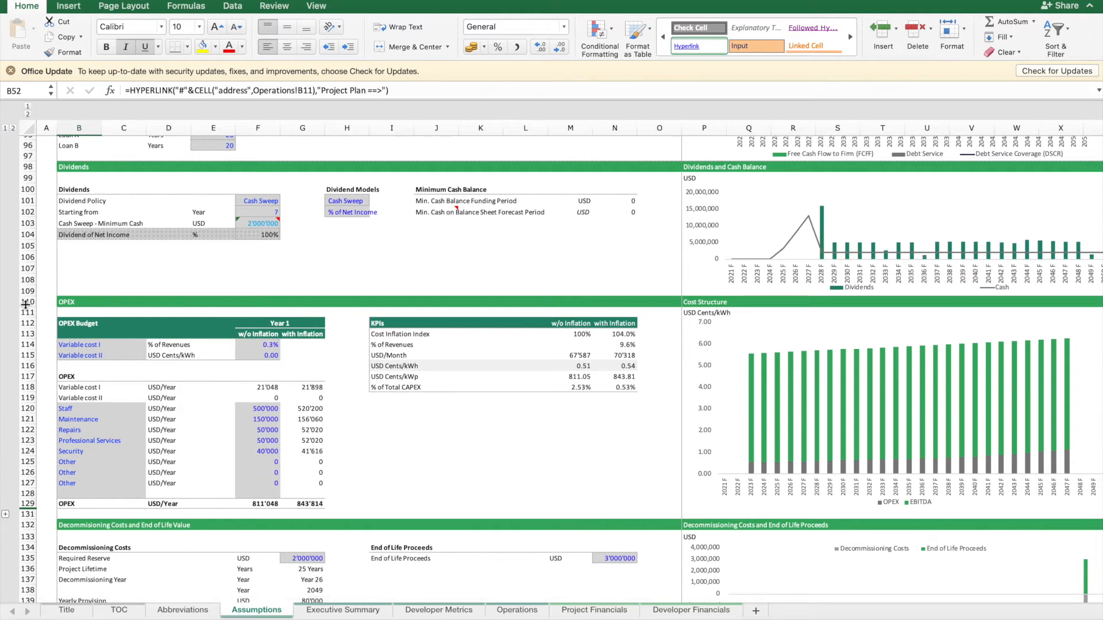
left_click(257, 345)
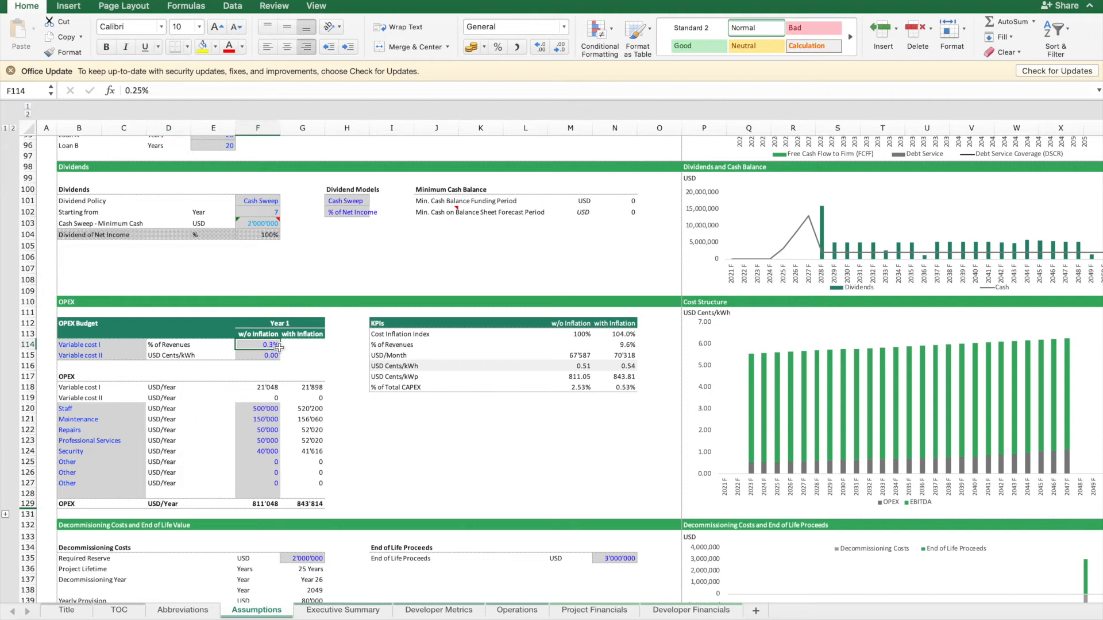
left_click(257, 355)
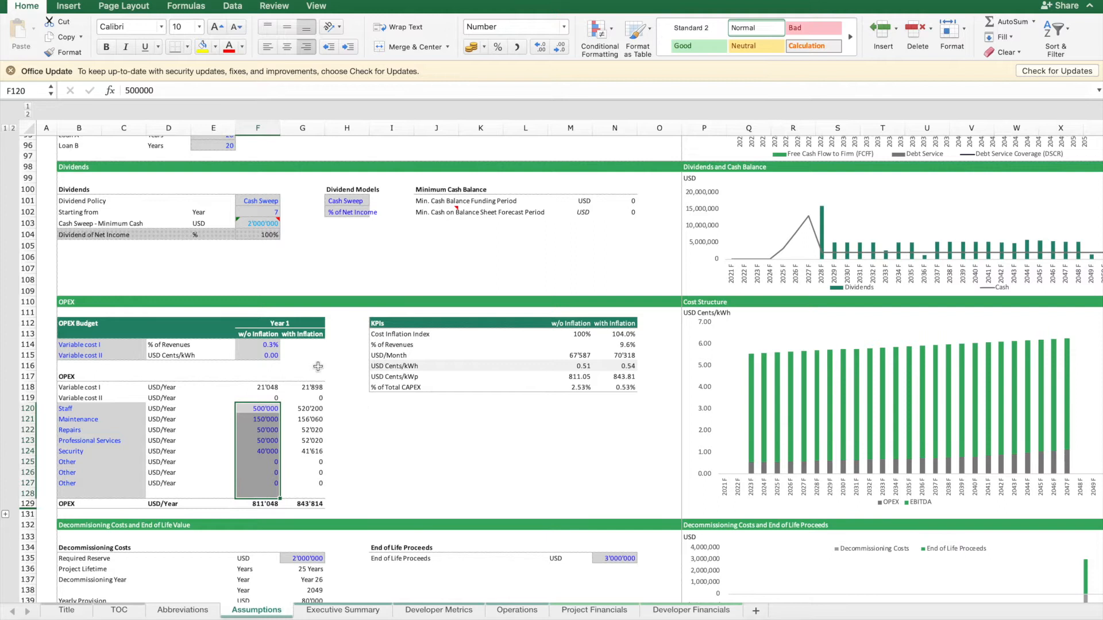
mouse_move(209, 352)
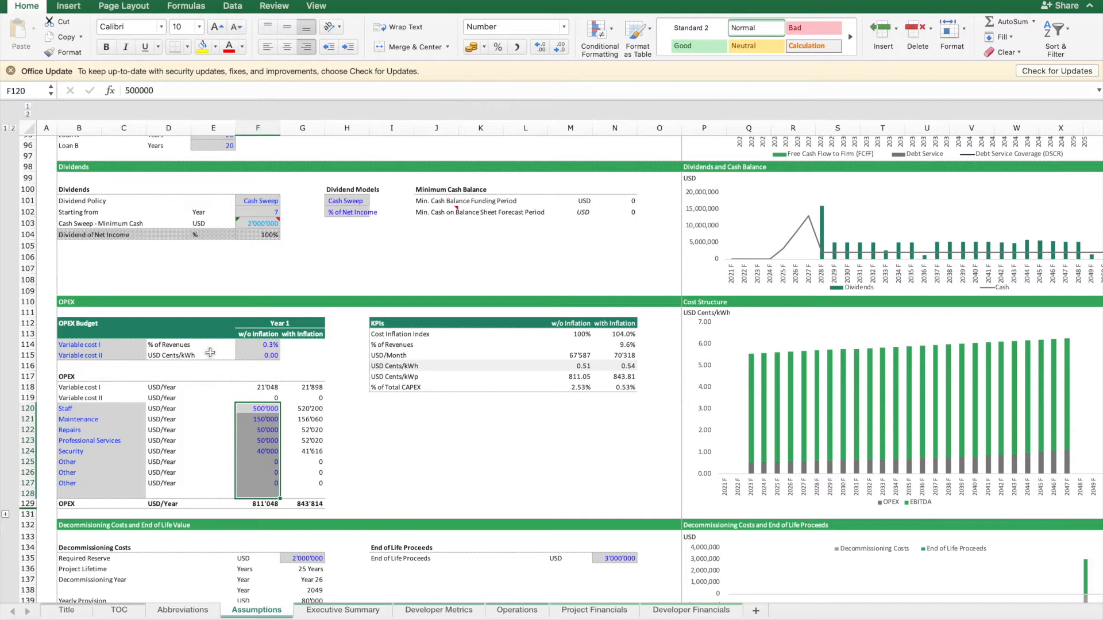
mouse_move(571, 572)
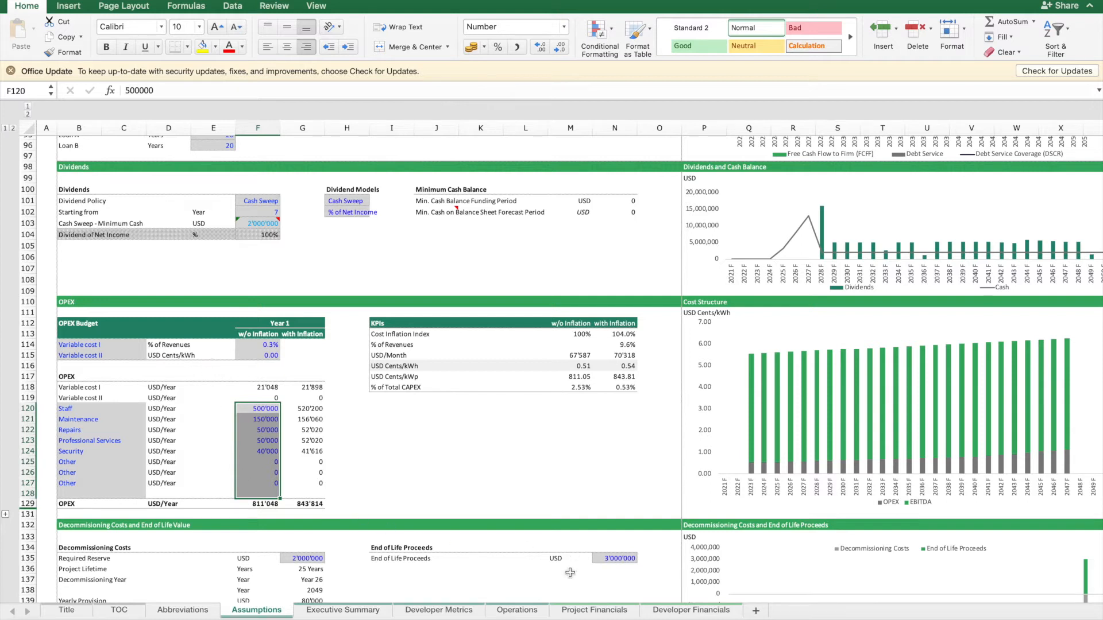
left_click(594, 610)
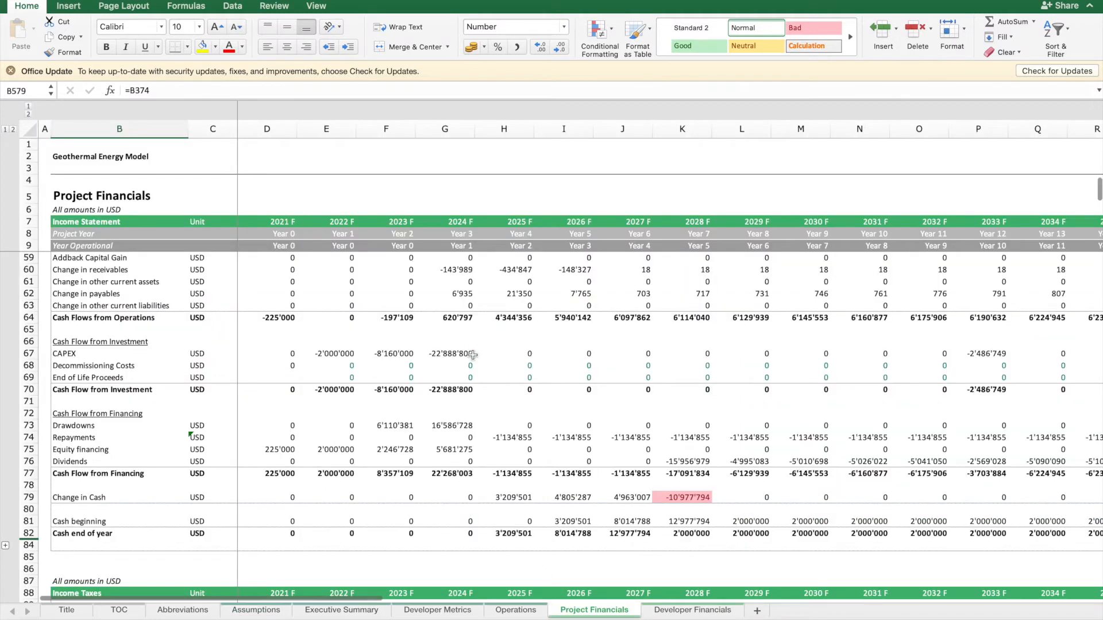
scroll("up", 3)
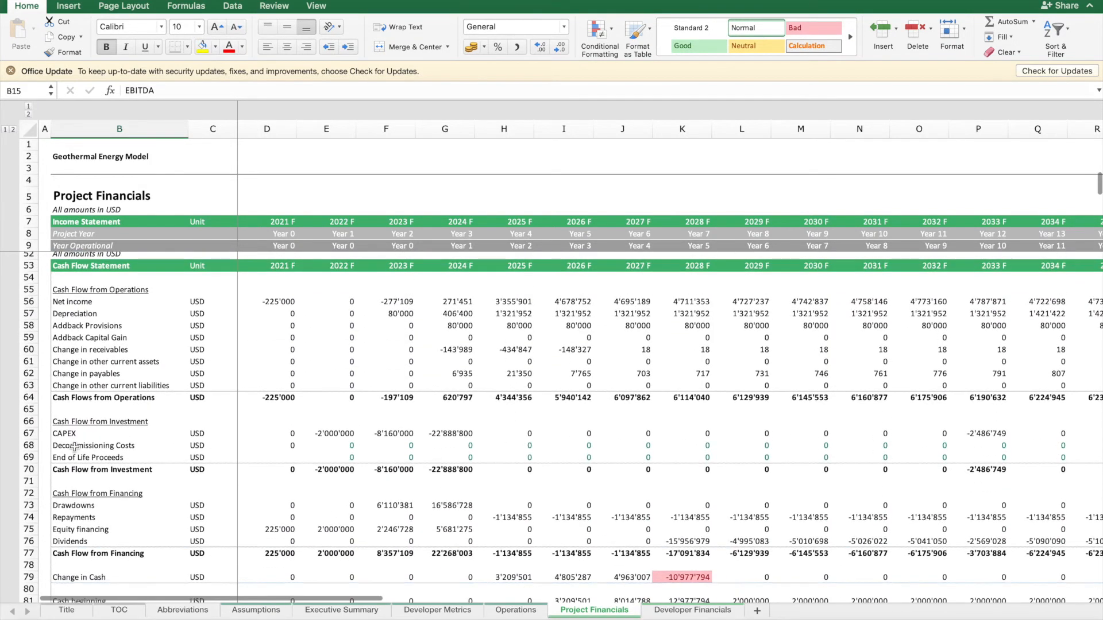
scroll("down", 3)
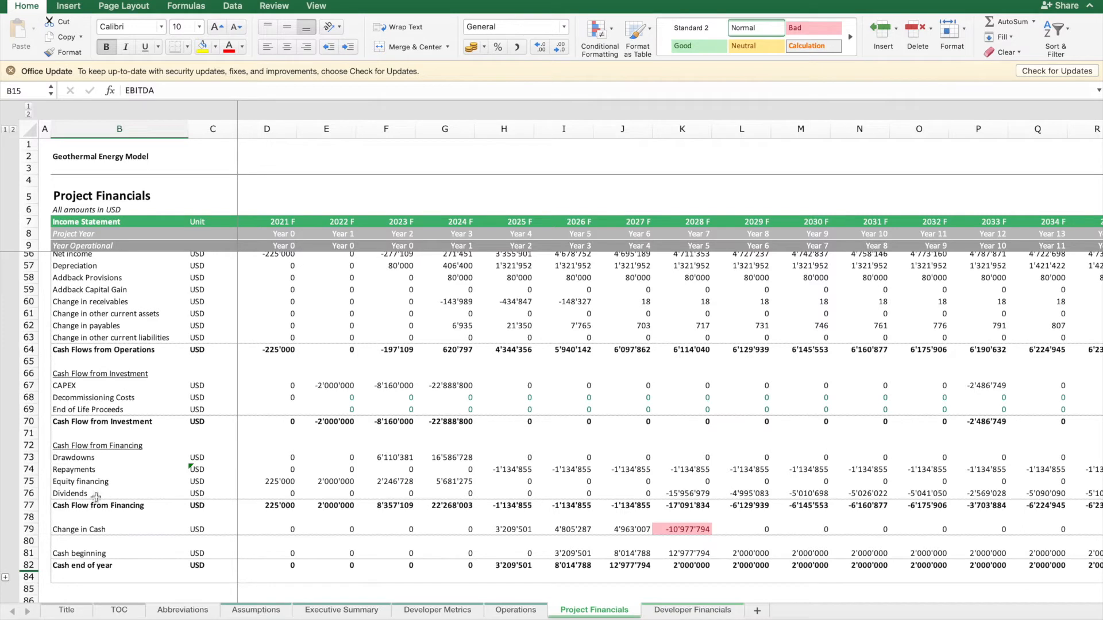
left_click(267, 566)
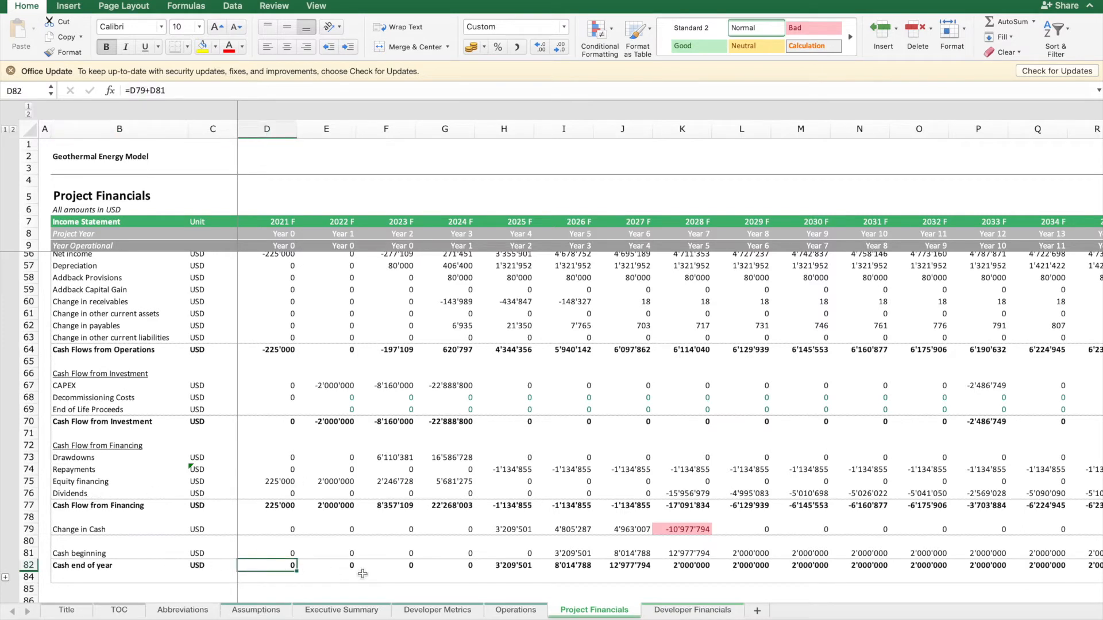
left_click(256, 610)
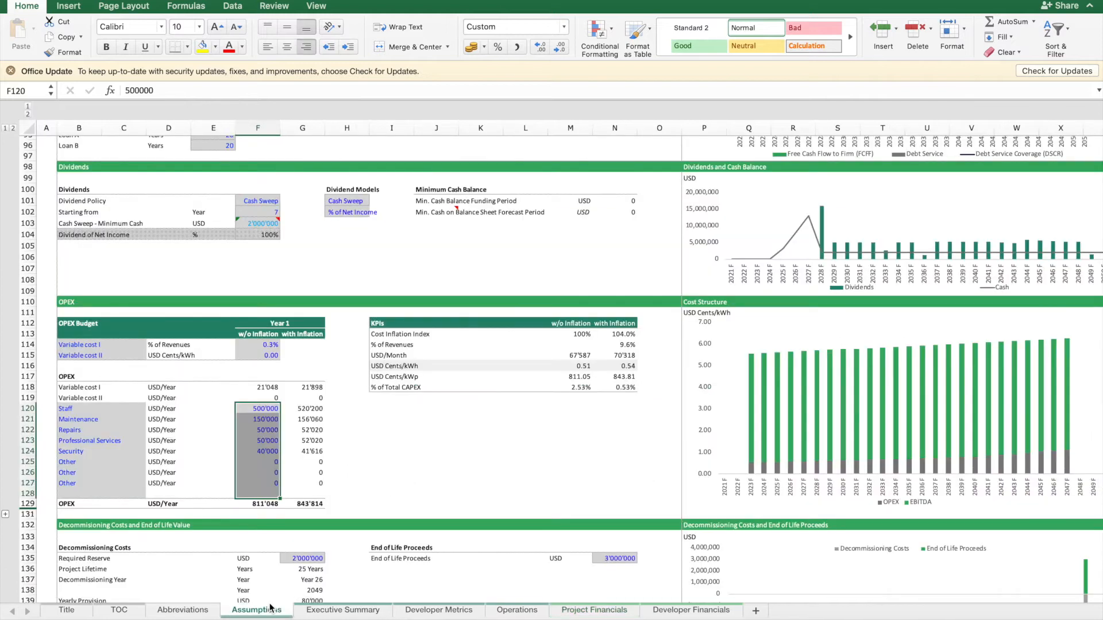
Step: Set the Cash Reserve in uses of funds to 1'000'000 USD
scroll("down", 3)
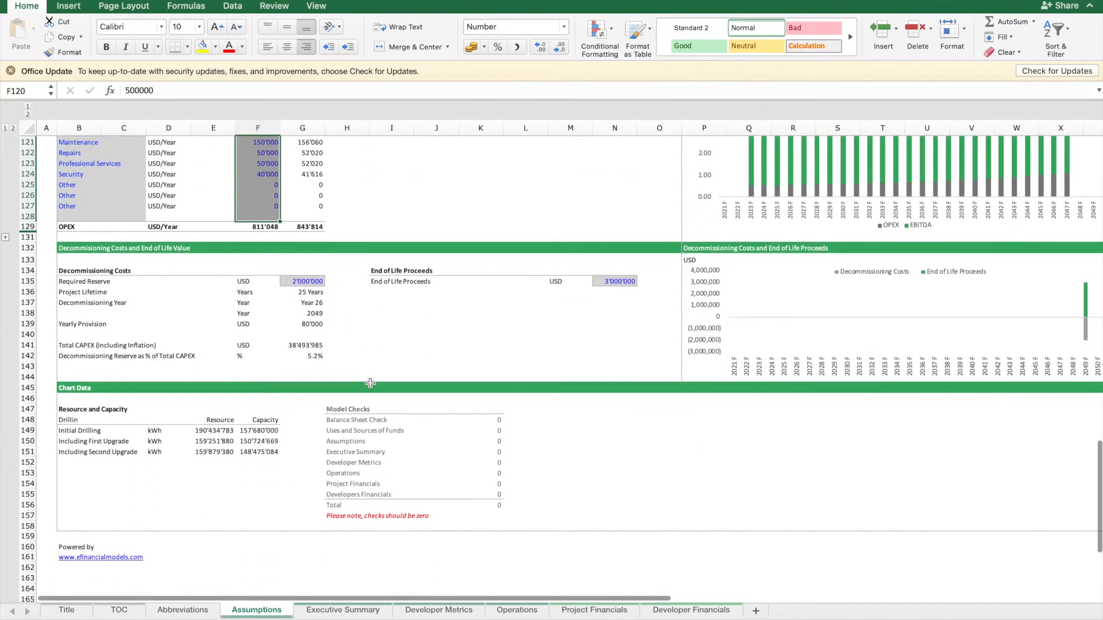
scroll("up", 3)
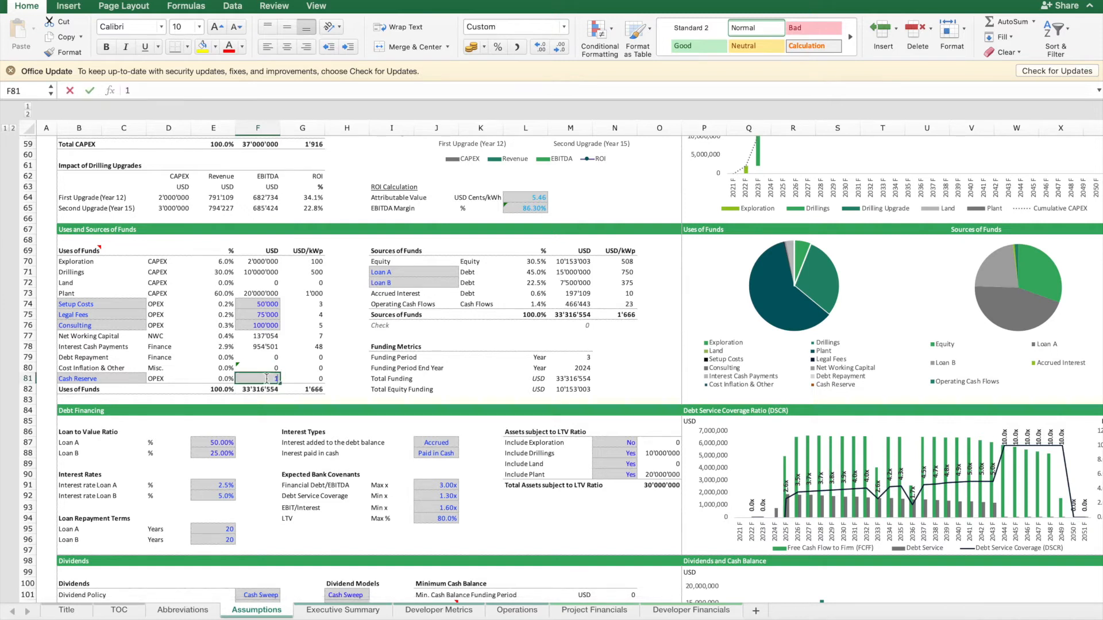
type("1000000")
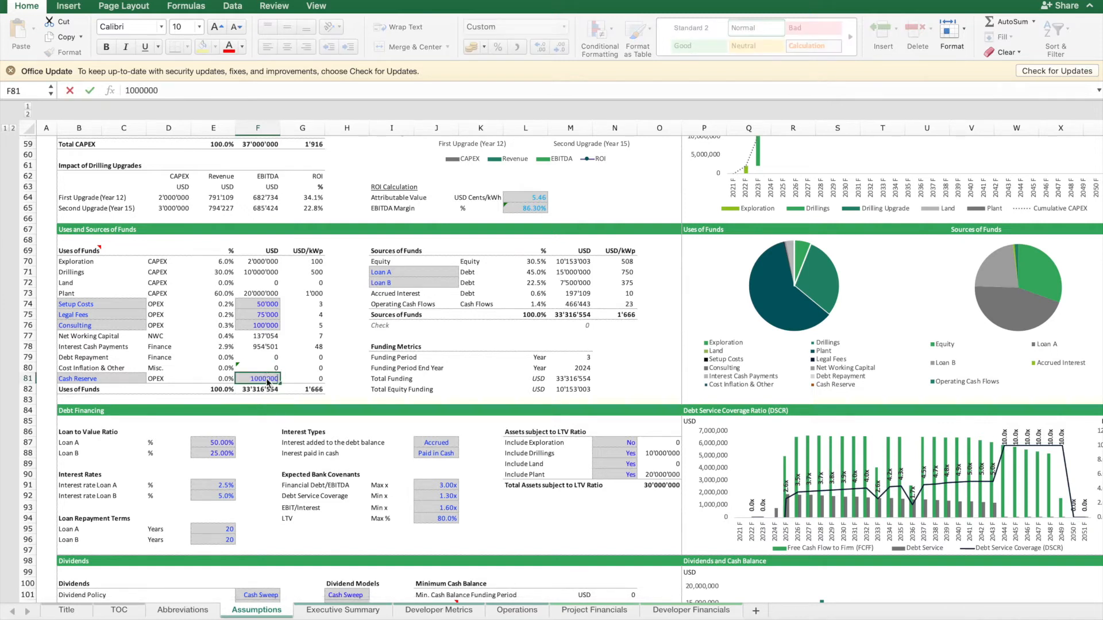
key("Return")
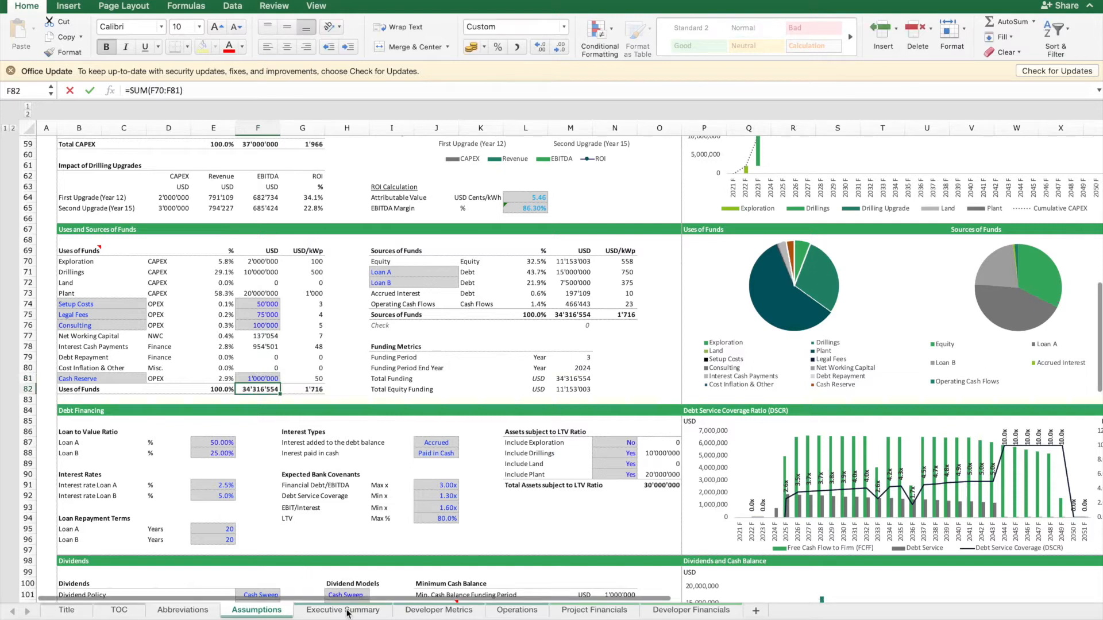
Step: Inspect the Project Financials dividend, 2022 drawdown and 2025-2026 loan repayment formulas
left_click(594, 610)
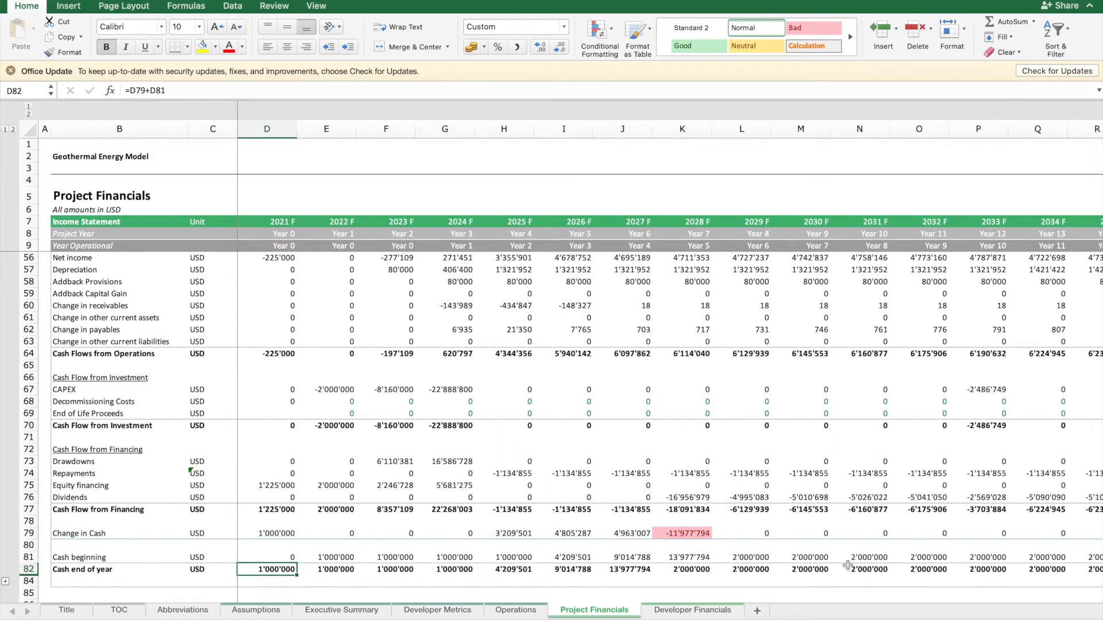
mouse_move(256, 528)
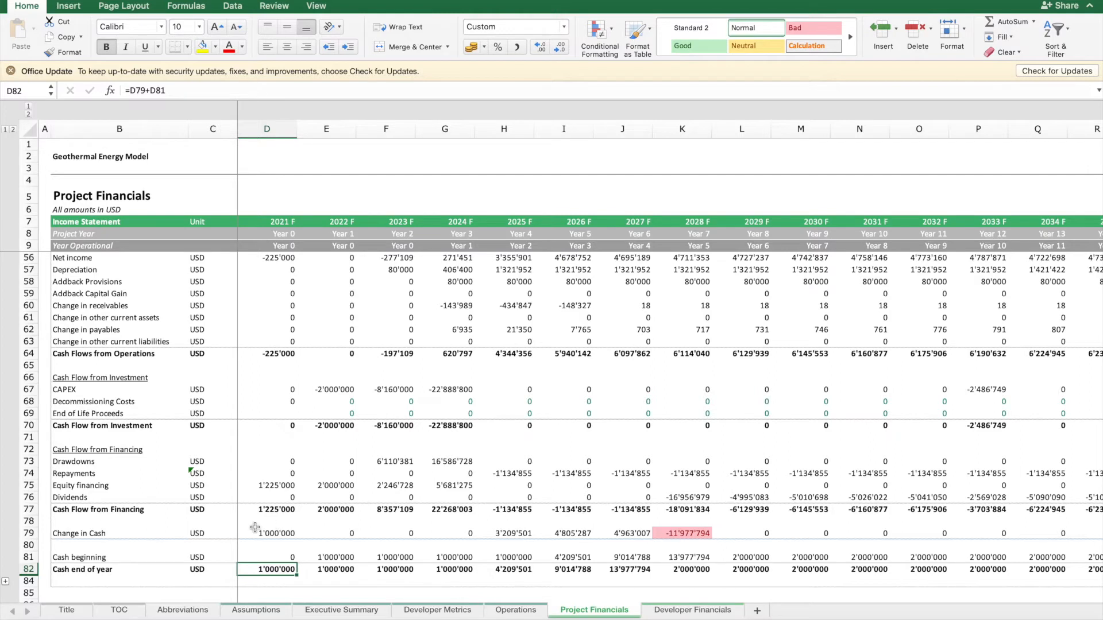
left_click(268, 498)
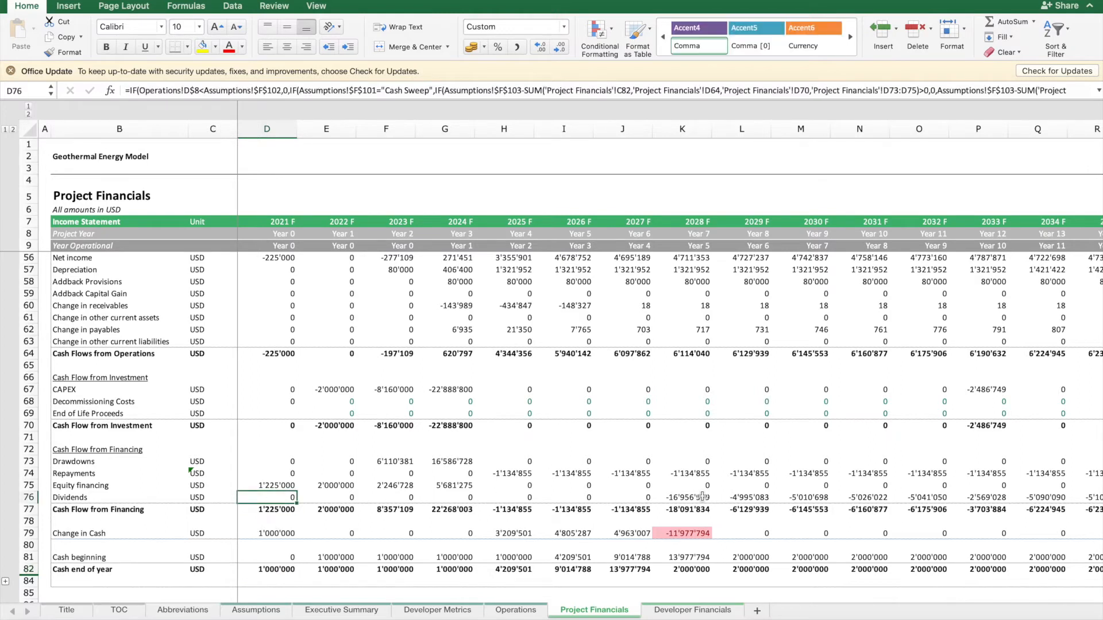
left_click(681, 497)
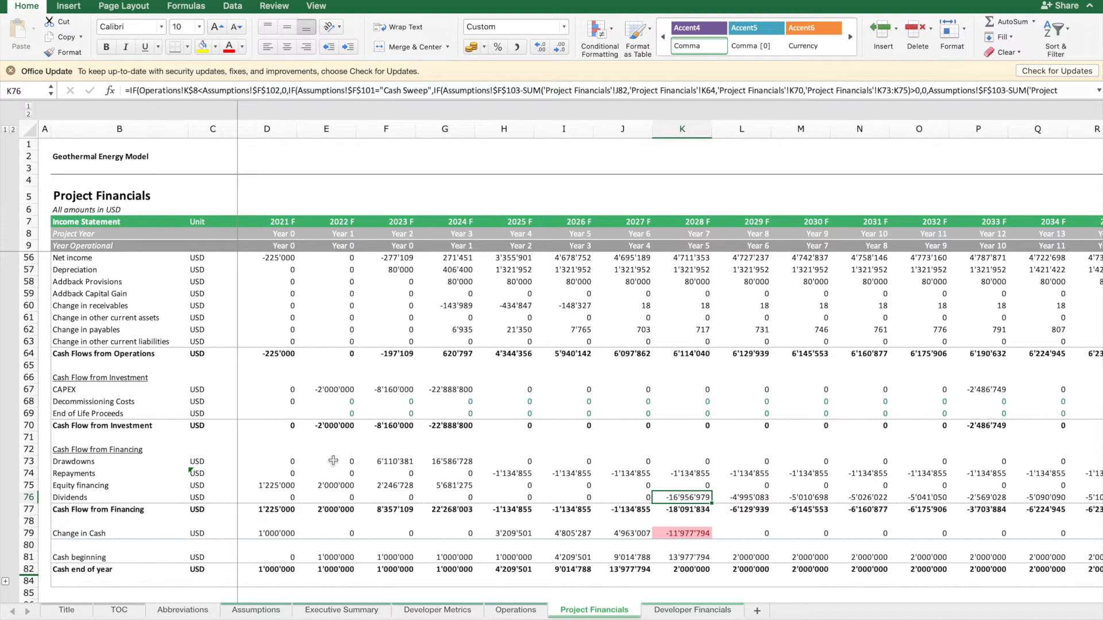
left_click(325, 462)
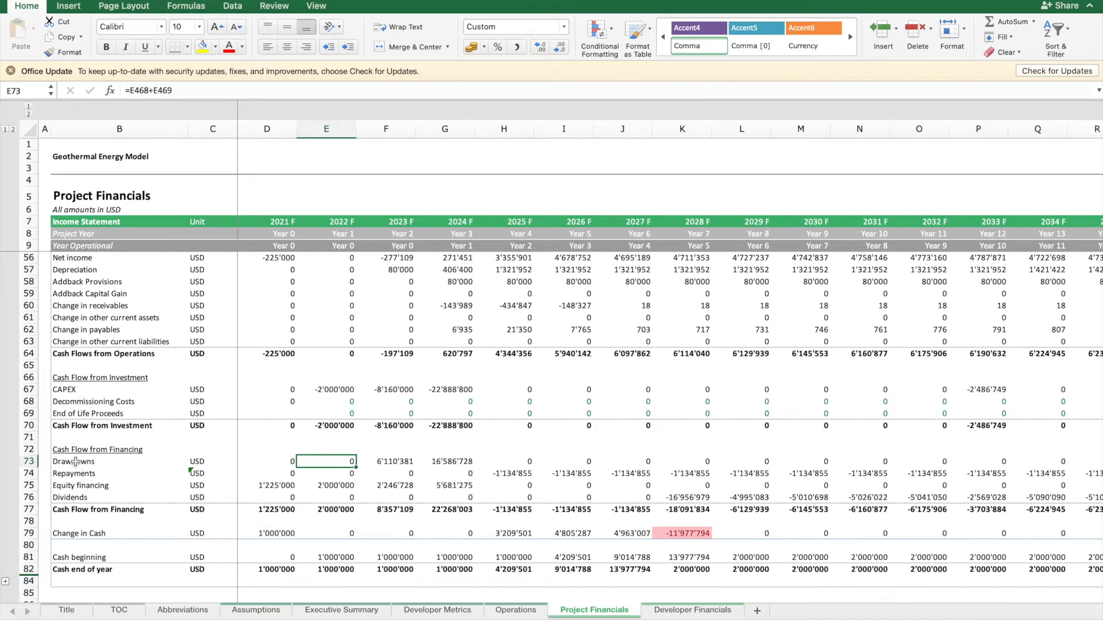
left_click(503, 474)
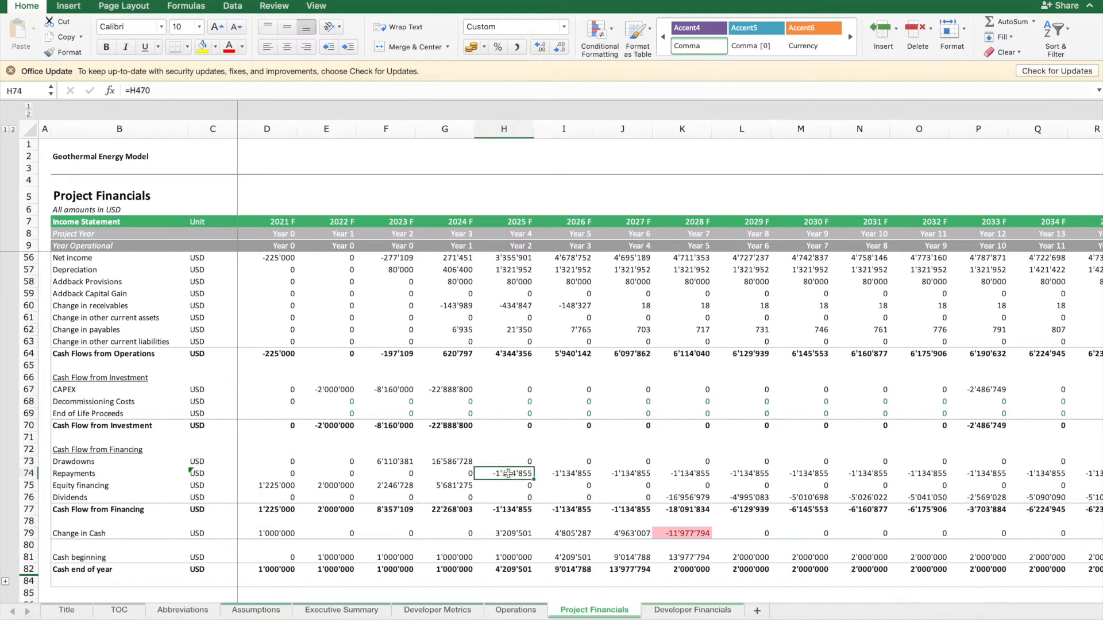
left_click(563, 473)
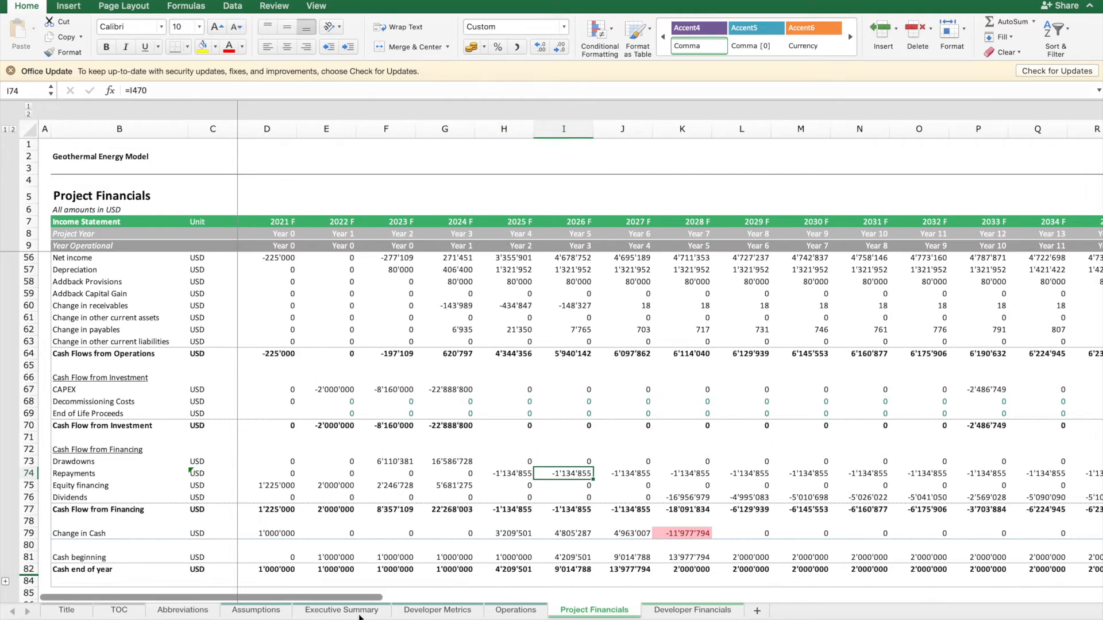
Step: Check unlevered IRR 16.5% and levered IRR 29.6% under Project Feasibility, then return to Assumptions
left_click(343, 610)
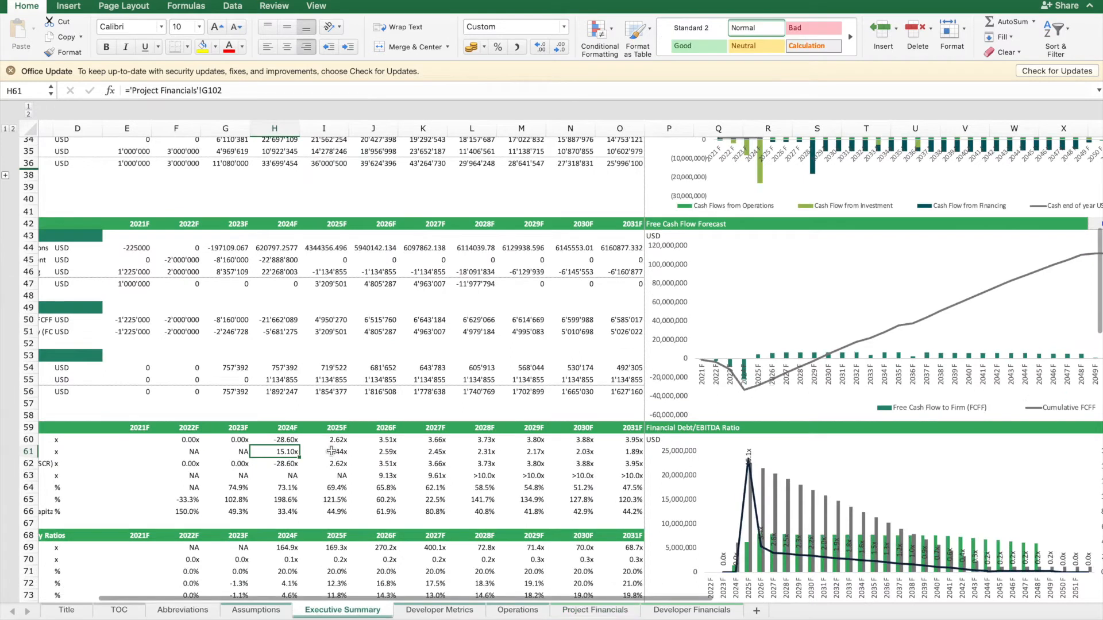
scroll("down", 3)
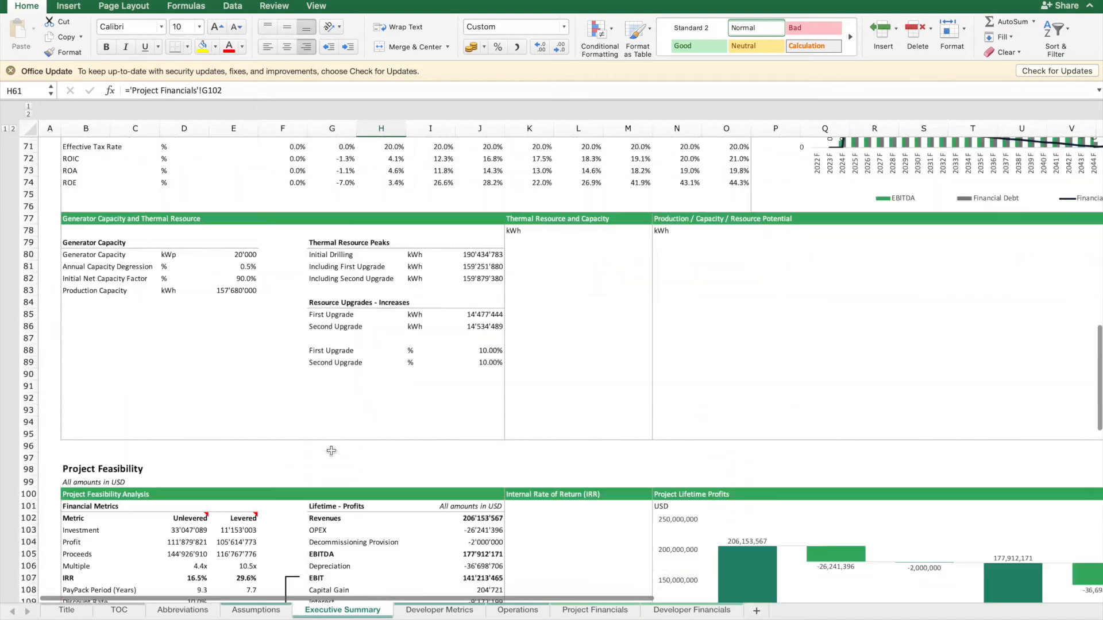
scroll("down", 3)
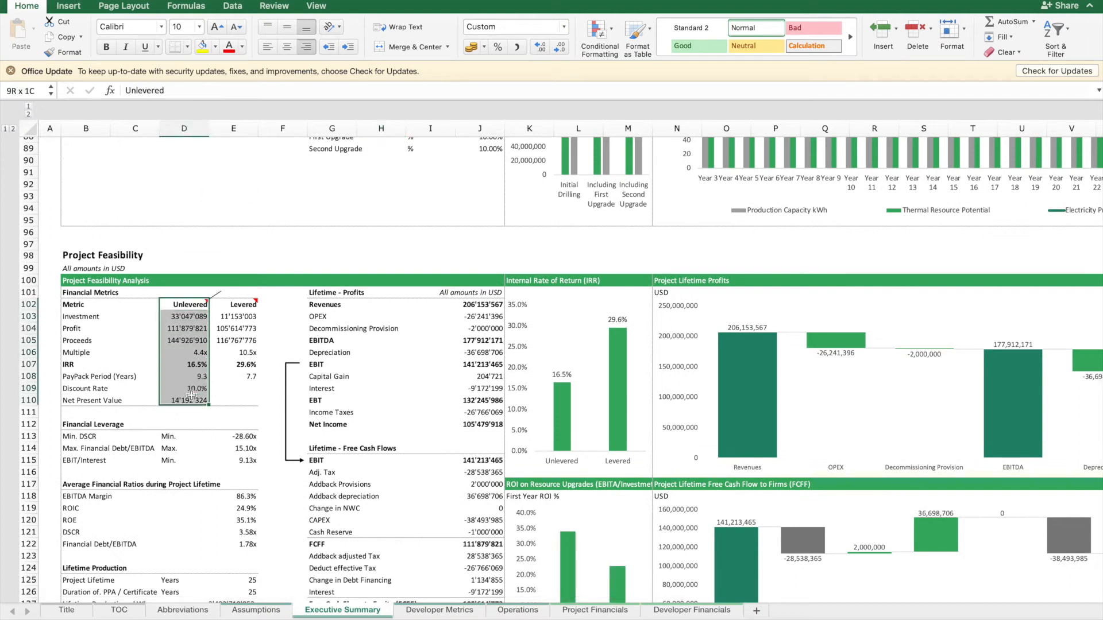
left_click(184, 303)
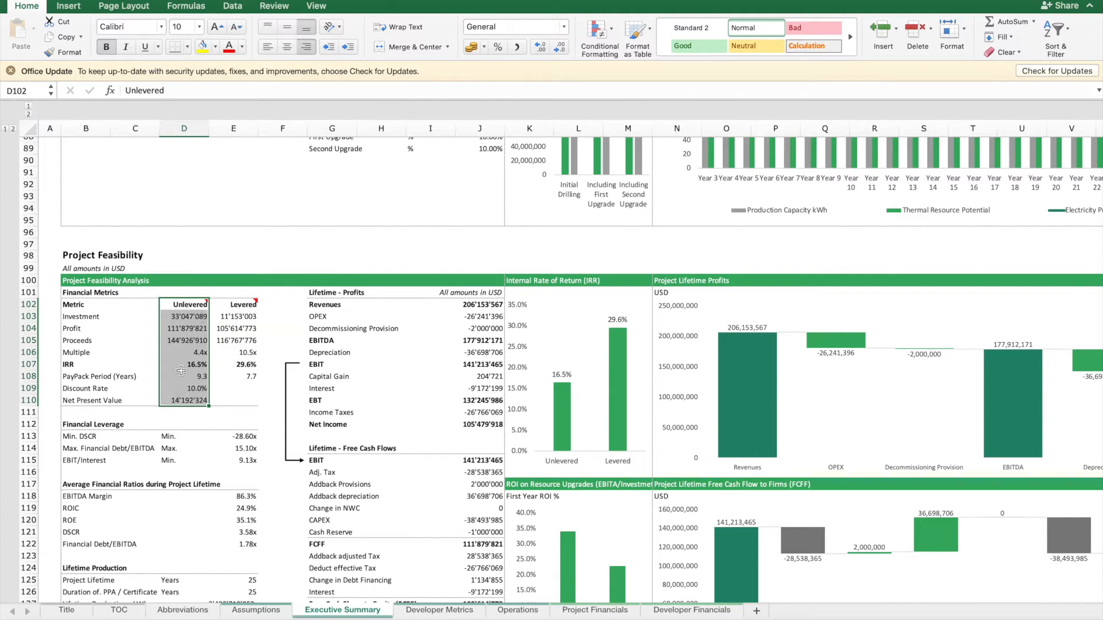
mouse_move(182, 388)
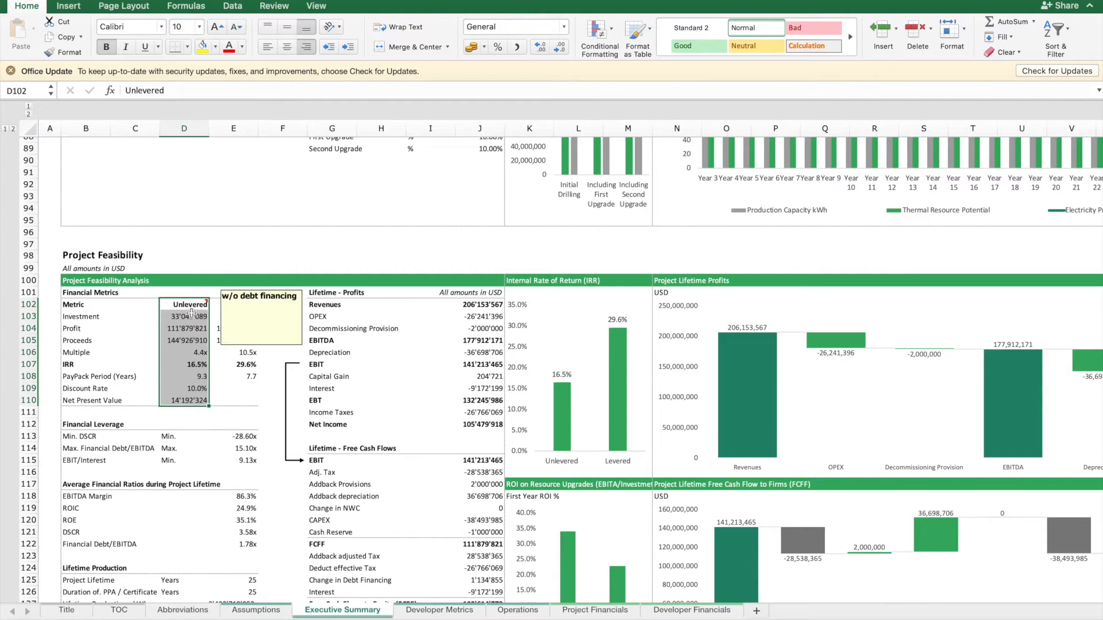
left_click(184, 364)
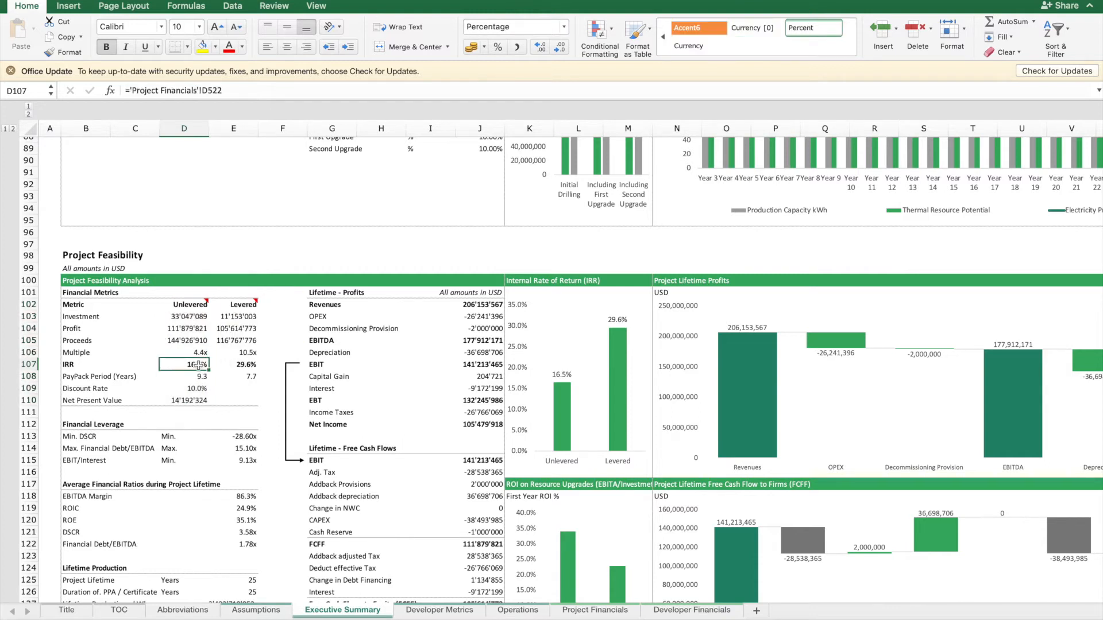
left_click(234, 364)
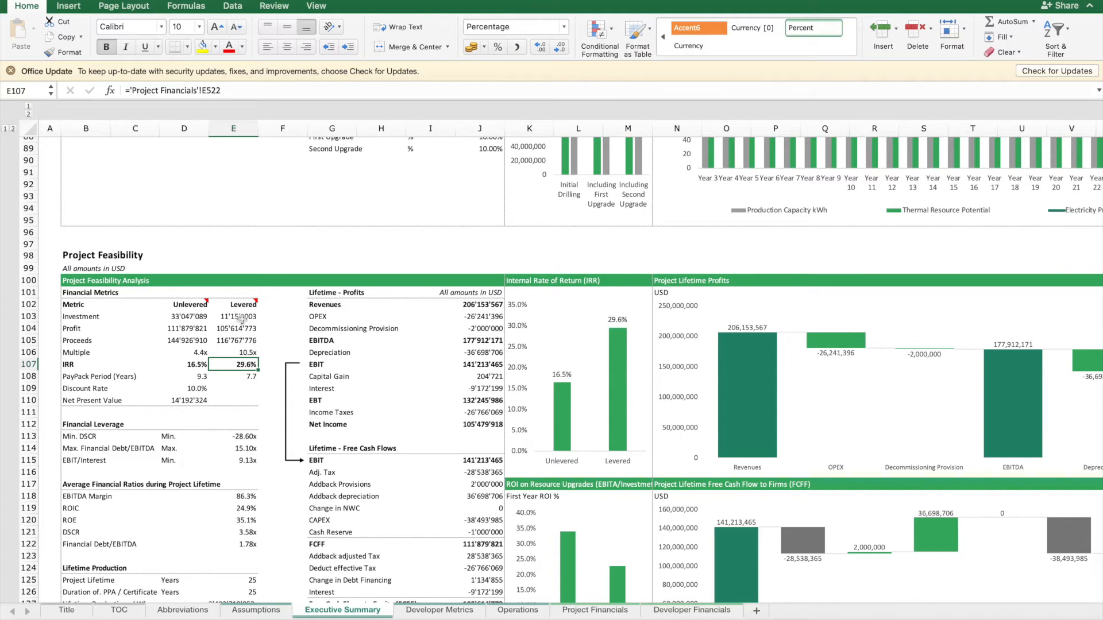
left_click(256, 611)
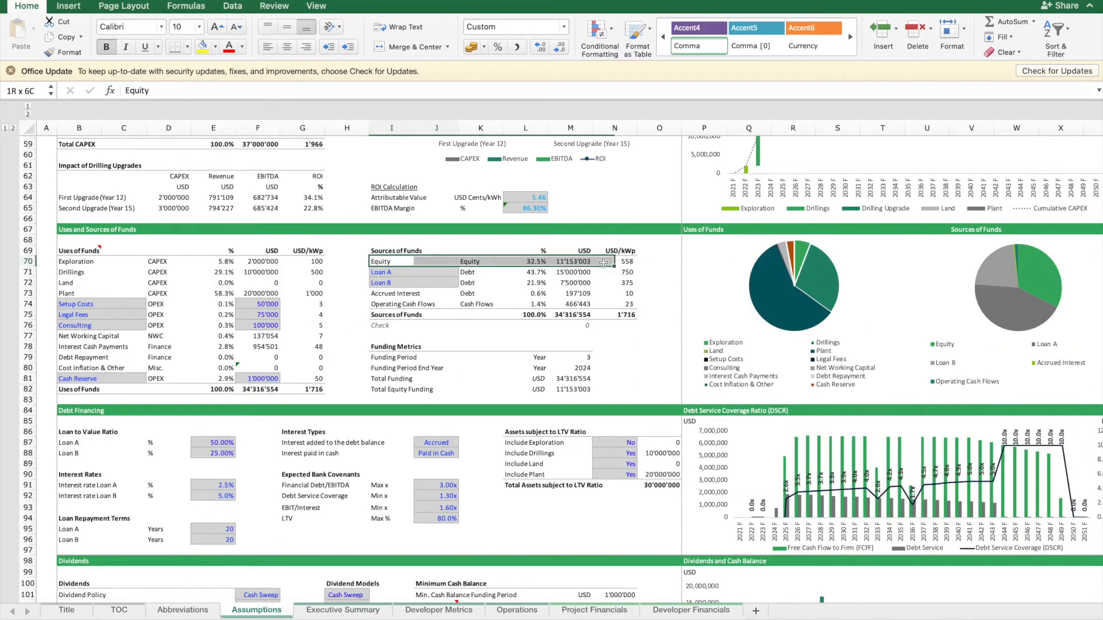
Step: Restore Loan B's loan-to-value ratio to 25% and inspect the Loan B amount formula
left_click(392, 261)
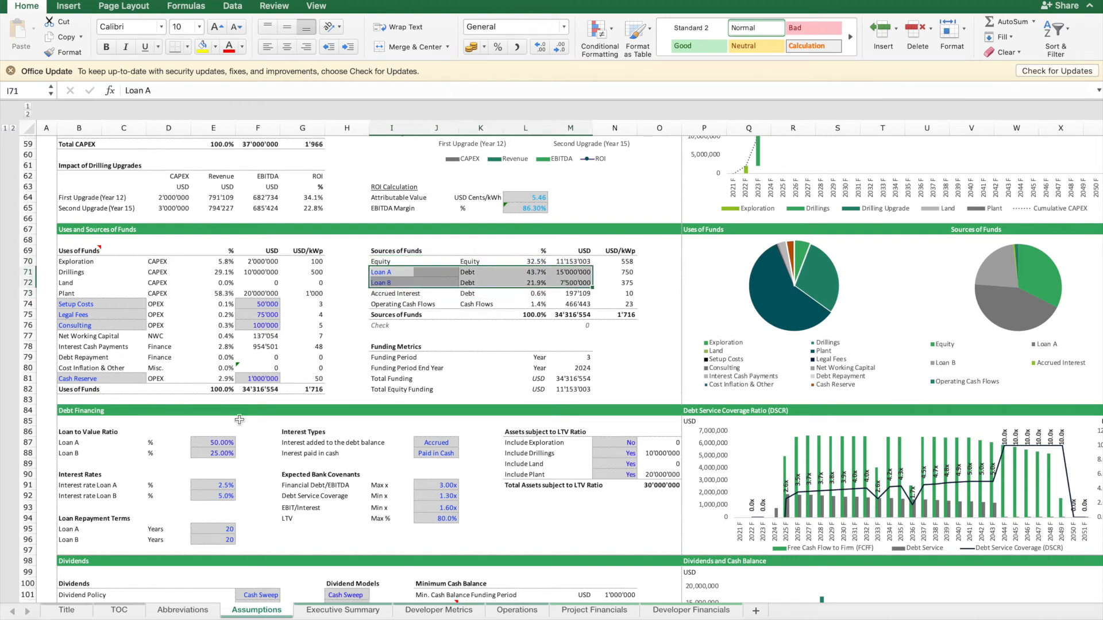
left_click(214, 441)
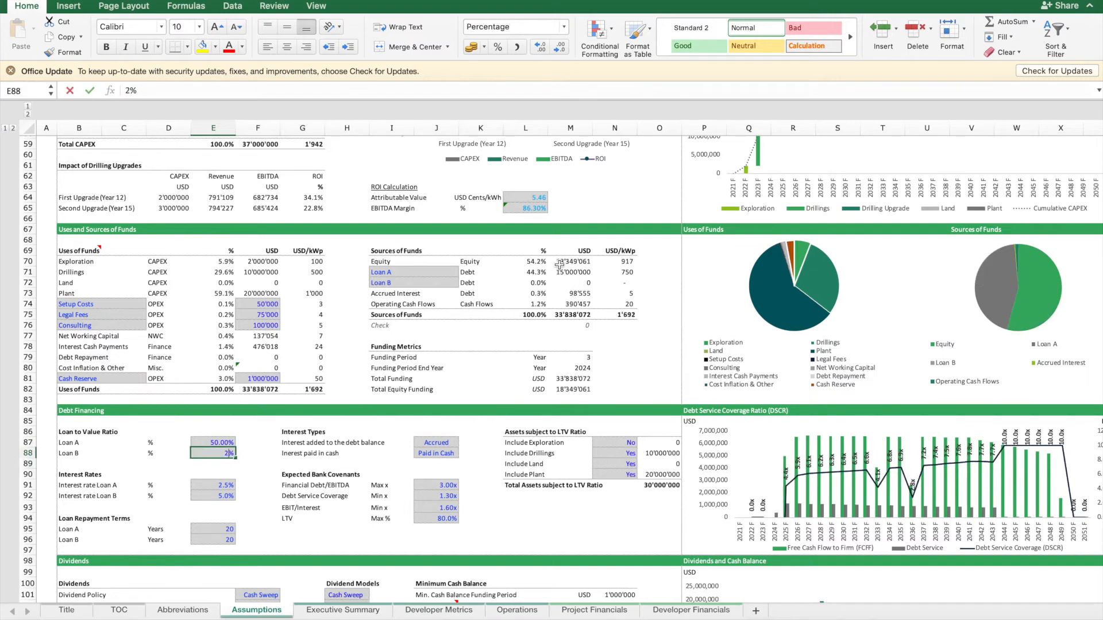
type("25%")
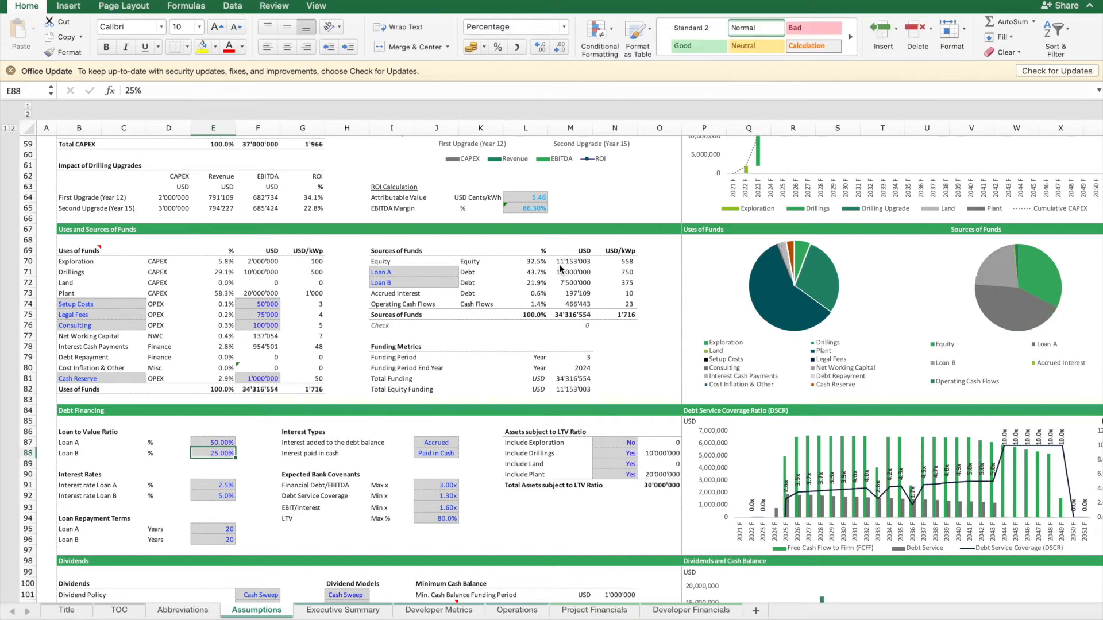
mouse_move(563, 275)
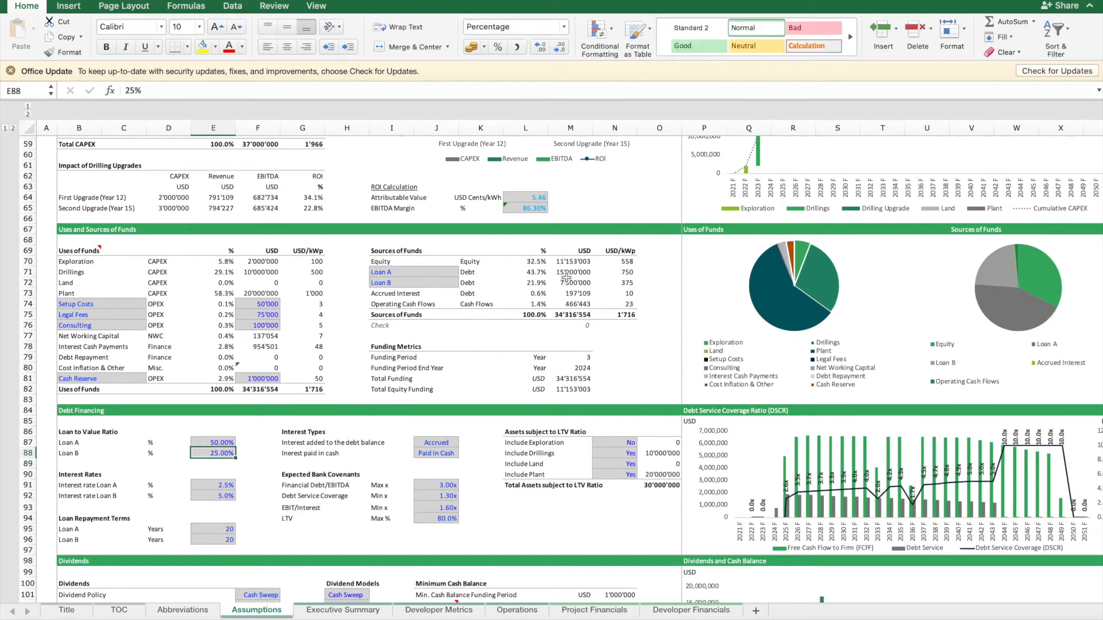
left_click(570, 283)
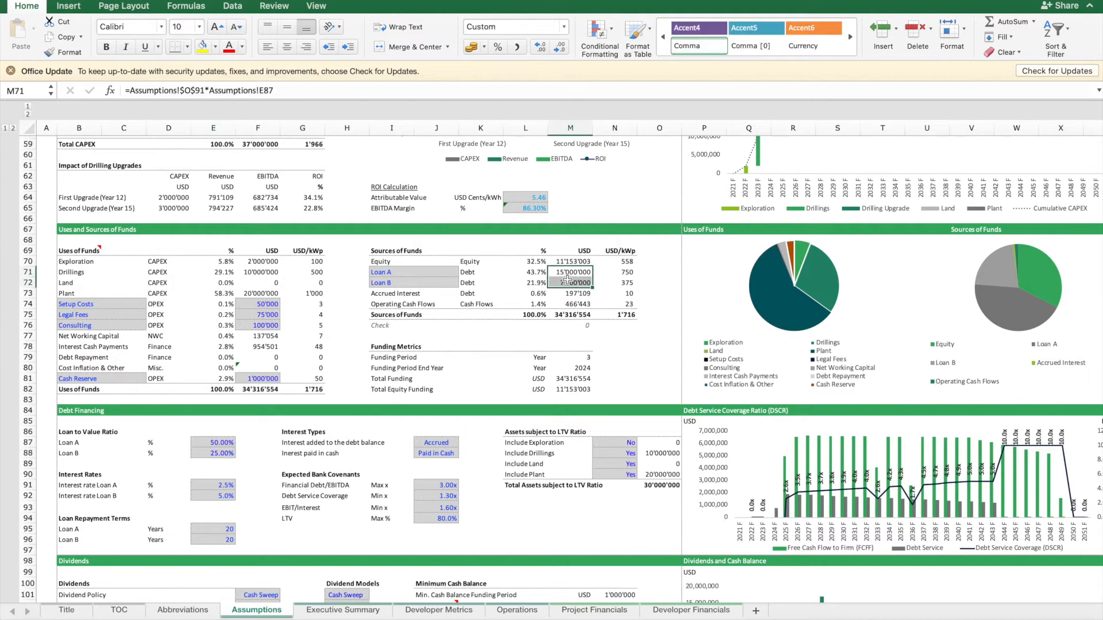
Step: Return to the top of Assumptions and switch to the Executive Summary income statement
scroll("up", 3)
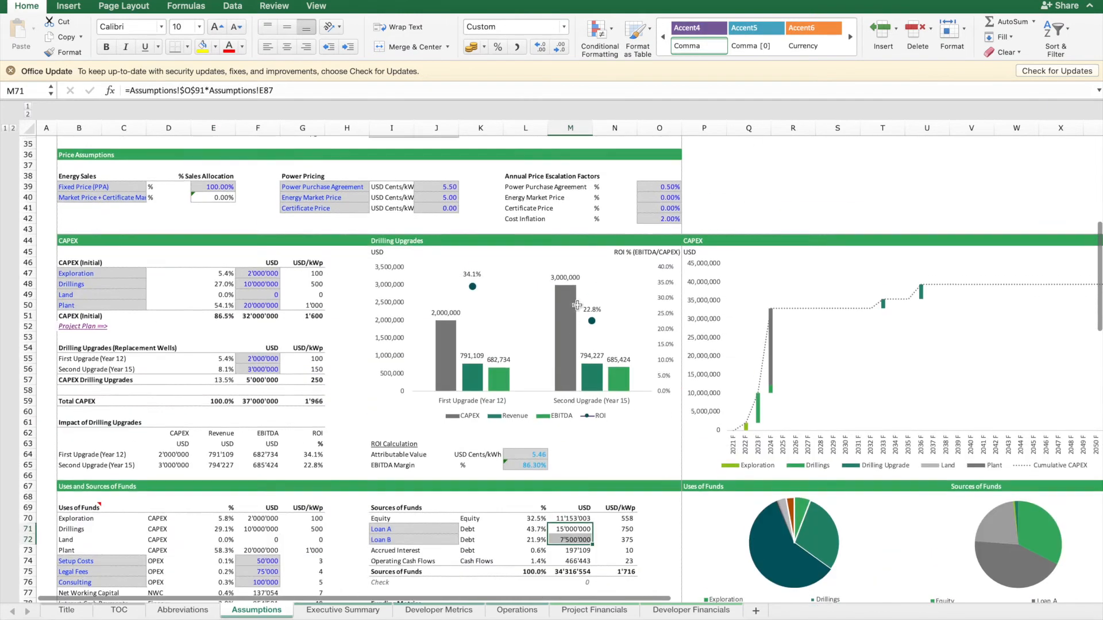
scroll("up", 3)
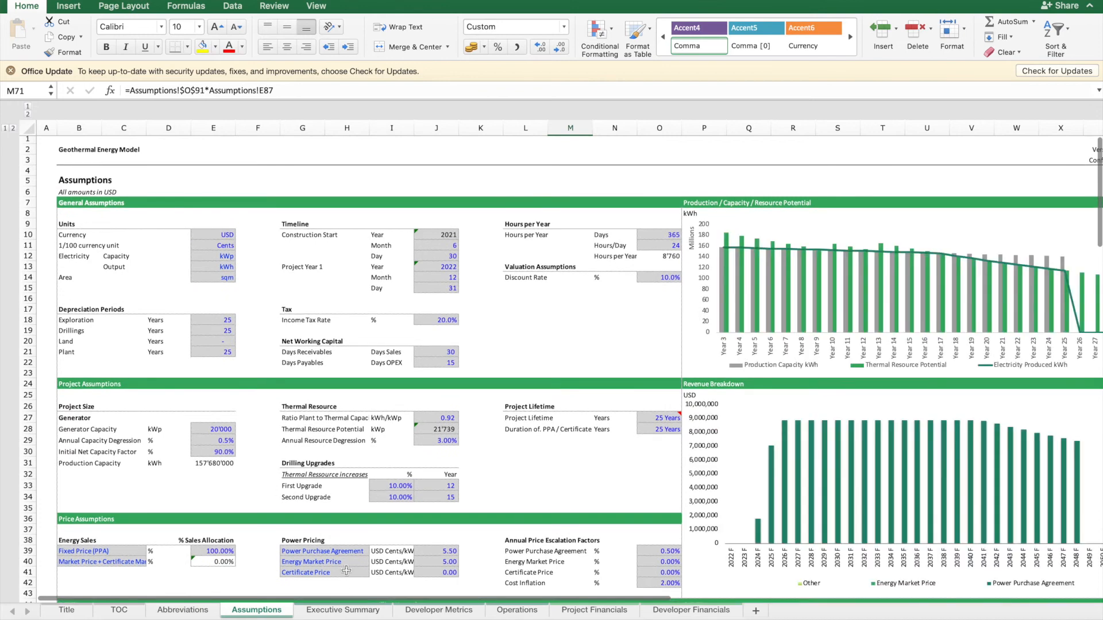
left_click(343, 611)
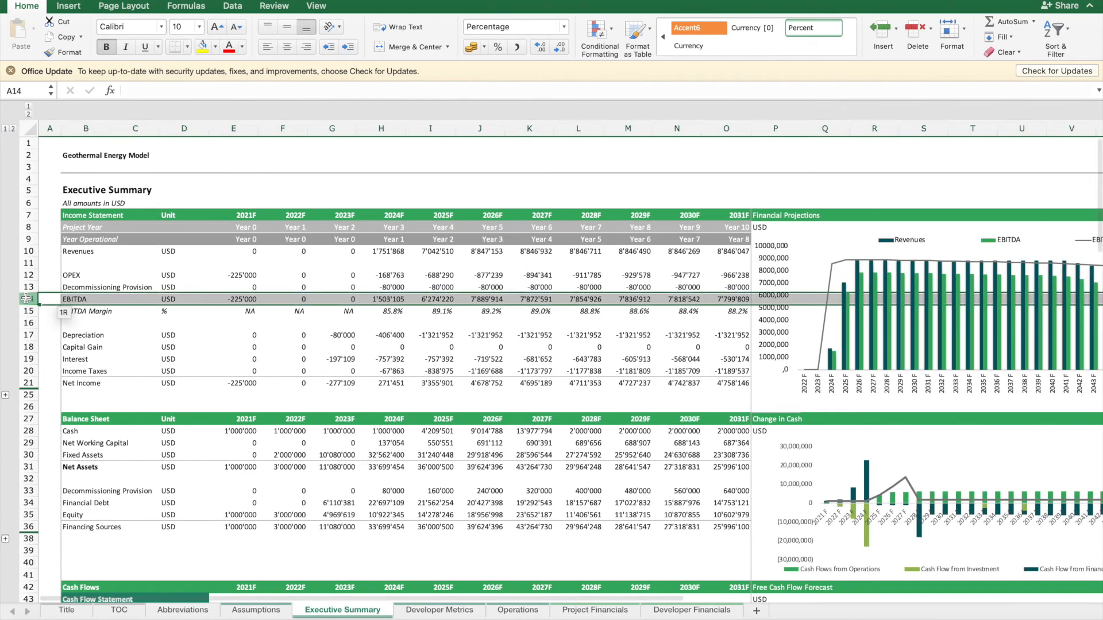
scroll("down", 3)
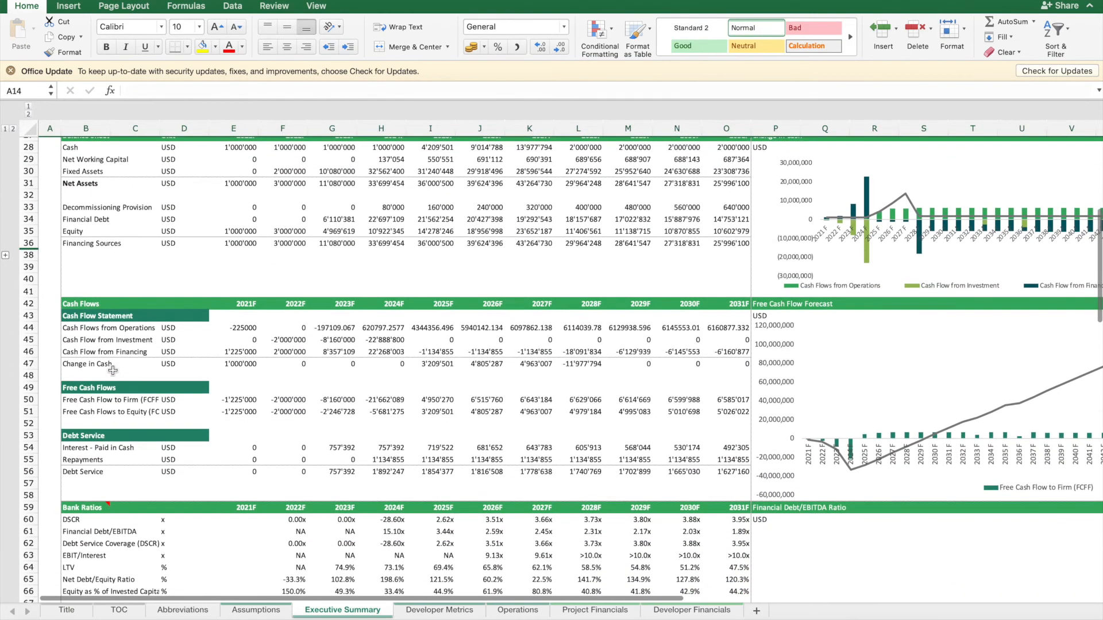
scroll("up", 3)
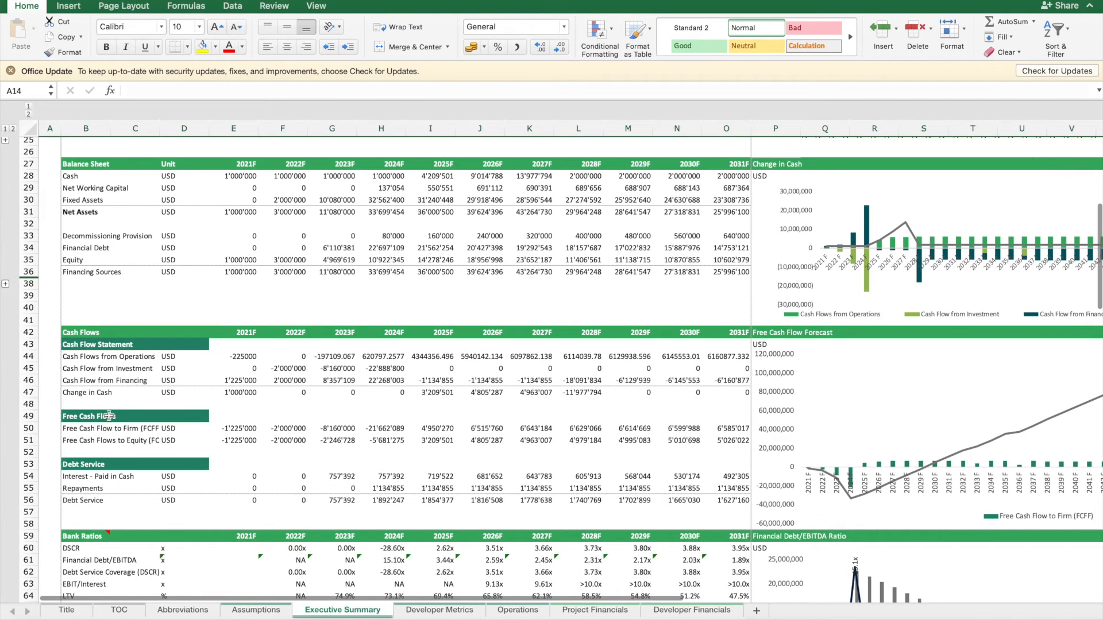
scroll("up", 3)
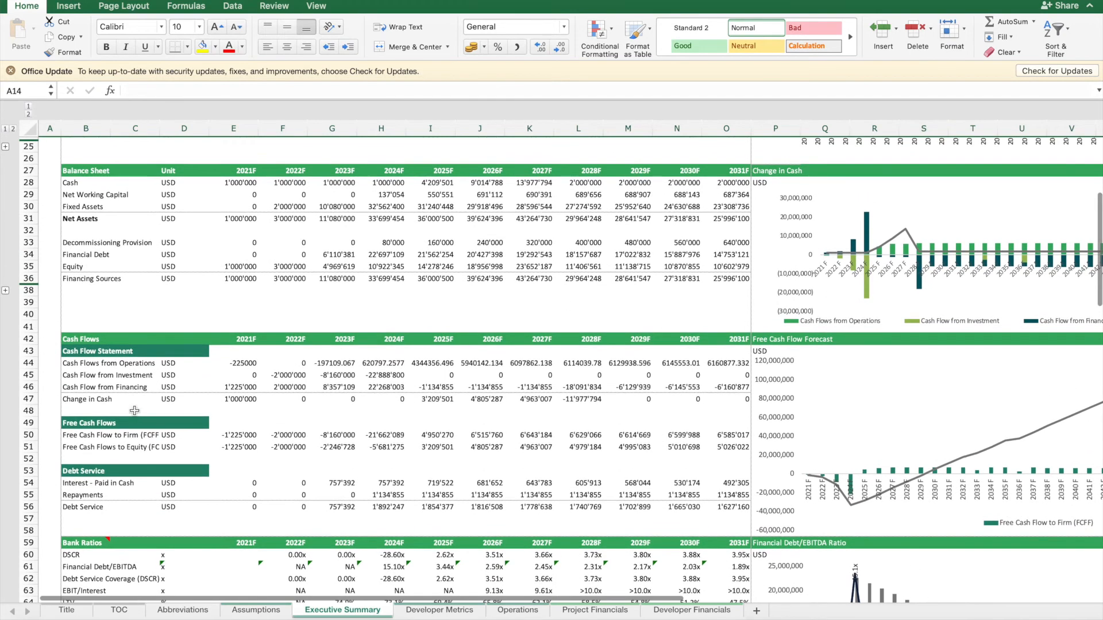
scroll("up", 3)
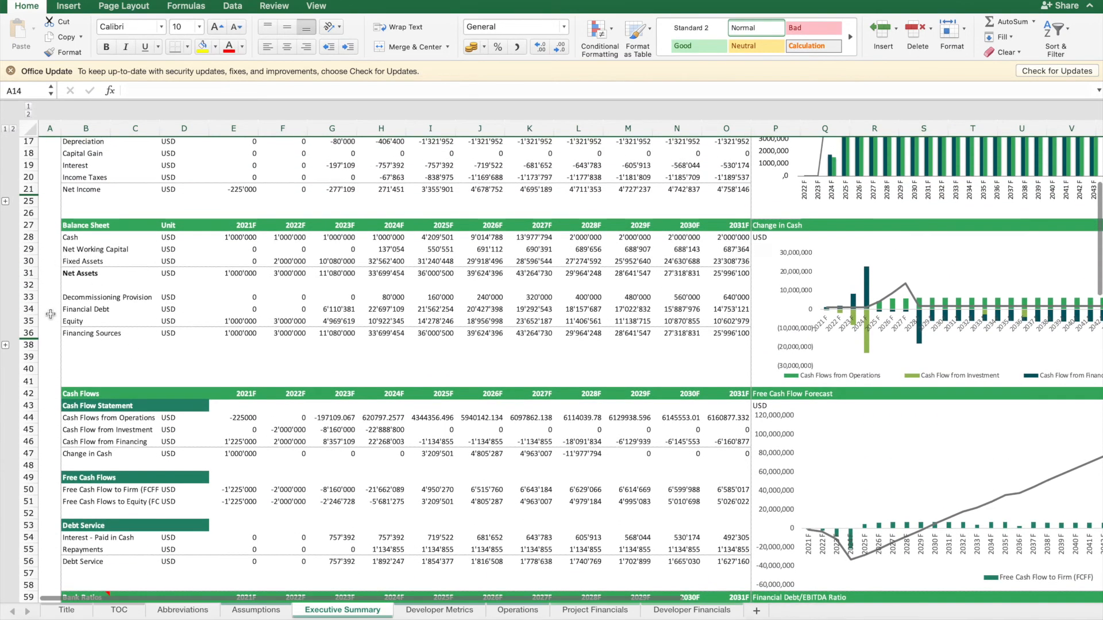
left_click(49, 309)
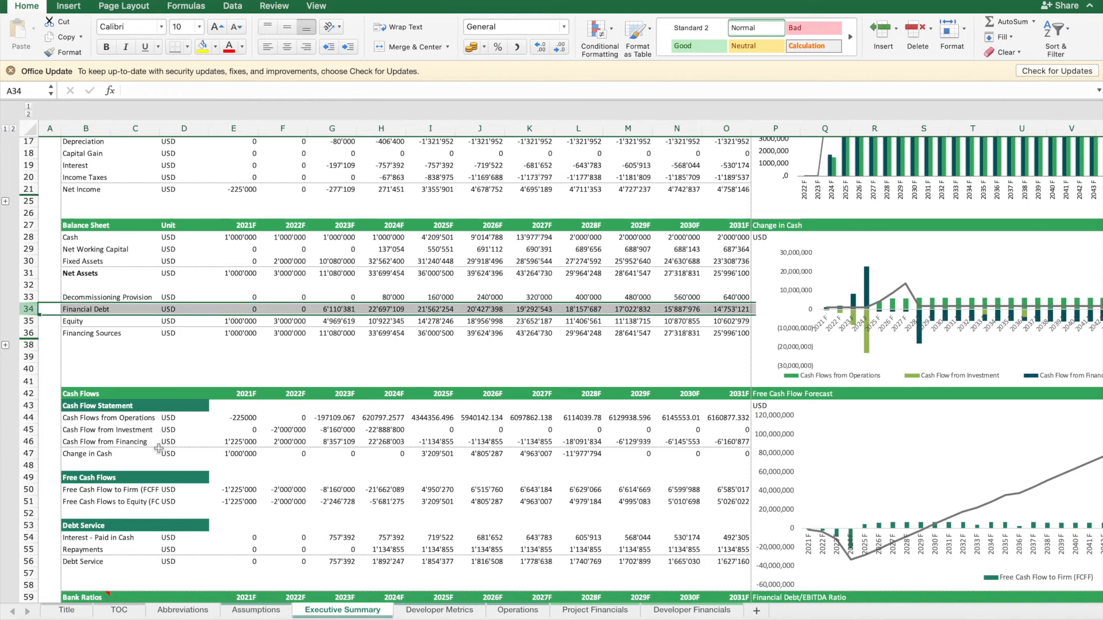
scroll("down", 3)
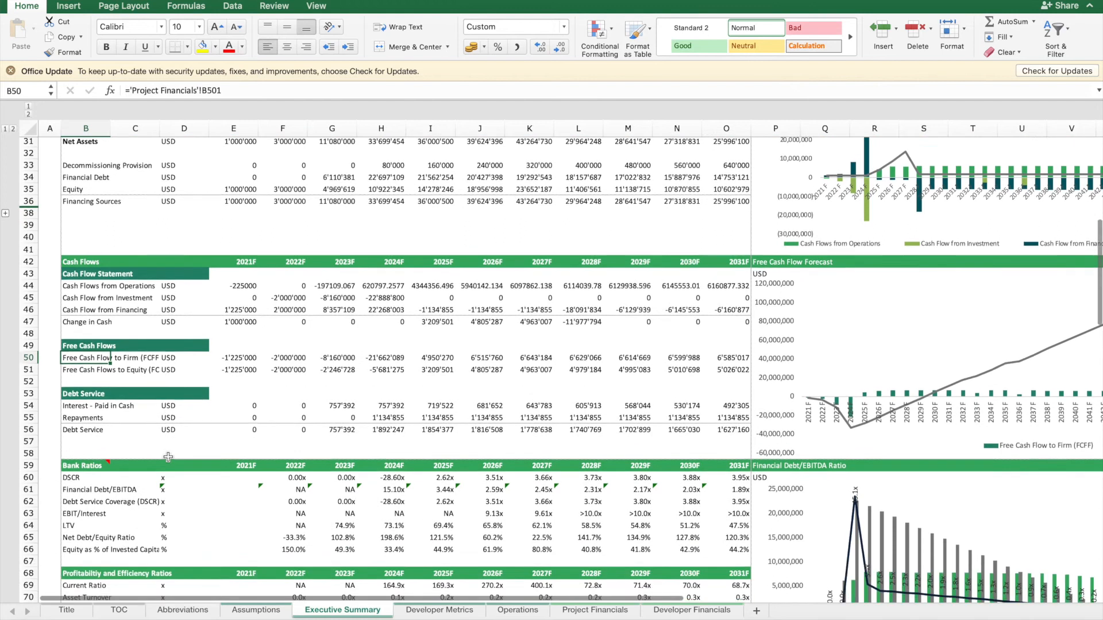
scroll("down", 3)
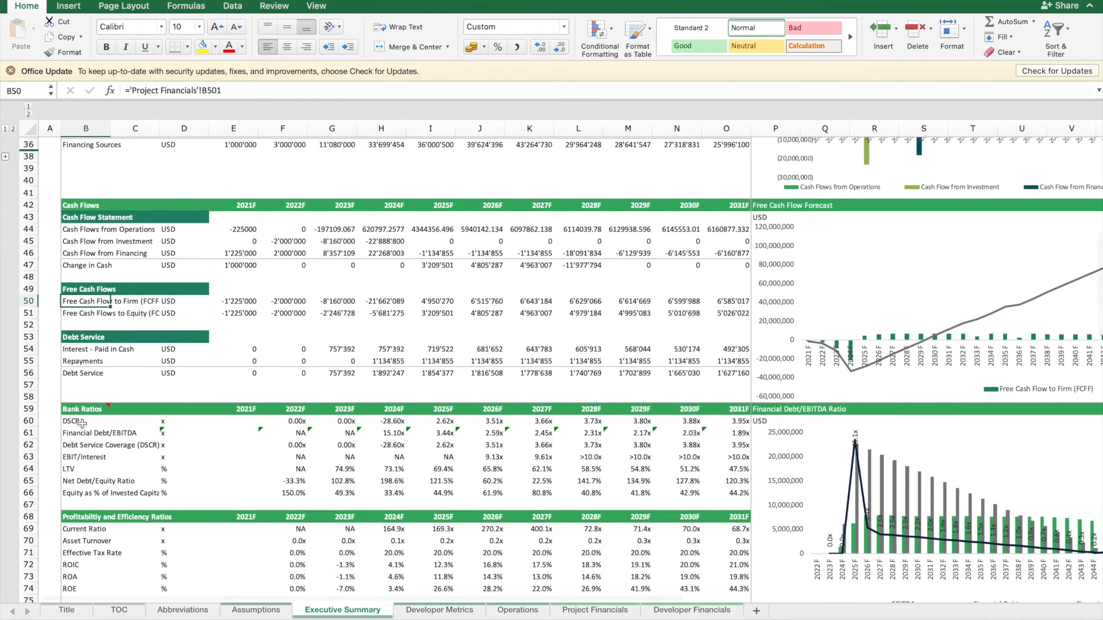
left_click(86, 422)
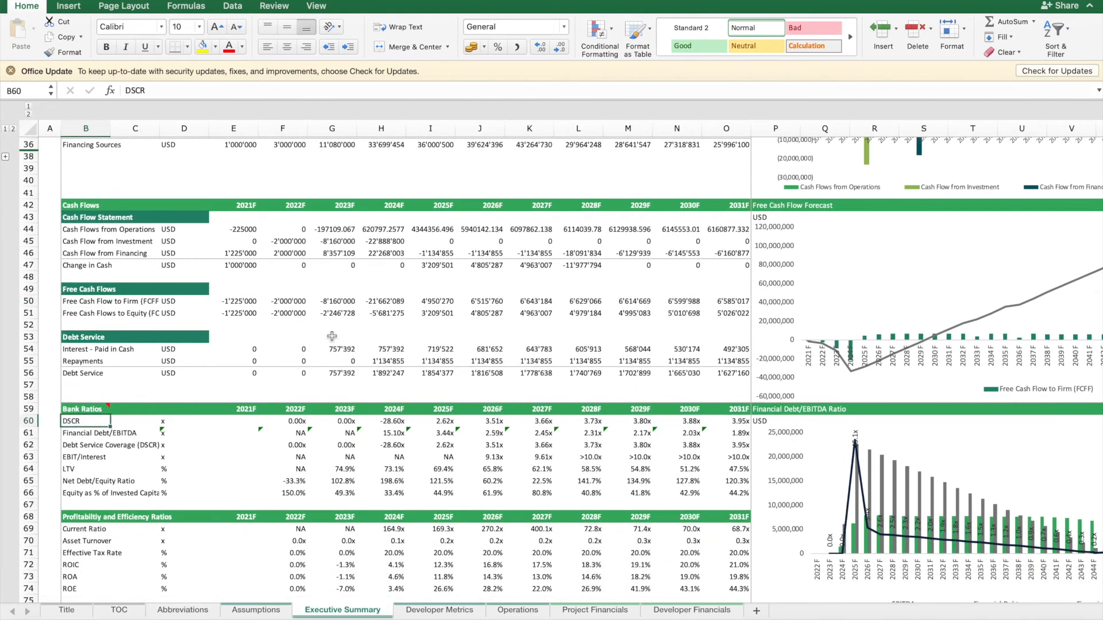
mouse_move(92, 288)
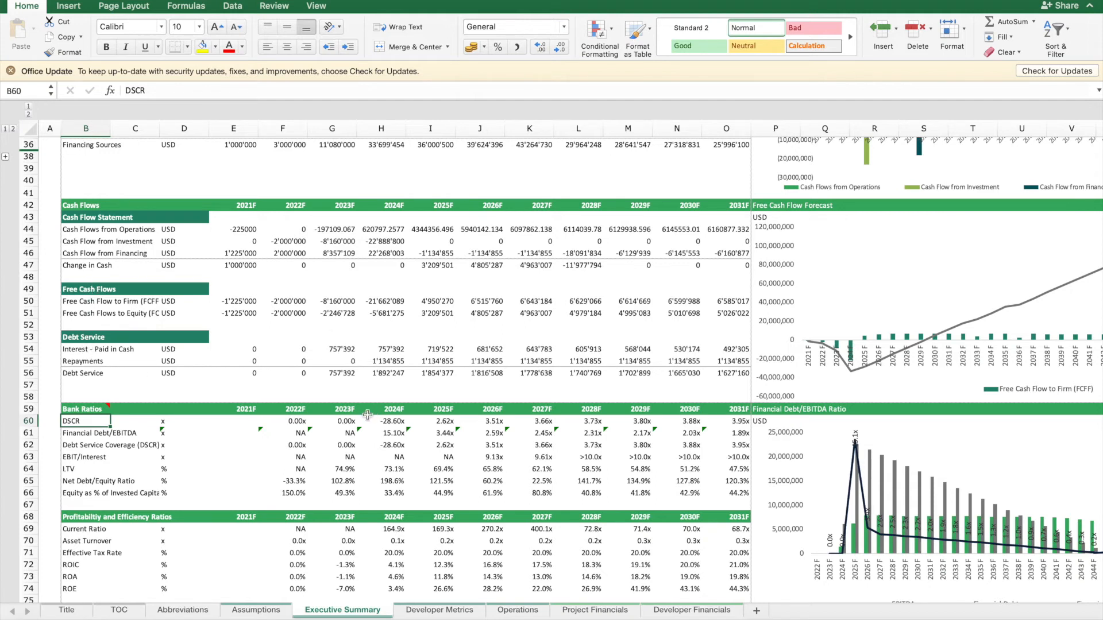
left_click(394, 421)
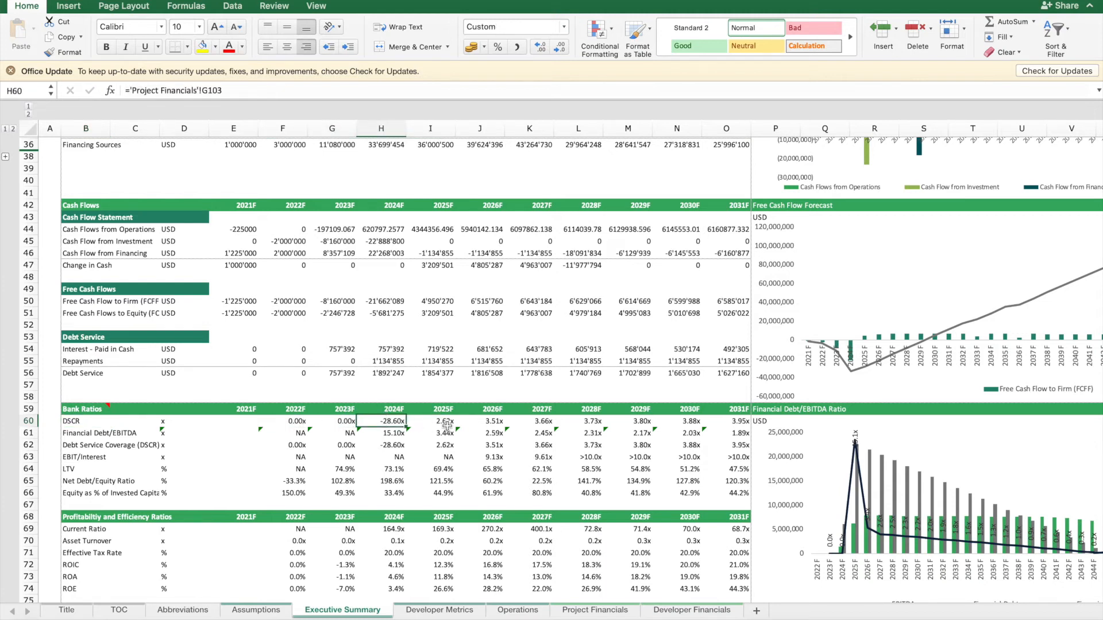
left_click(430, 420)
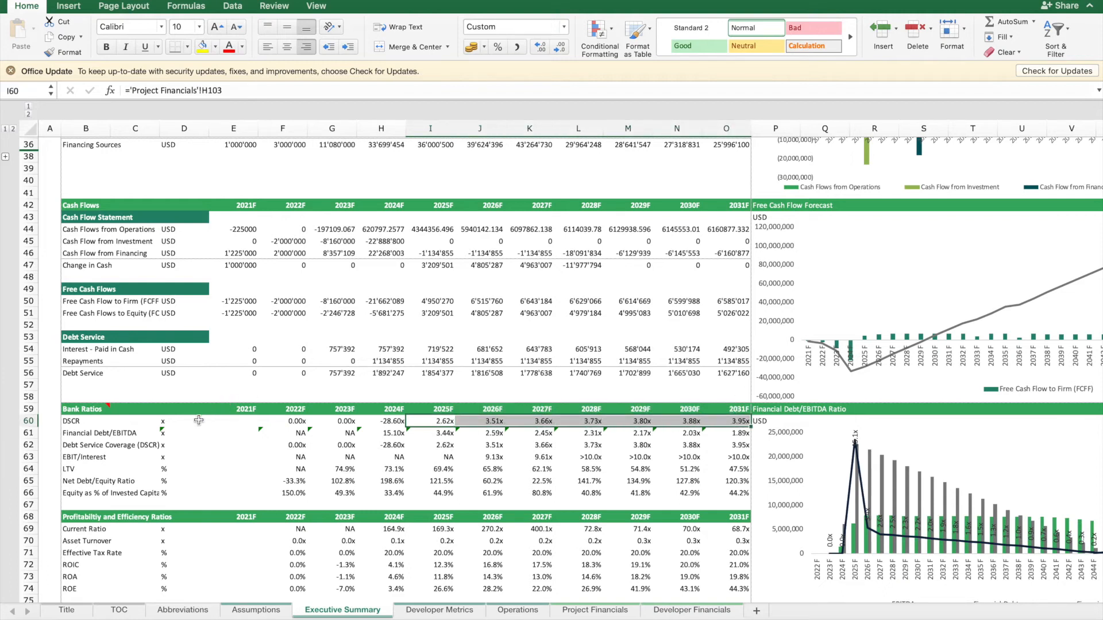
left_click(86, 433)
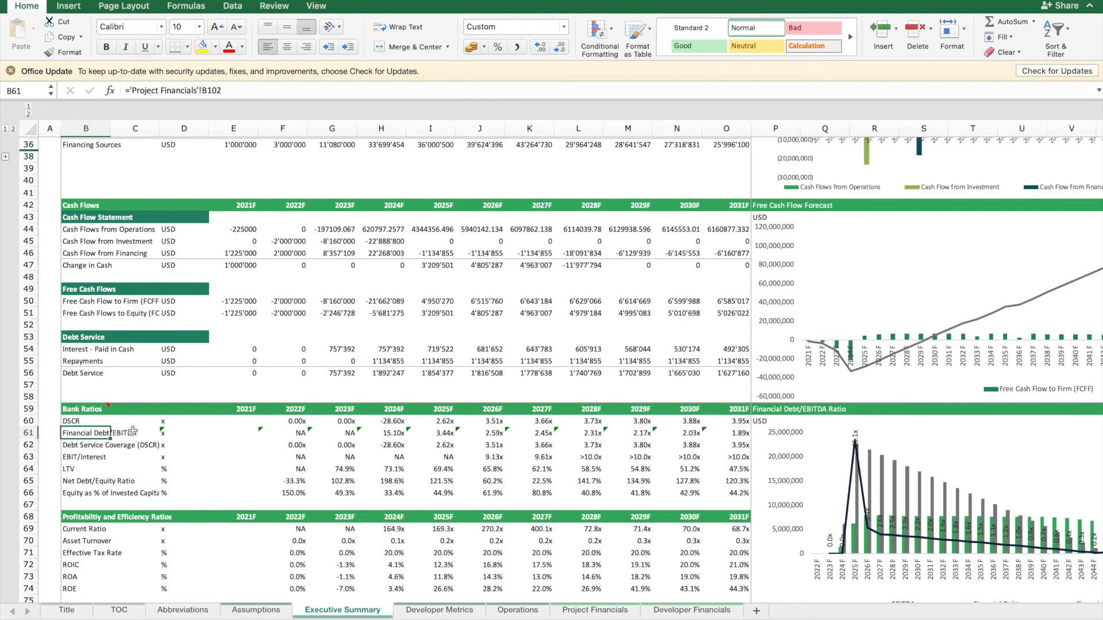
mouse_move(434, 435)
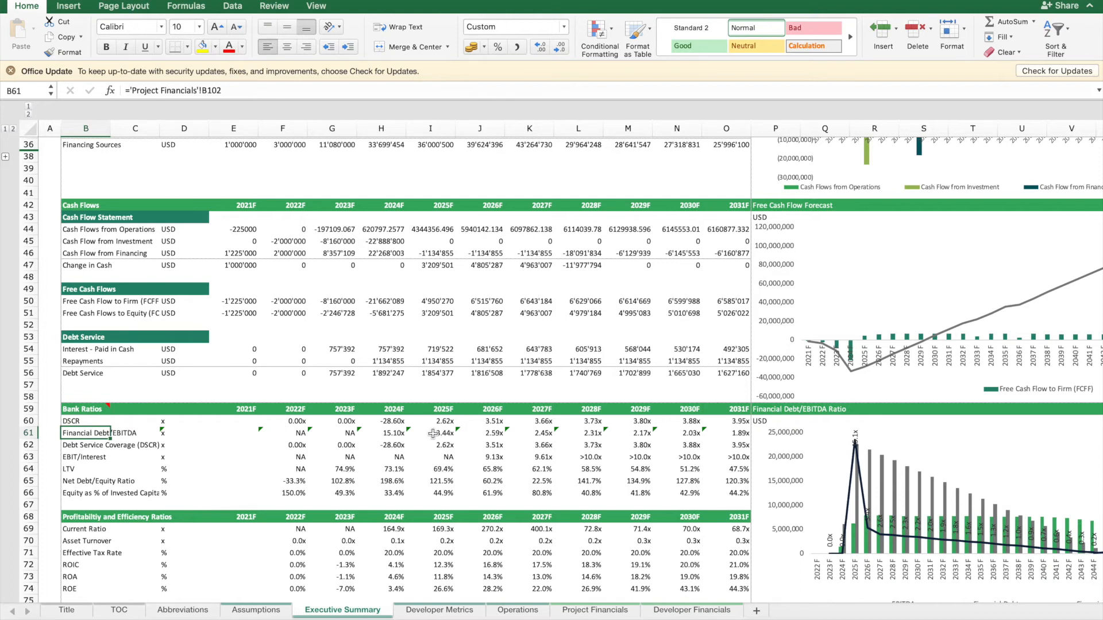
left_click(430, 433)
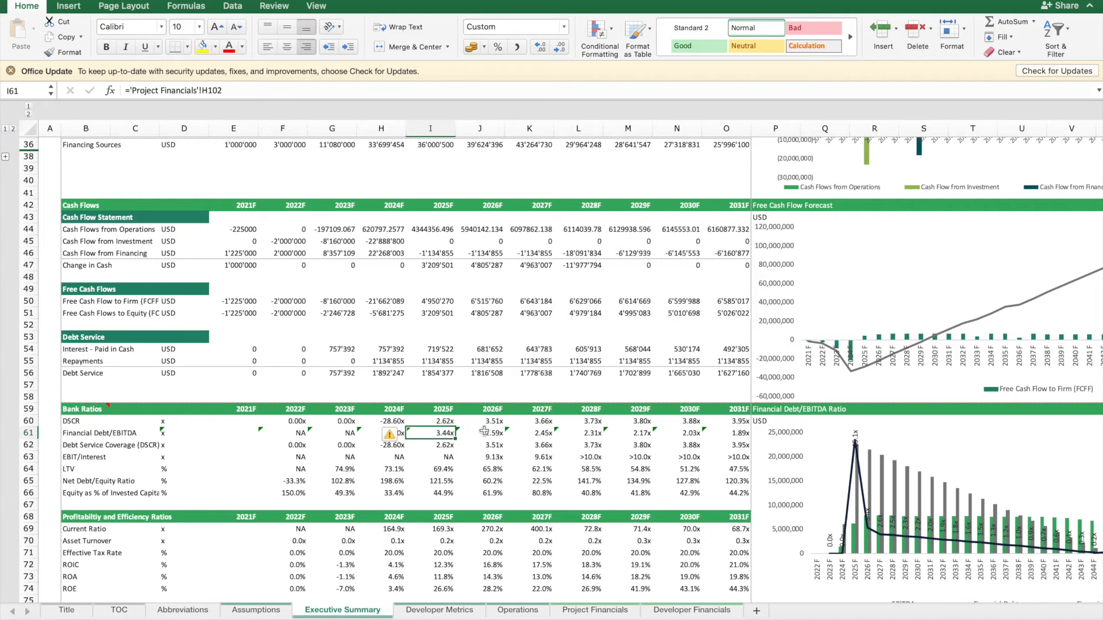
left_click(480, 433)
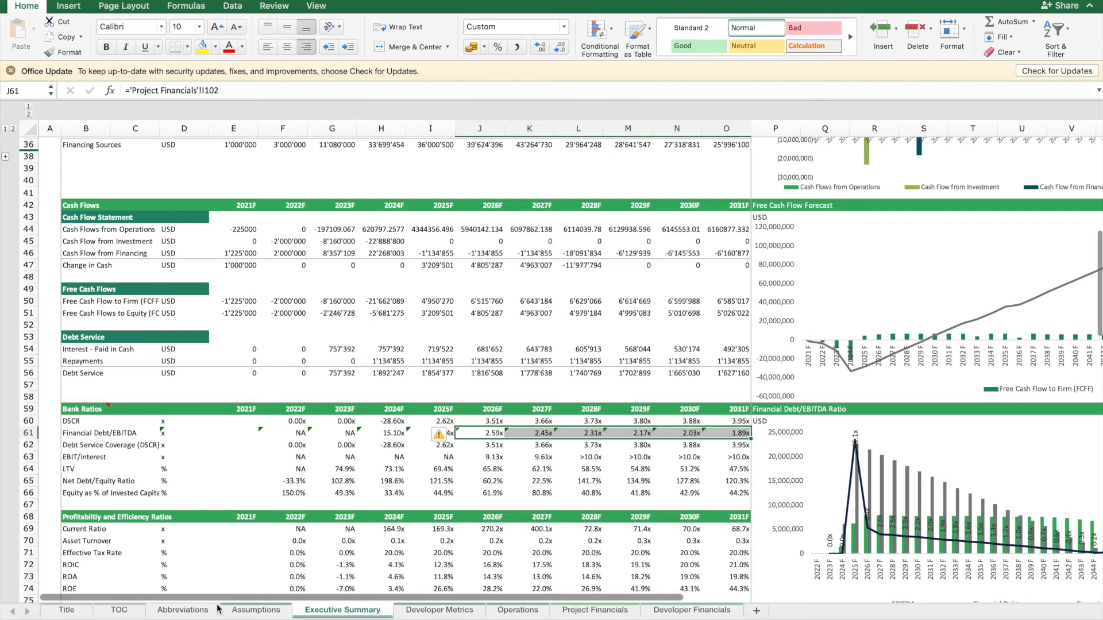
mouse_move(280, 610)
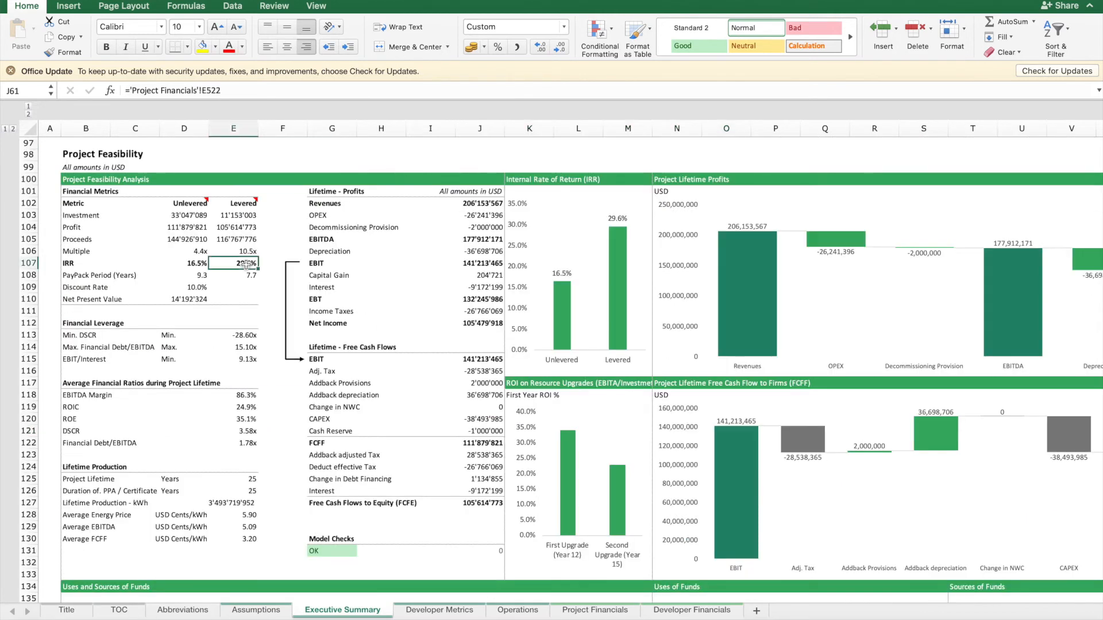
Step: Check the levered IRR of 29.6% and switch to the Operations sheet
left_click(233, 263)
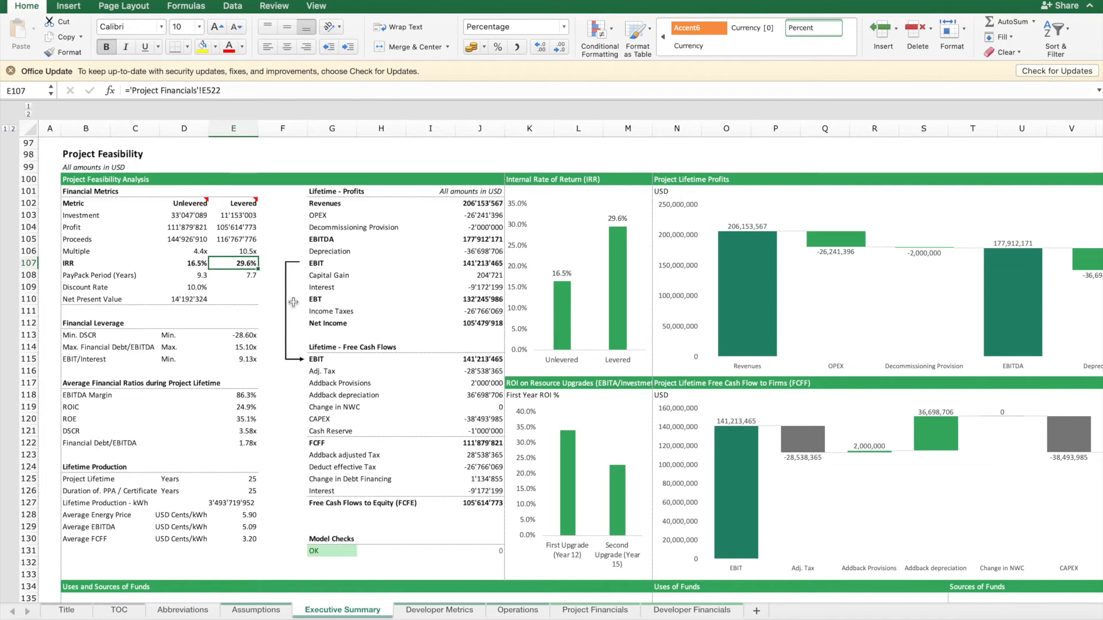
mouse_move(392, 551)
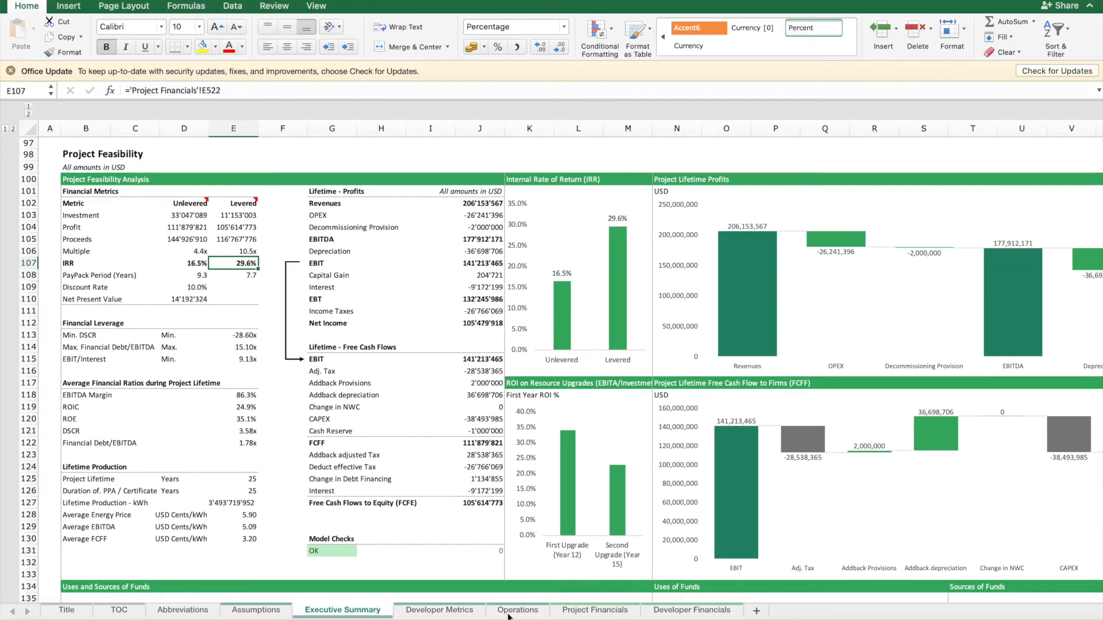
left_click(517, 610)
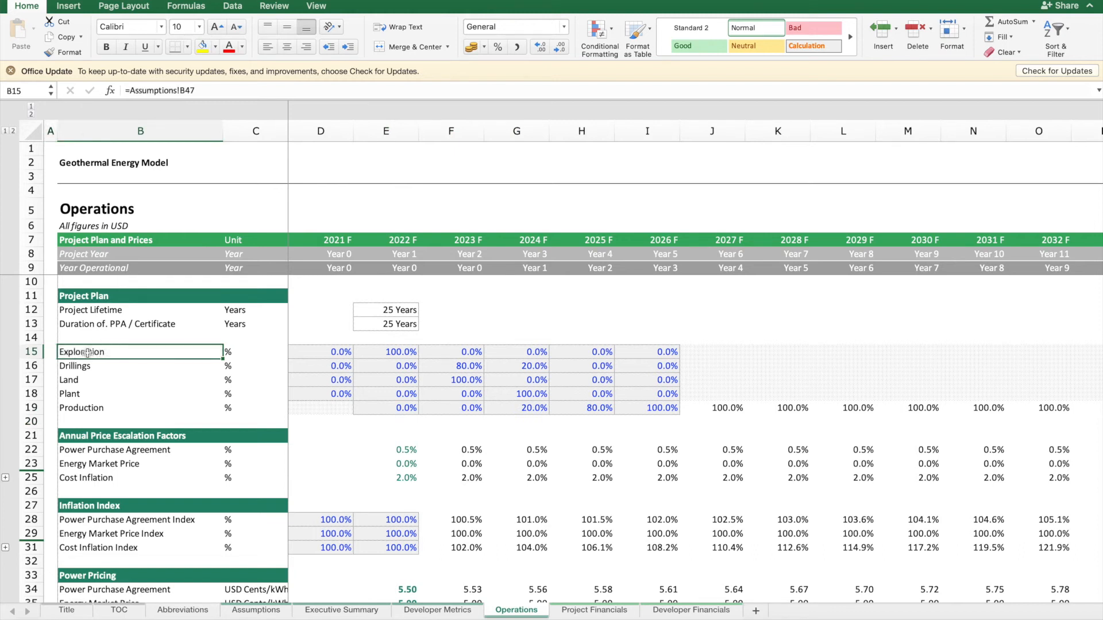
left_click(386, 351)
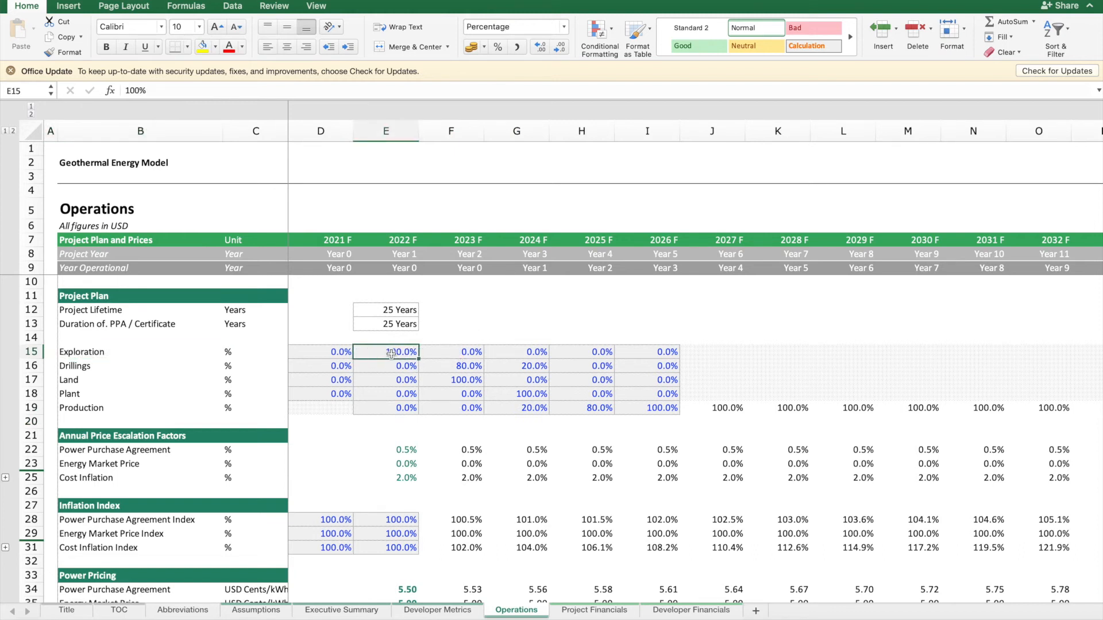
left_click(451, 365)
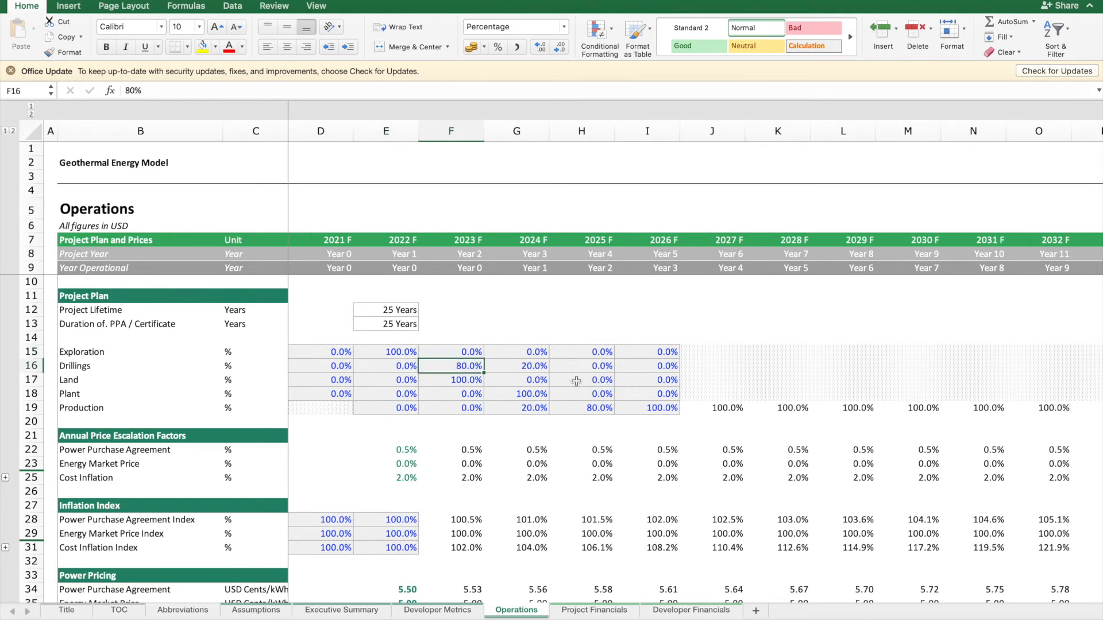
mouse_move(378, 384)
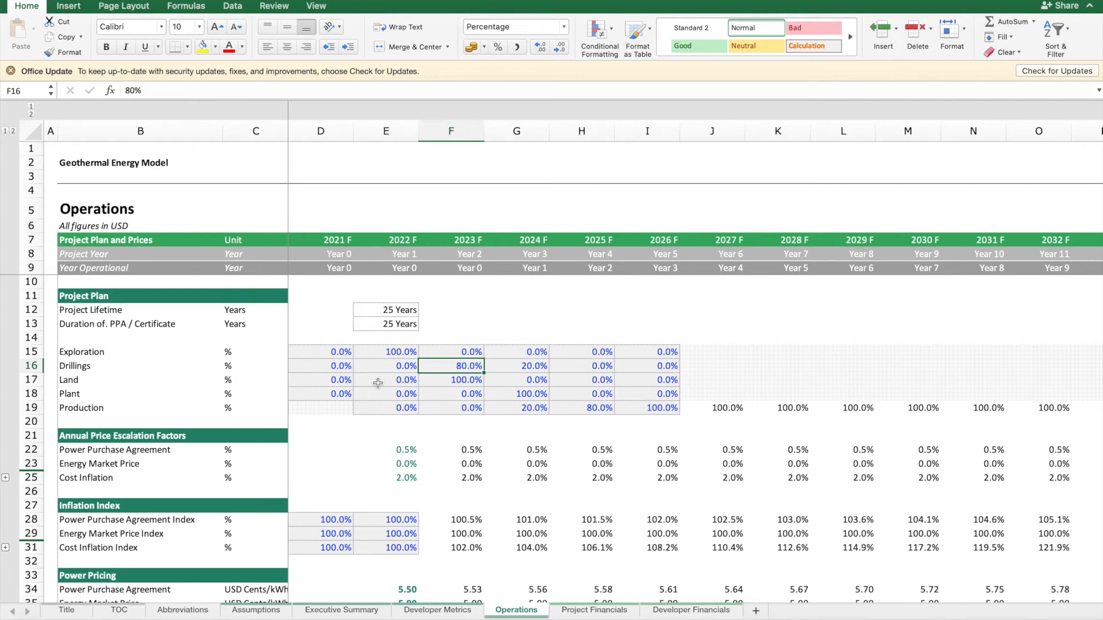
mouse_move(728, 399)
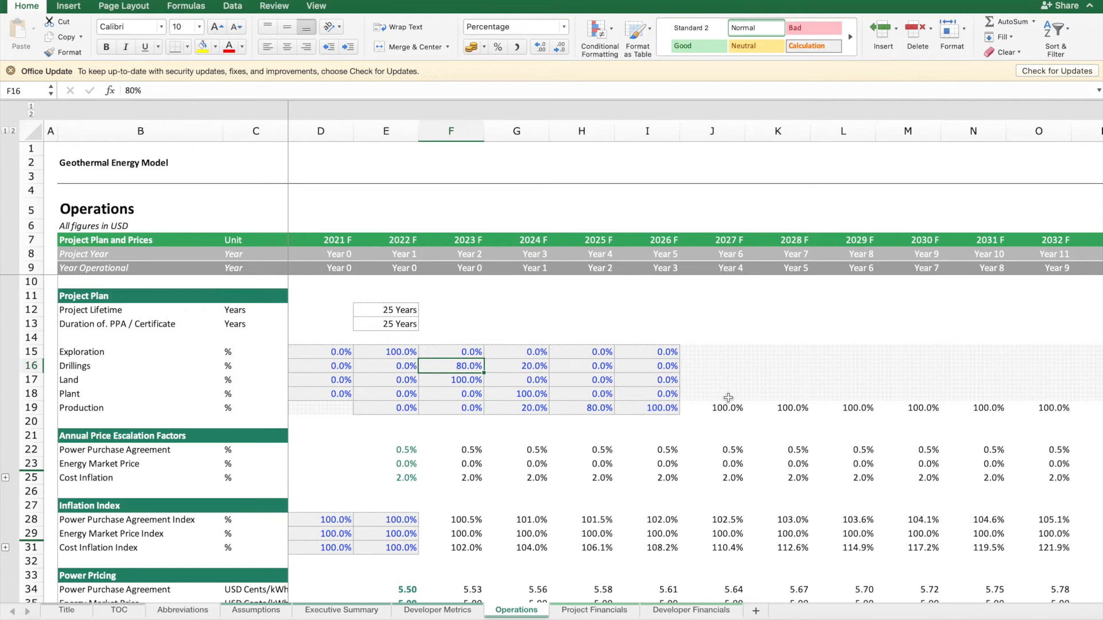
left_click(713, 408)
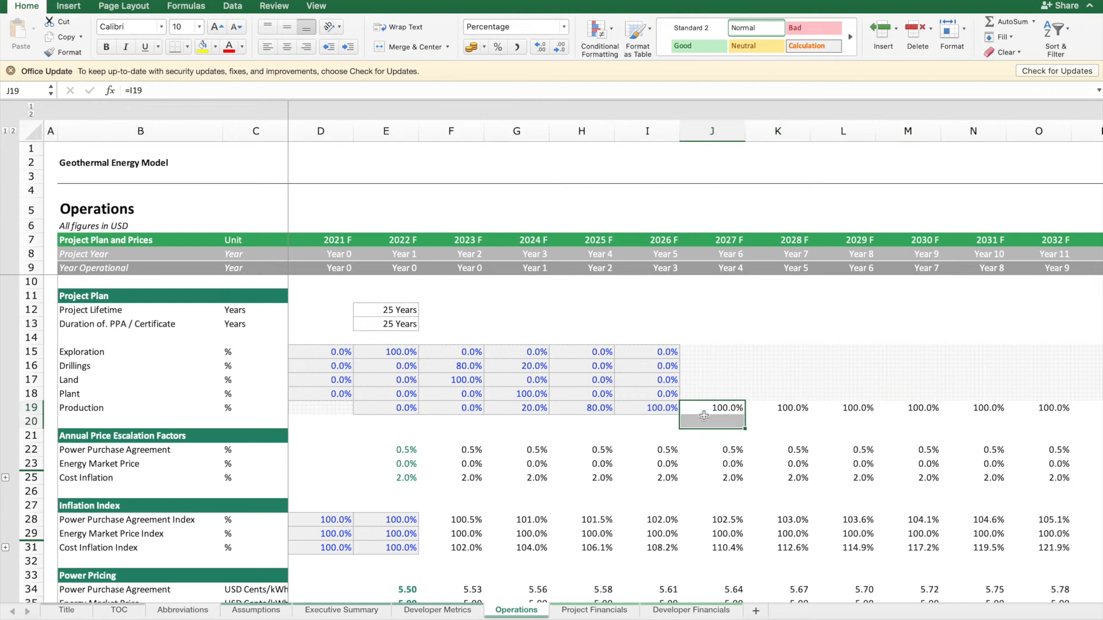
left_click(438, 610)
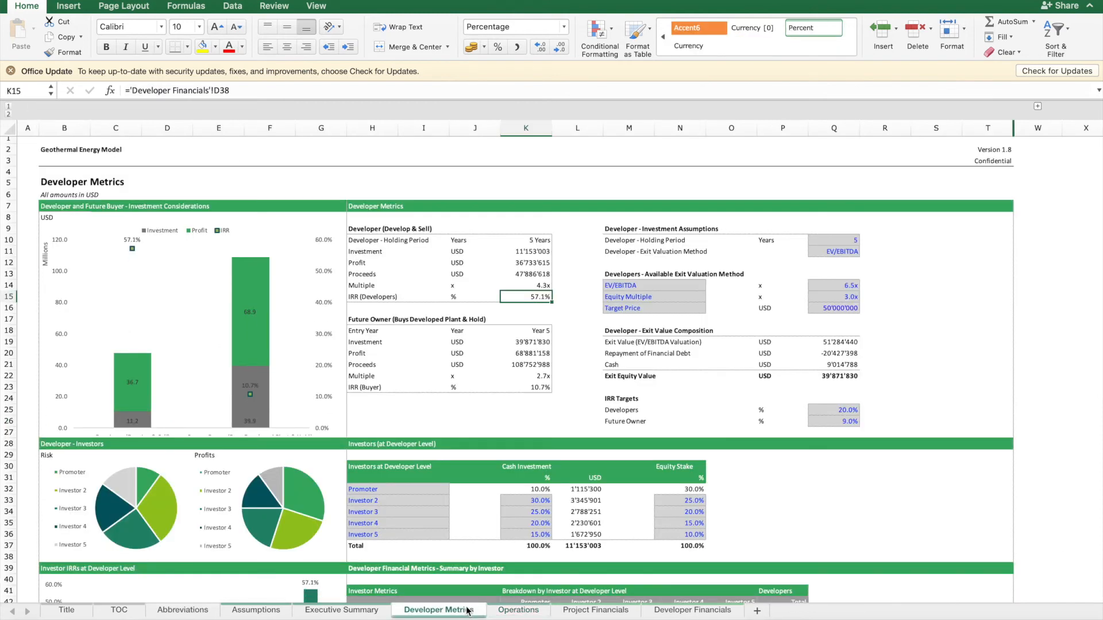
mouse_move(391, 241)
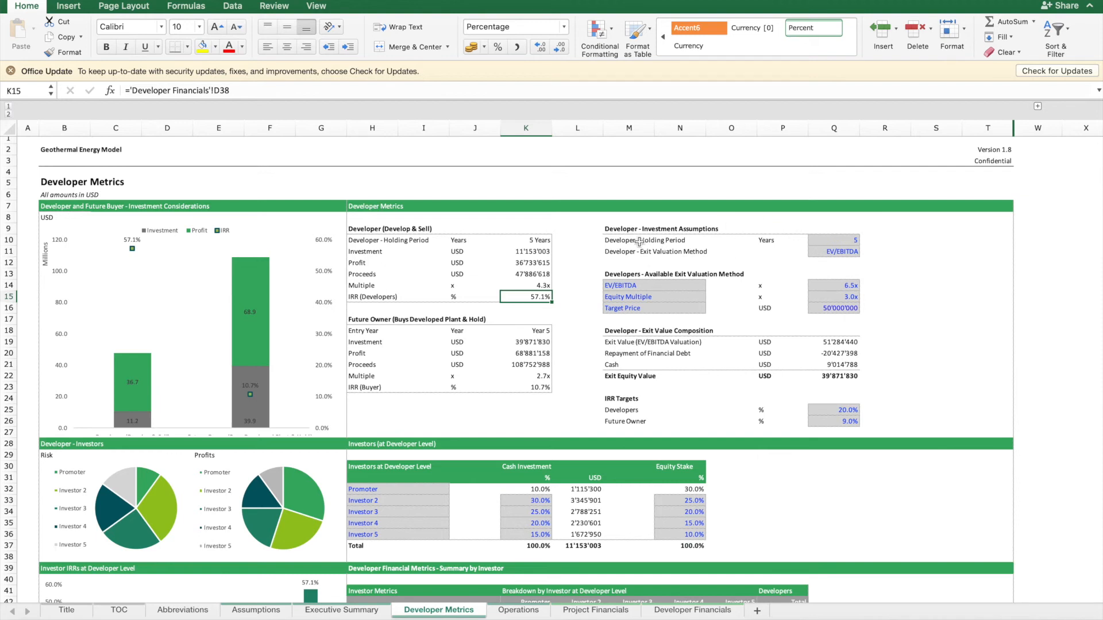
left_click(834, 240)
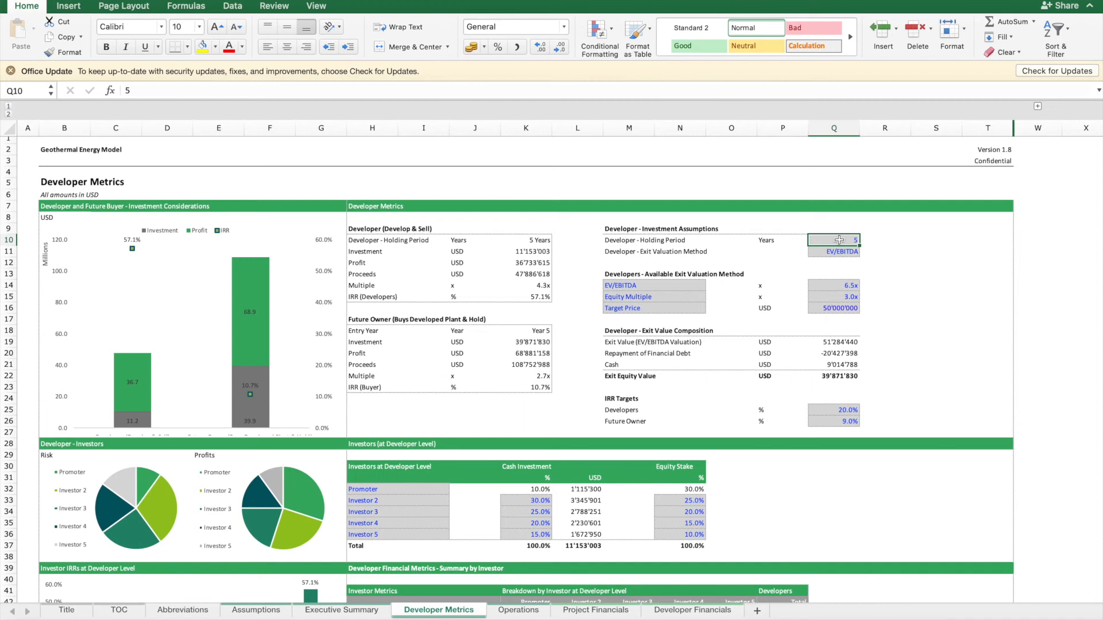
left_click(834, 252)
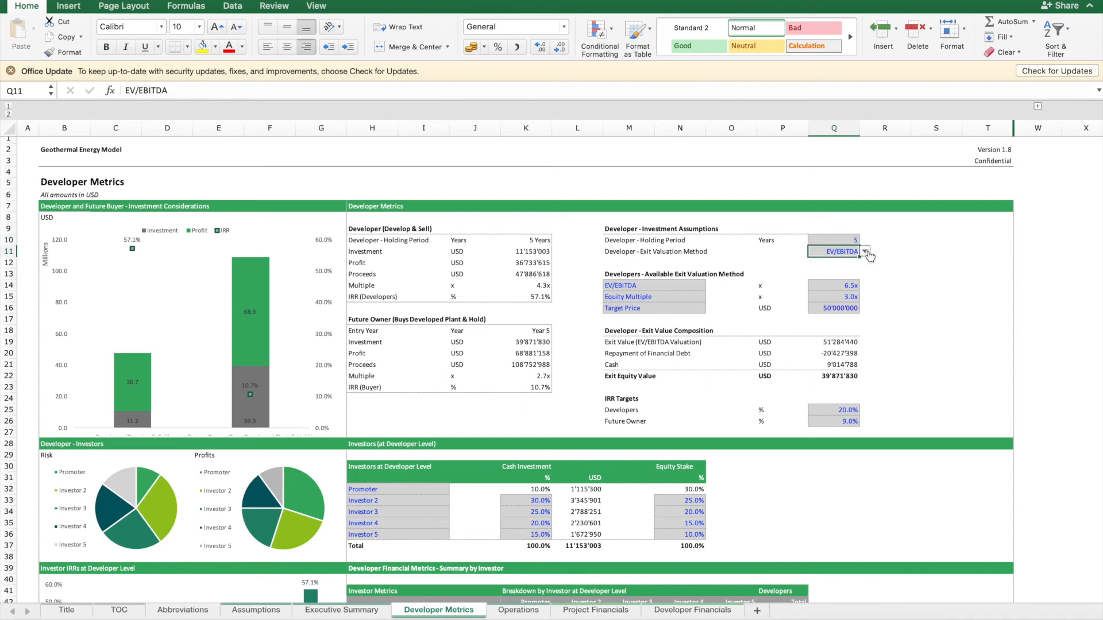
left_click(835, 251)
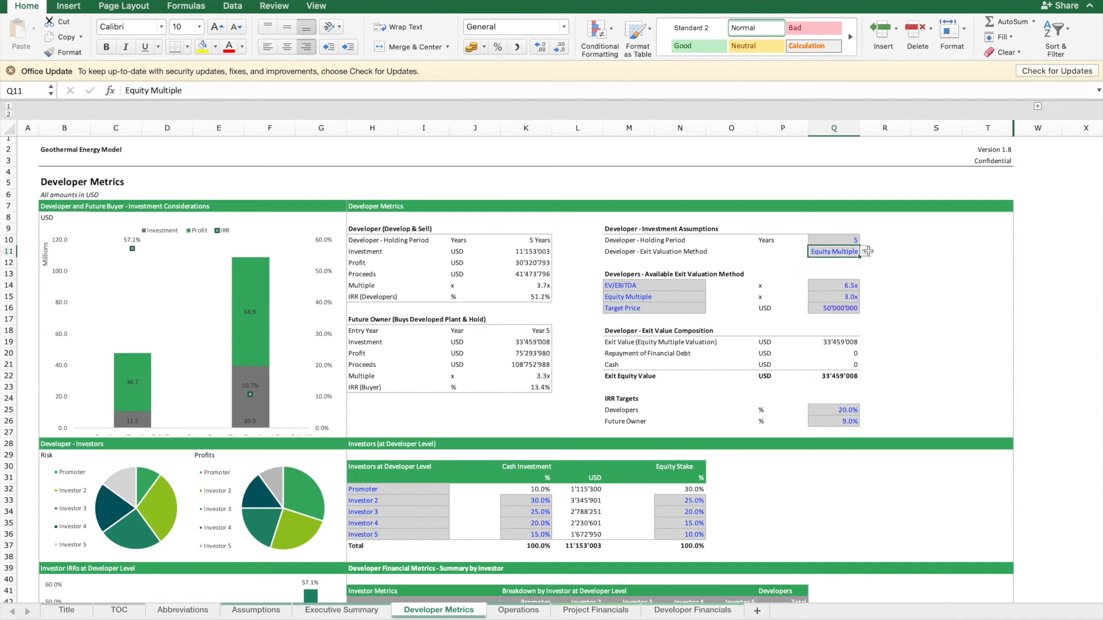
left_click(864, 252)
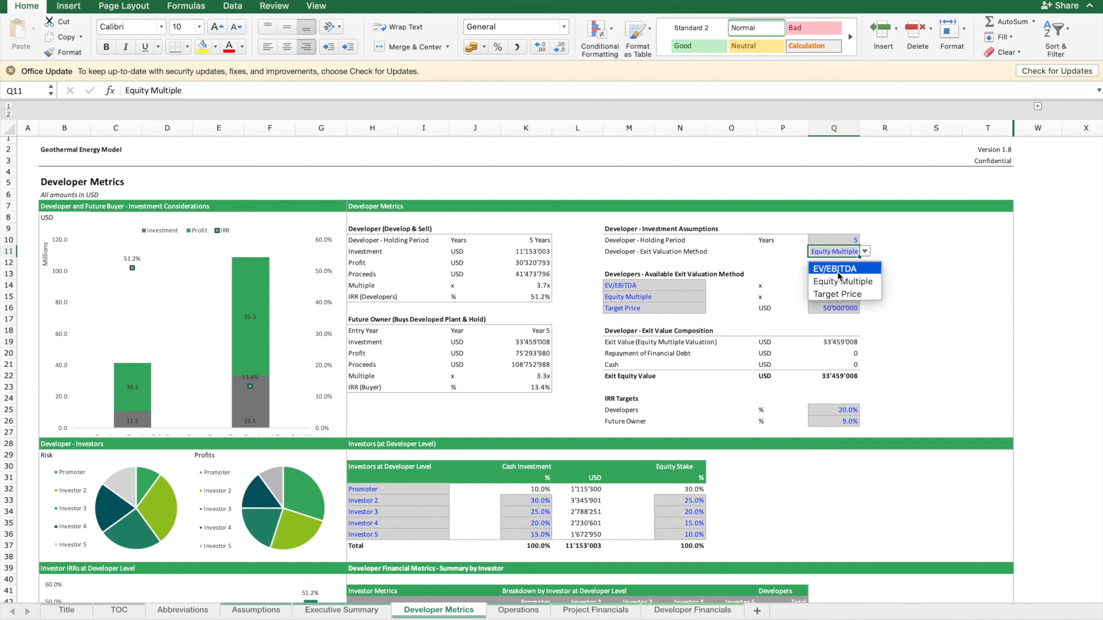
left_click(837, 267)
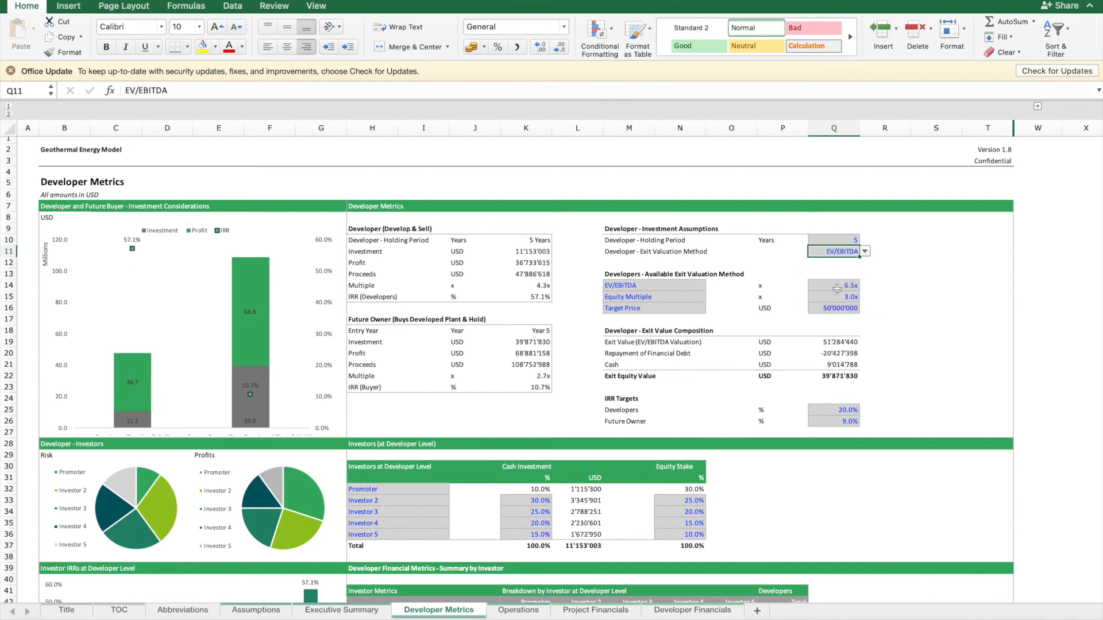
left_click(834, 285)
type("7")
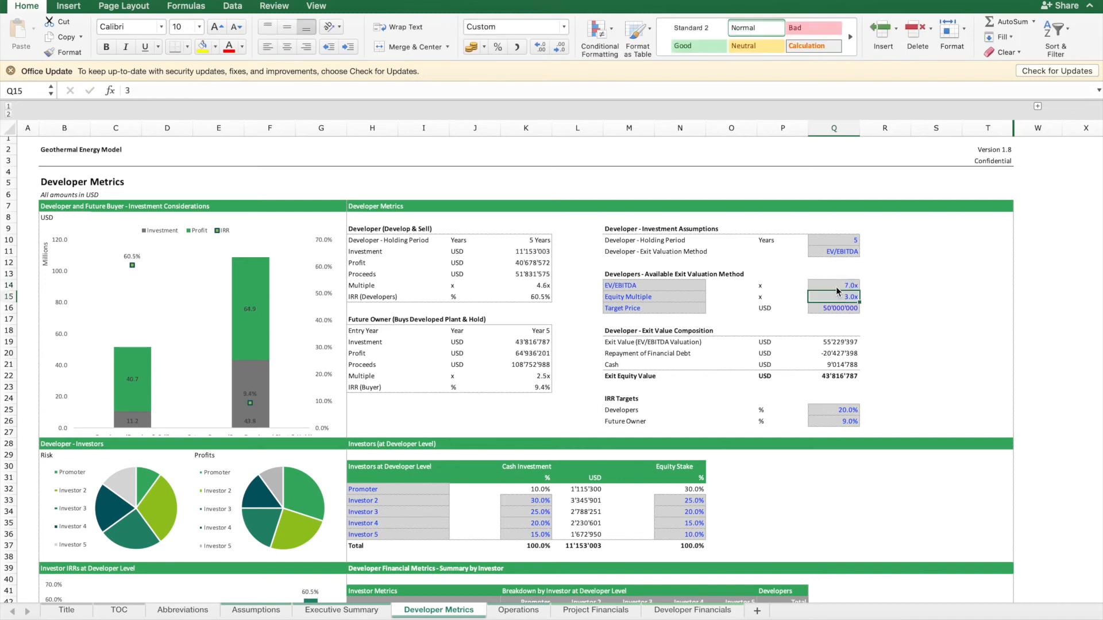
mouse_move(709, 320)
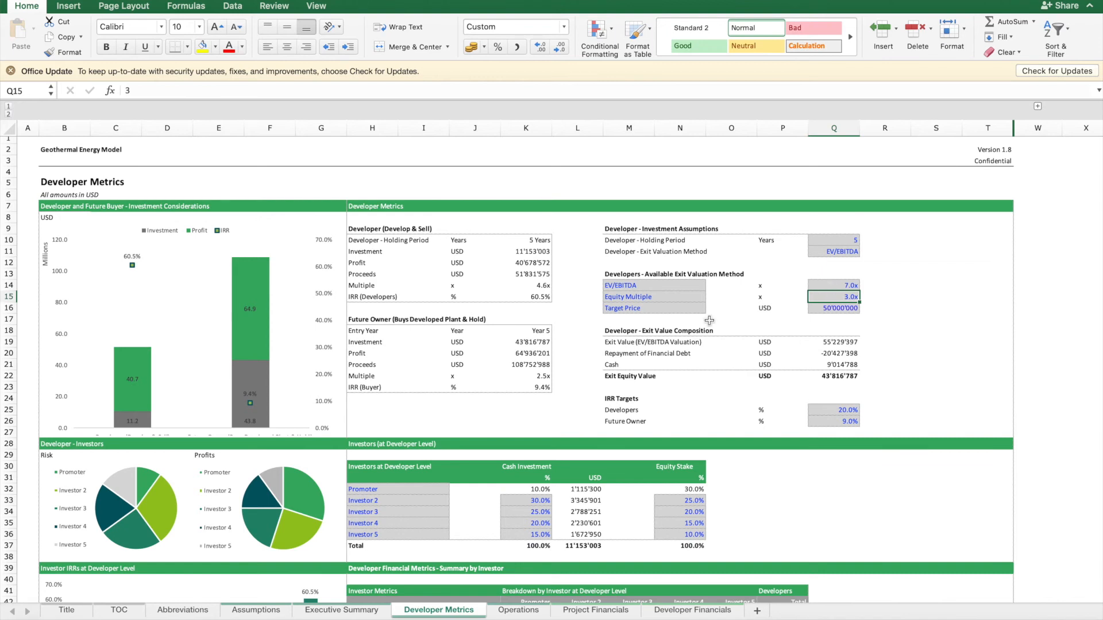
mouse_move(733, 421)
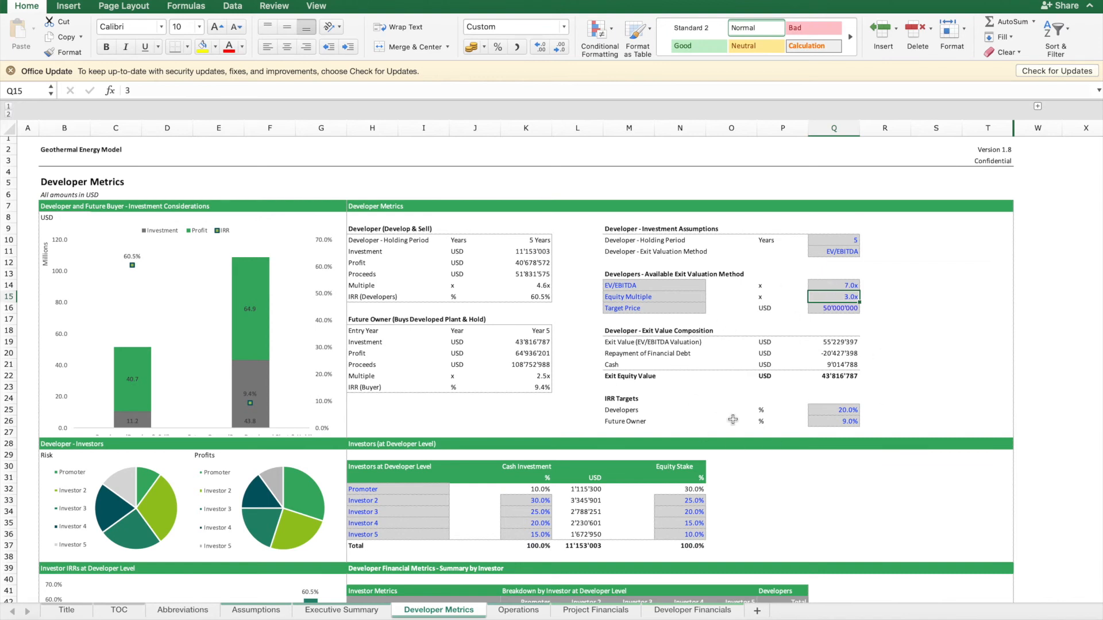
Step: Review the developer results: 60.5% IRR against the developers' 20% target
left_click(834, 376)
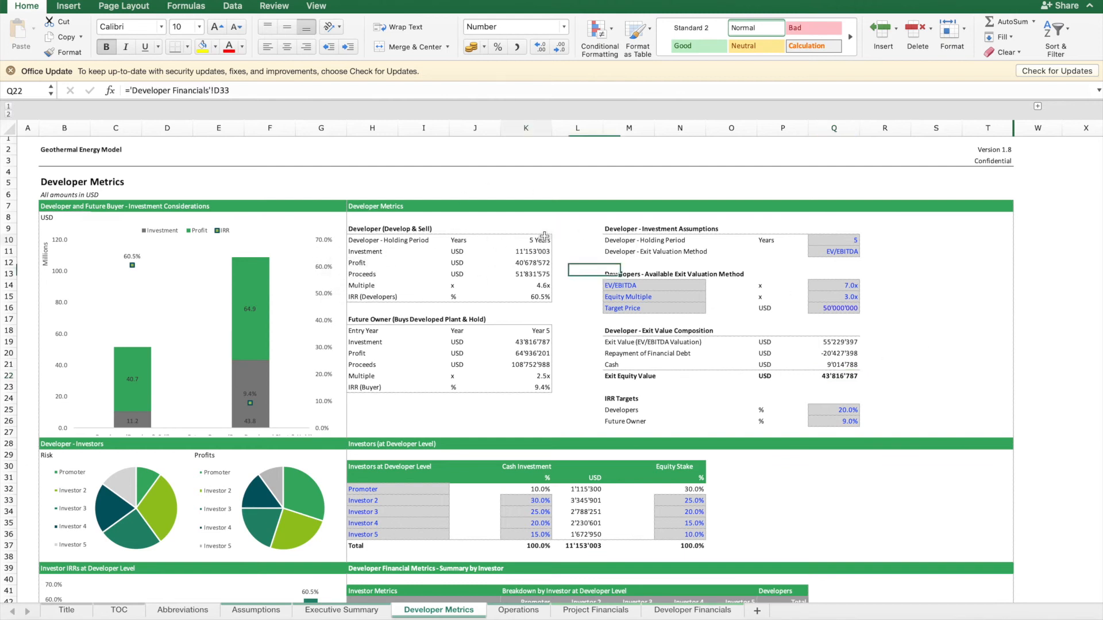
left_click(525, 240)
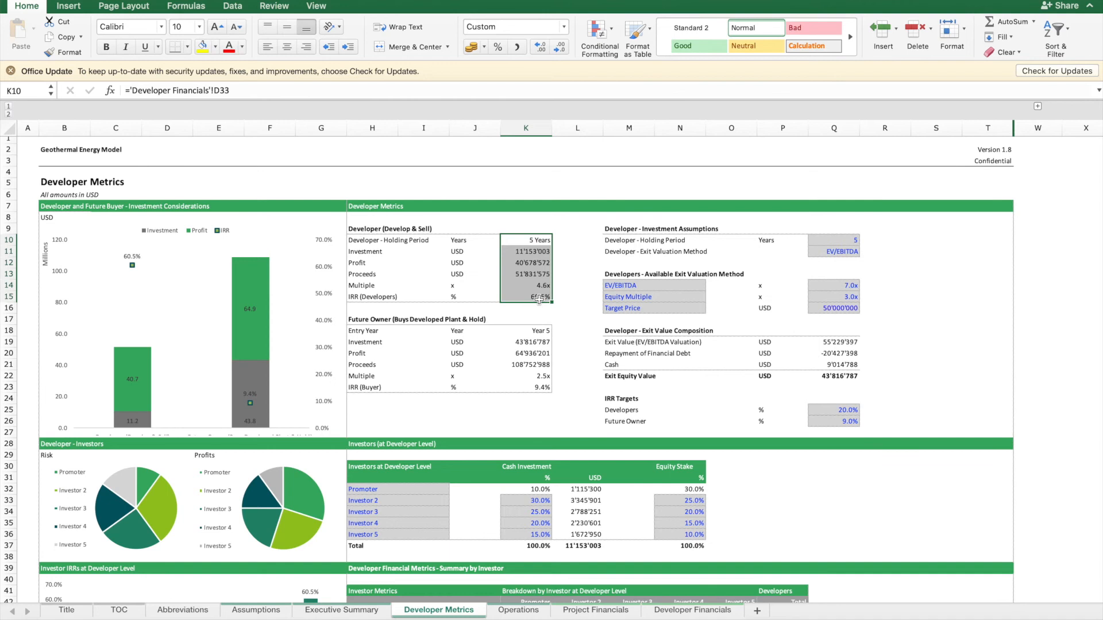
left_click(526, 296)
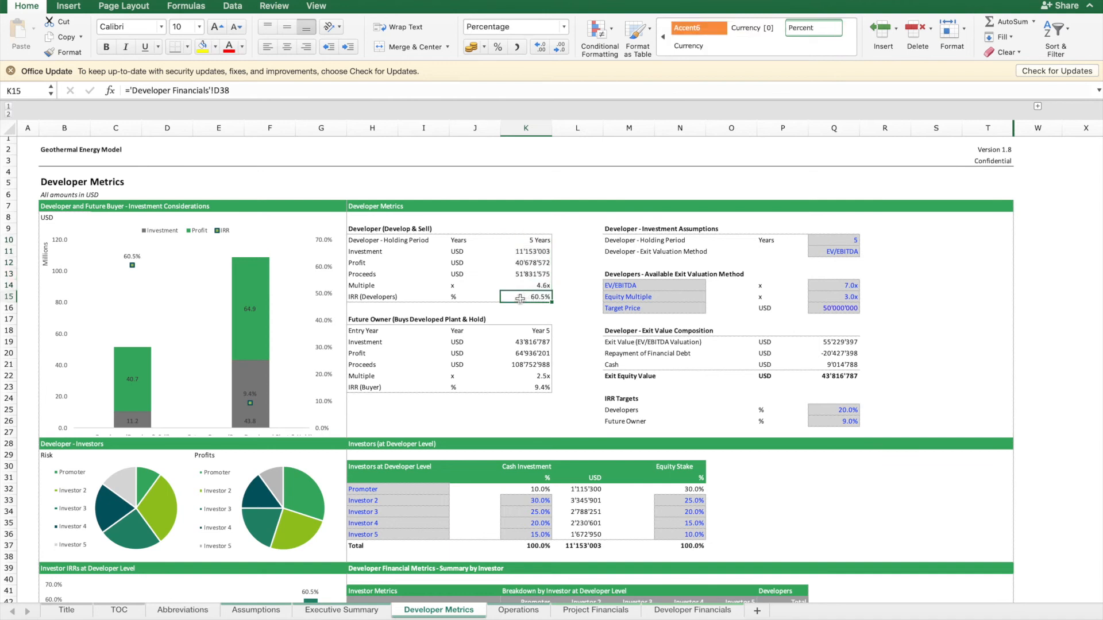
left_click(834, 410)
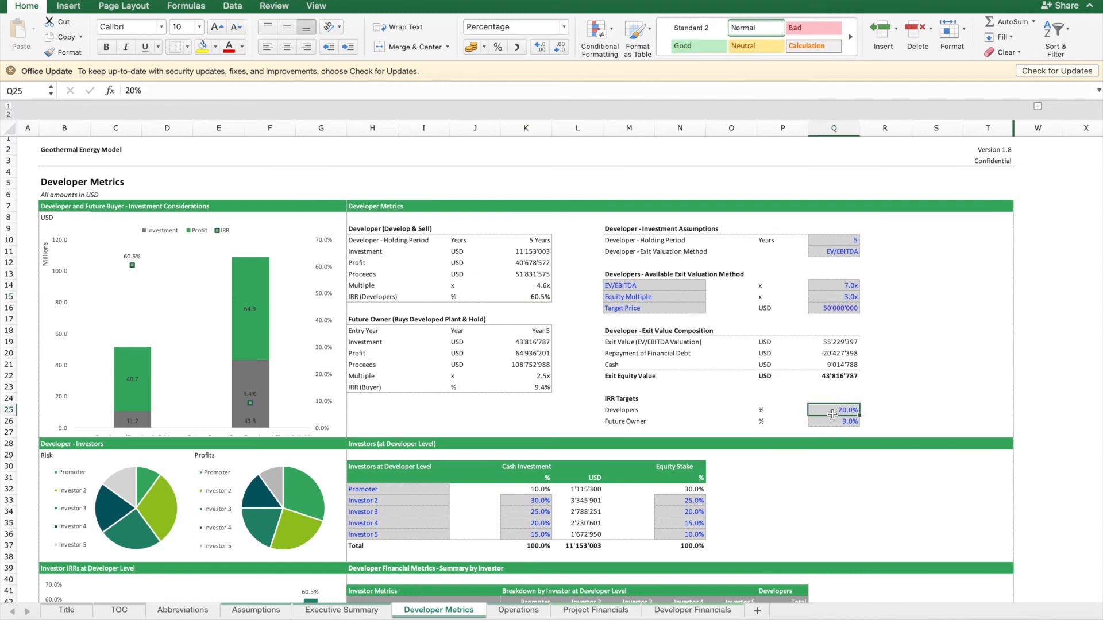
mouse_move(520, 300)
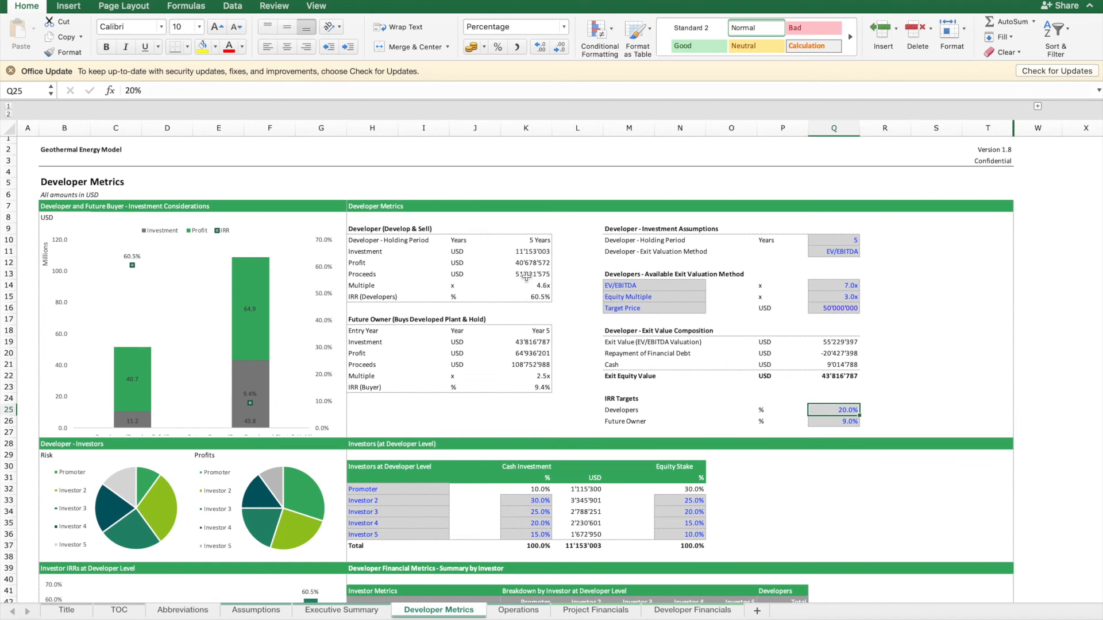
mouse_move(532, 240)
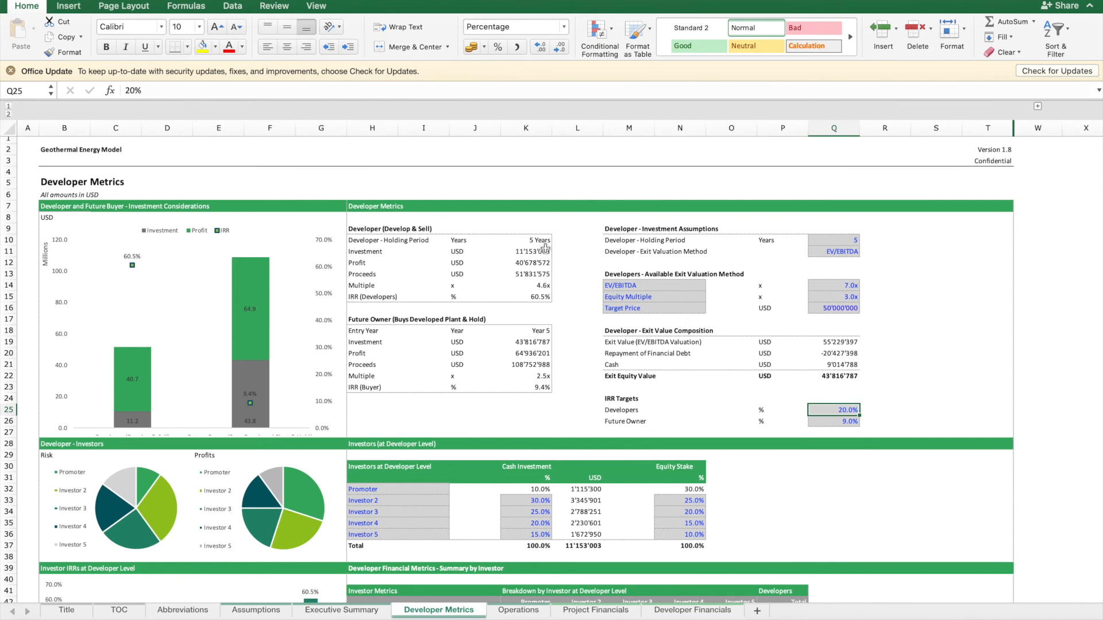
Step: Set the future owner's IRR target to 10% and check the buyer IRR and exit equity value against it
left_click(834, 421)
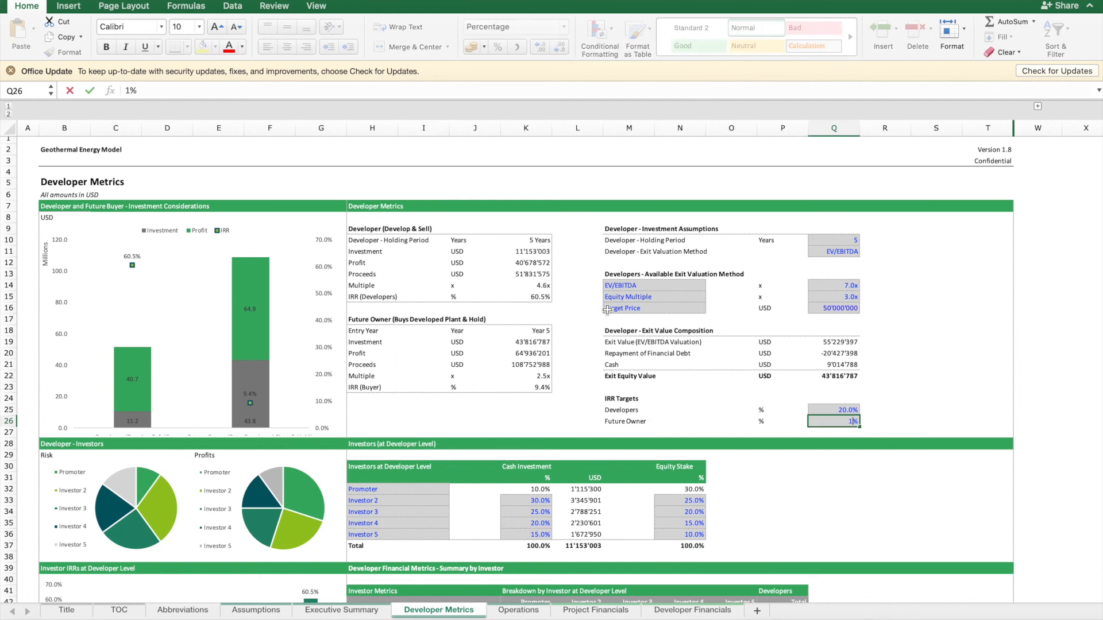
type("10")
key("Return")
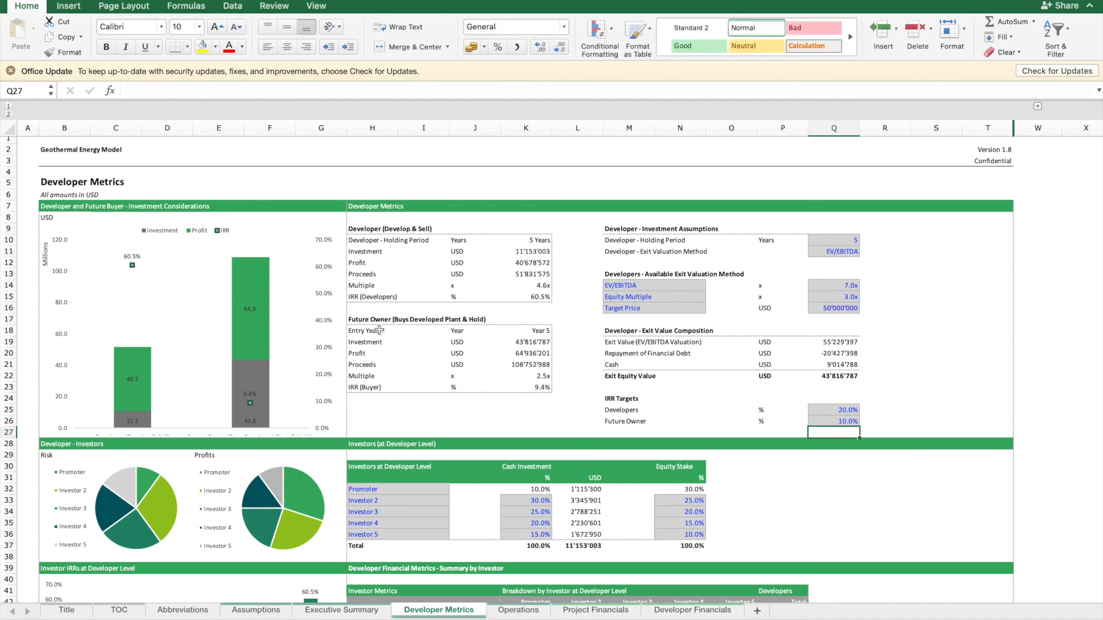
left_click(834, 376)
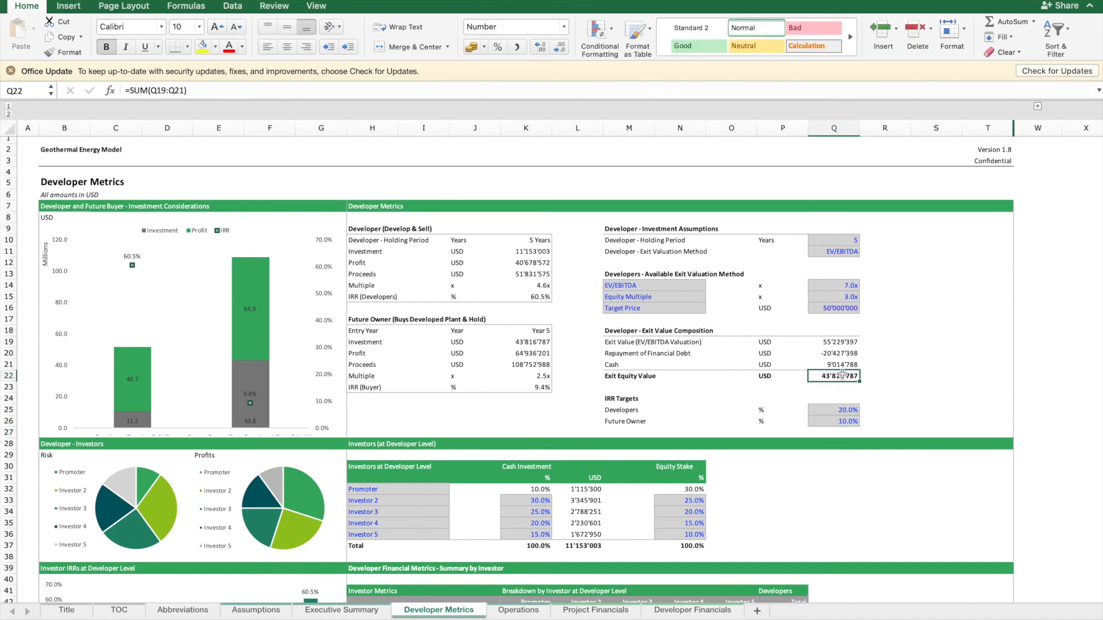
mouse_move(864, 341)
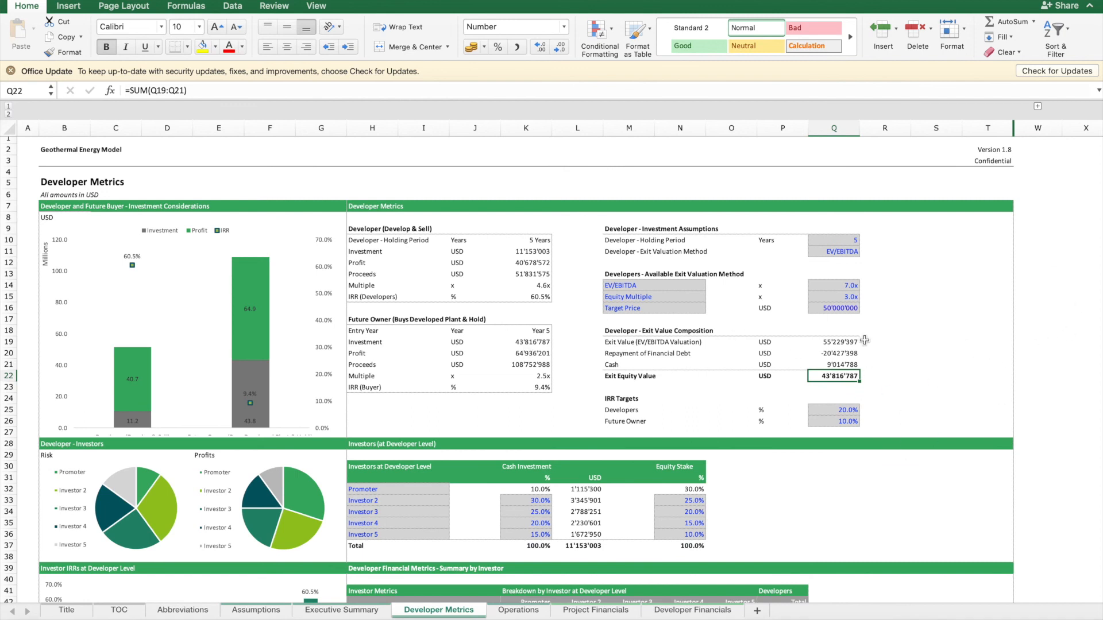
mouse_move(545, 387)
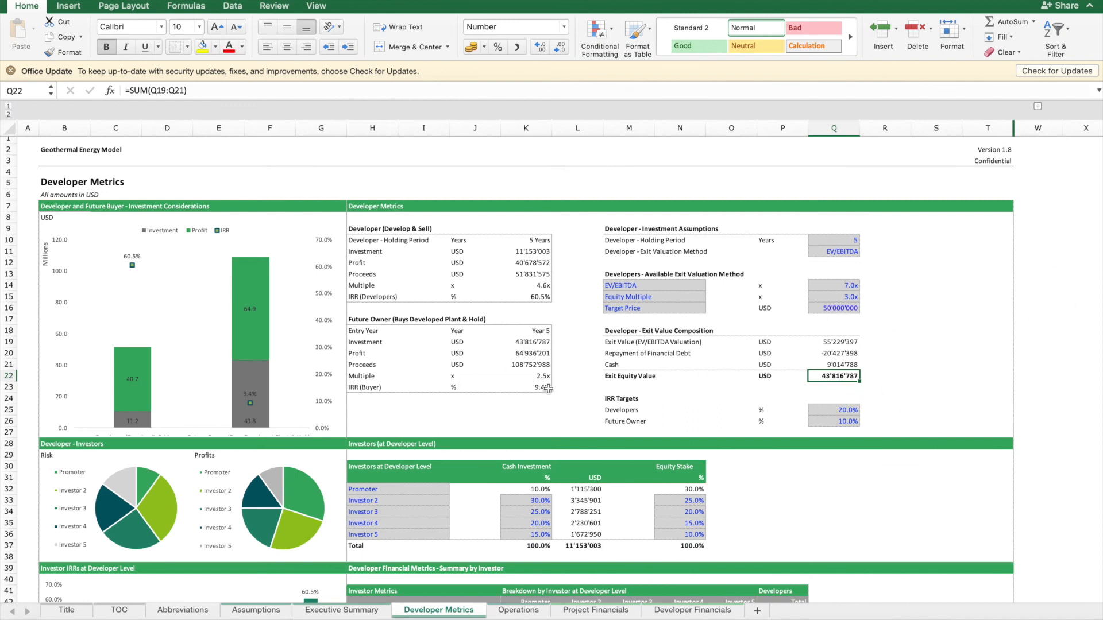
left_click(526, 388)
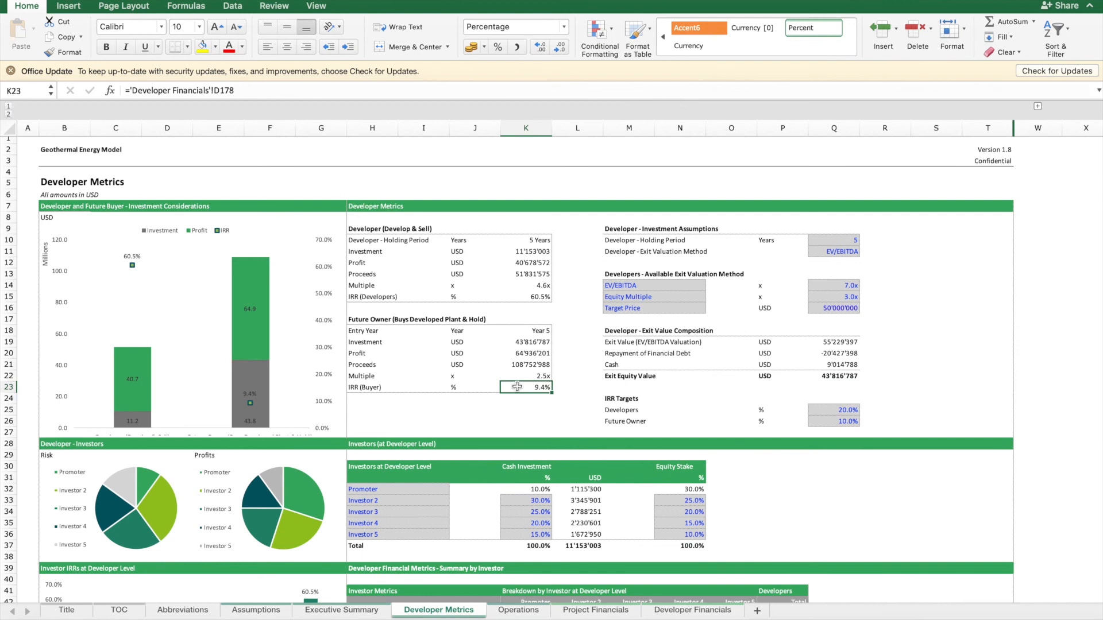
left_click(834, 285)
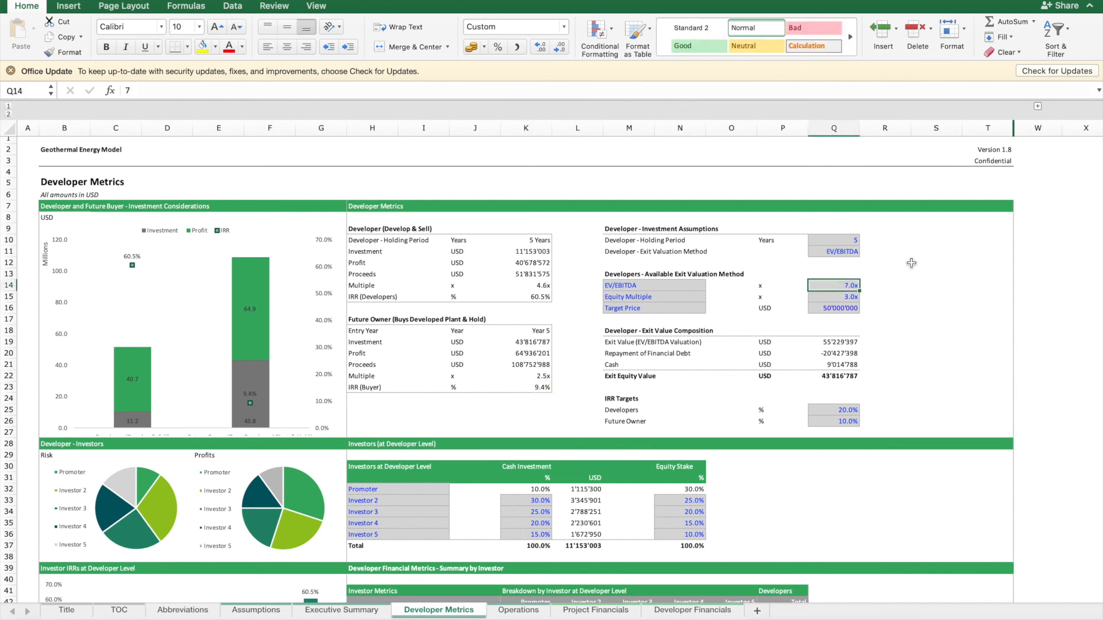
Step: Set the EV/EBITDA multiple to 6.5x and compare the 10.7% buyer IRR with the 10% target
type("6.5")
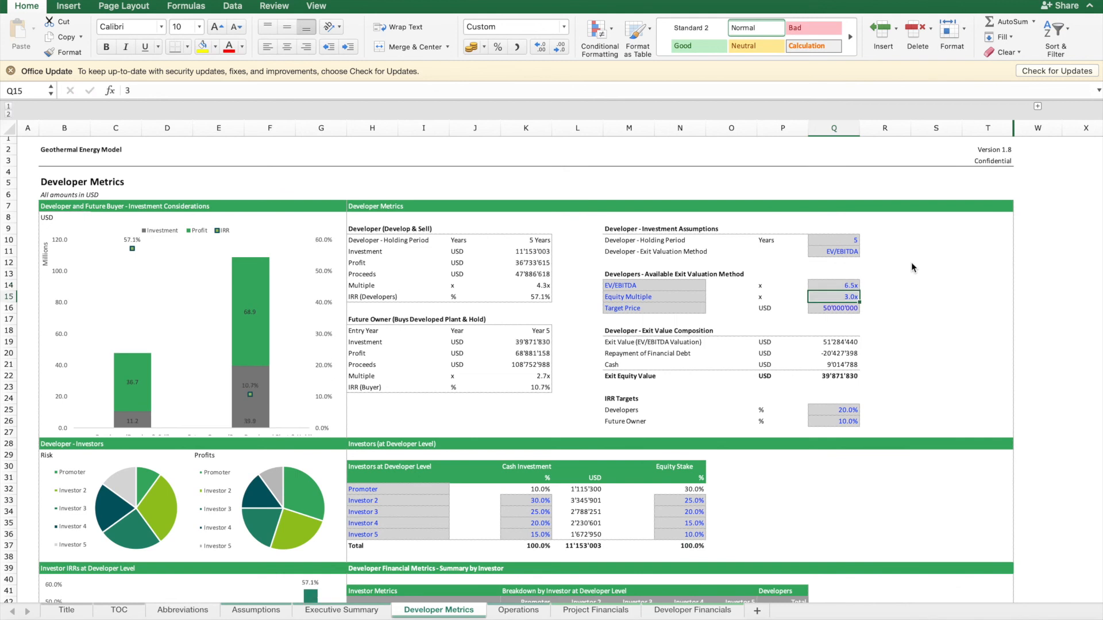
left_click(525, 388)
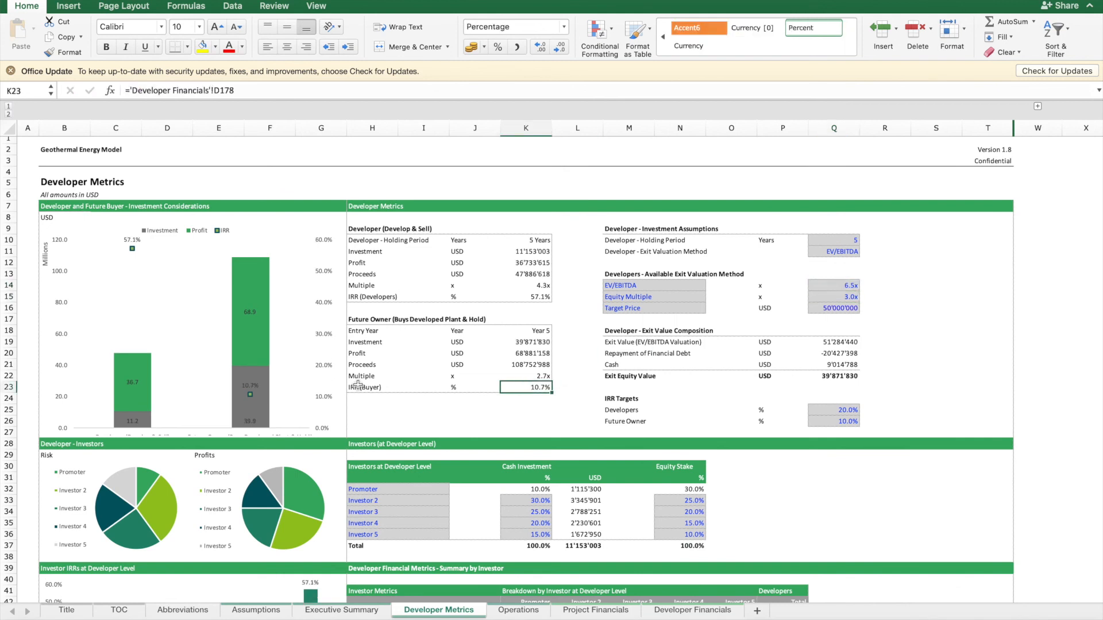
left_click(372, 387)
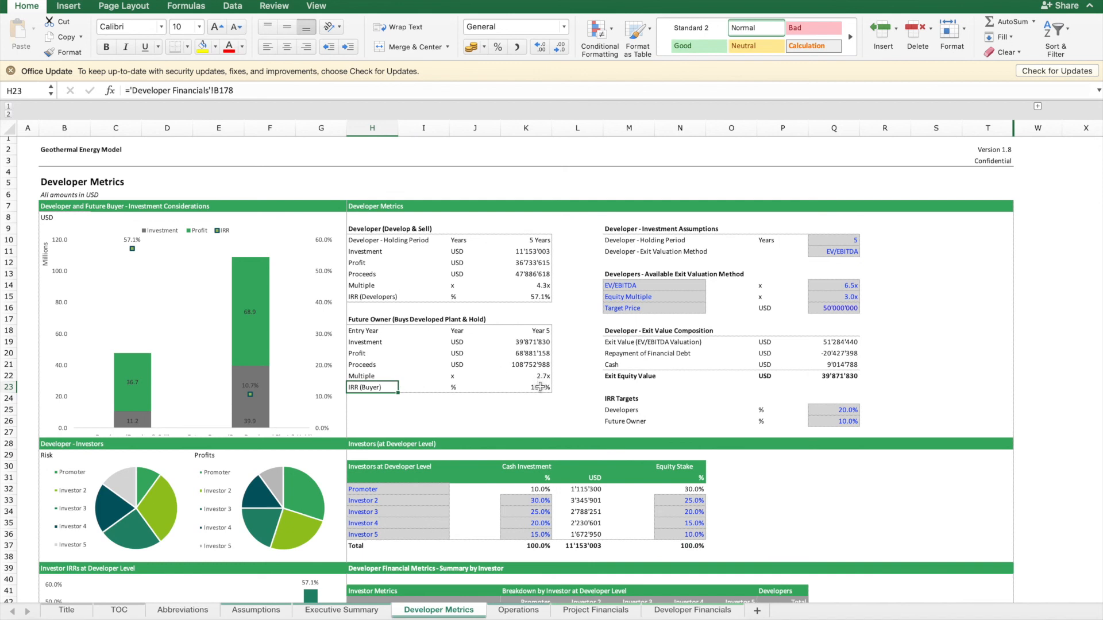
left_click(526, 388)
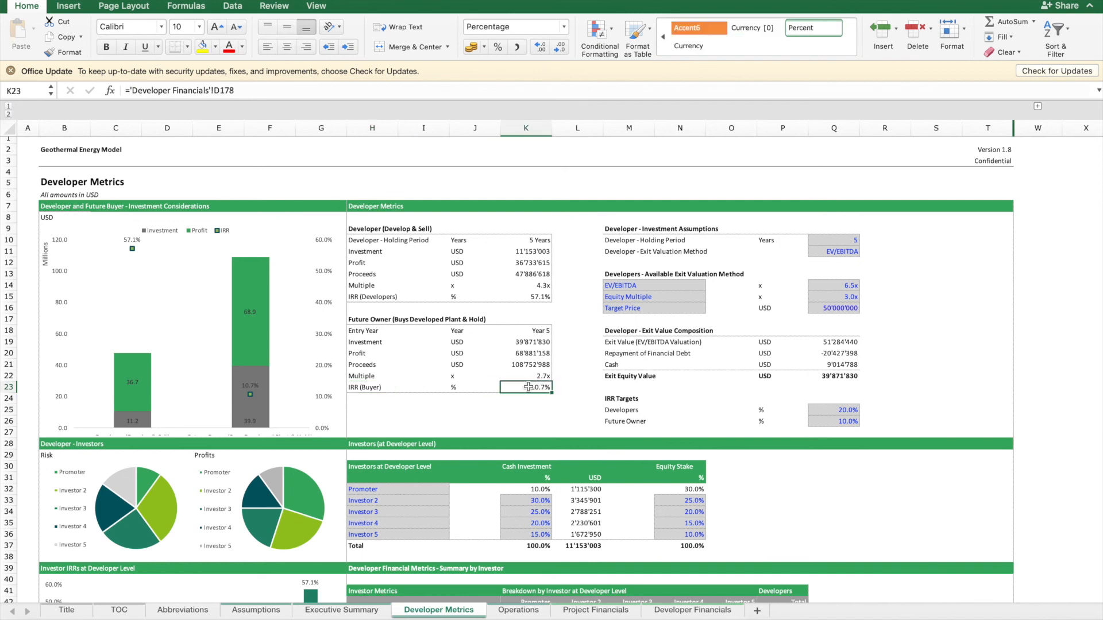
left_click(834, 421)
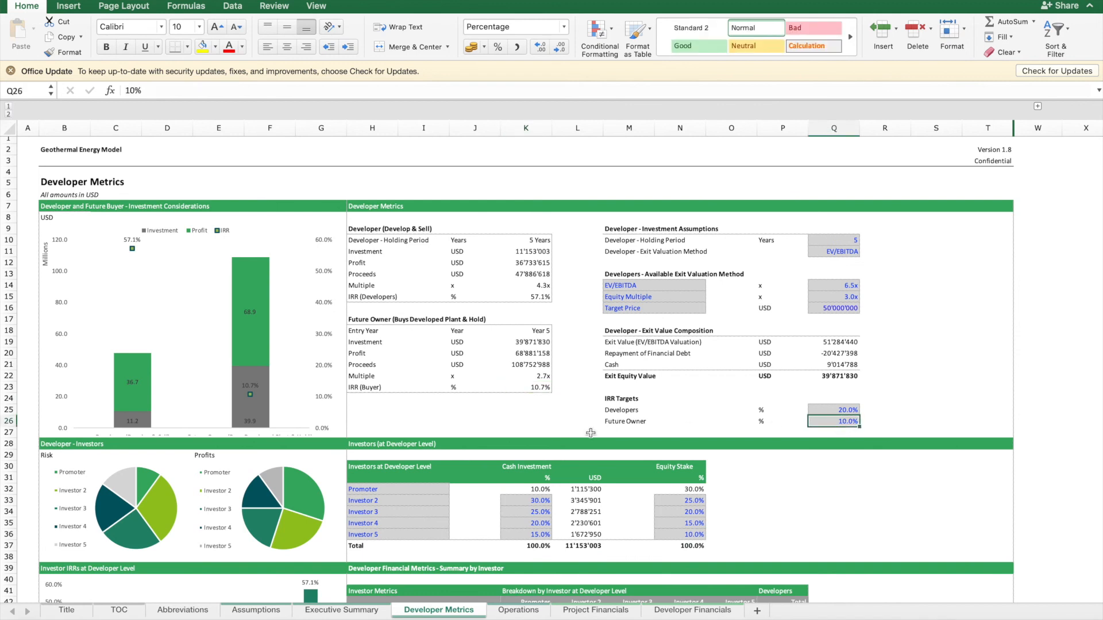
left_click(525, 388)
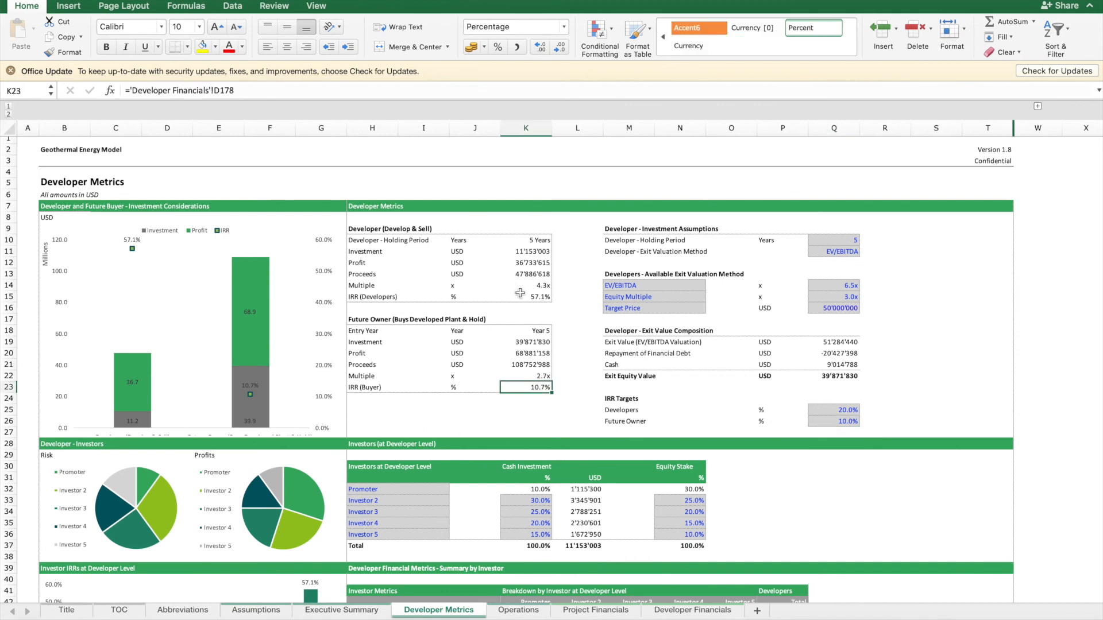
Step: Compare the 57.1% developer IRR with the 20% target, then go to the Executive Summary sheet
left_click(526, 296)
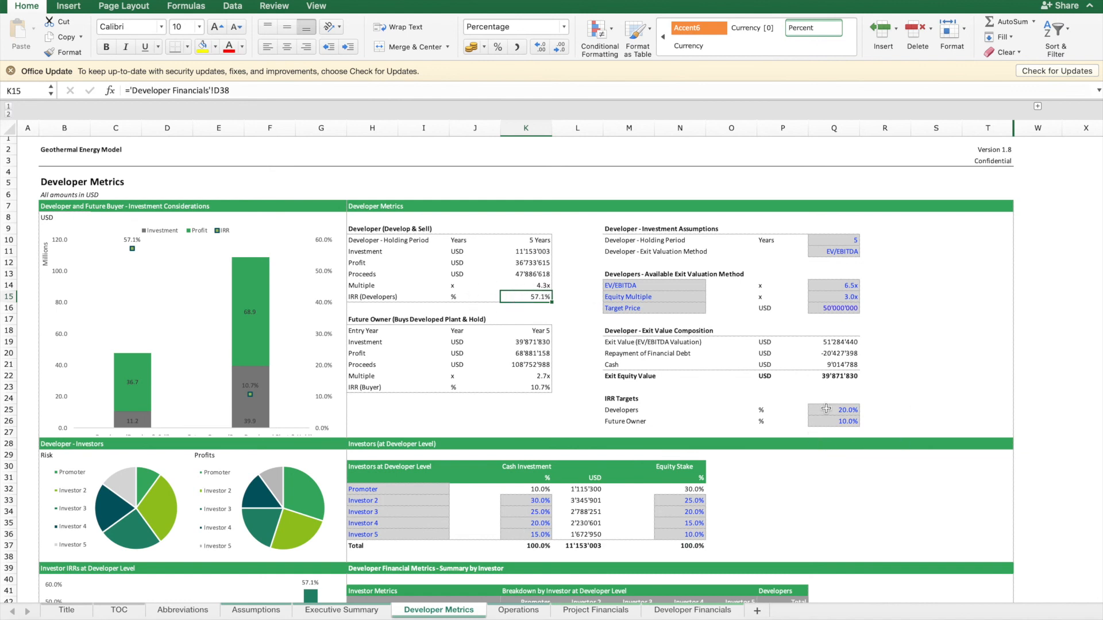
left_click(834, 409)
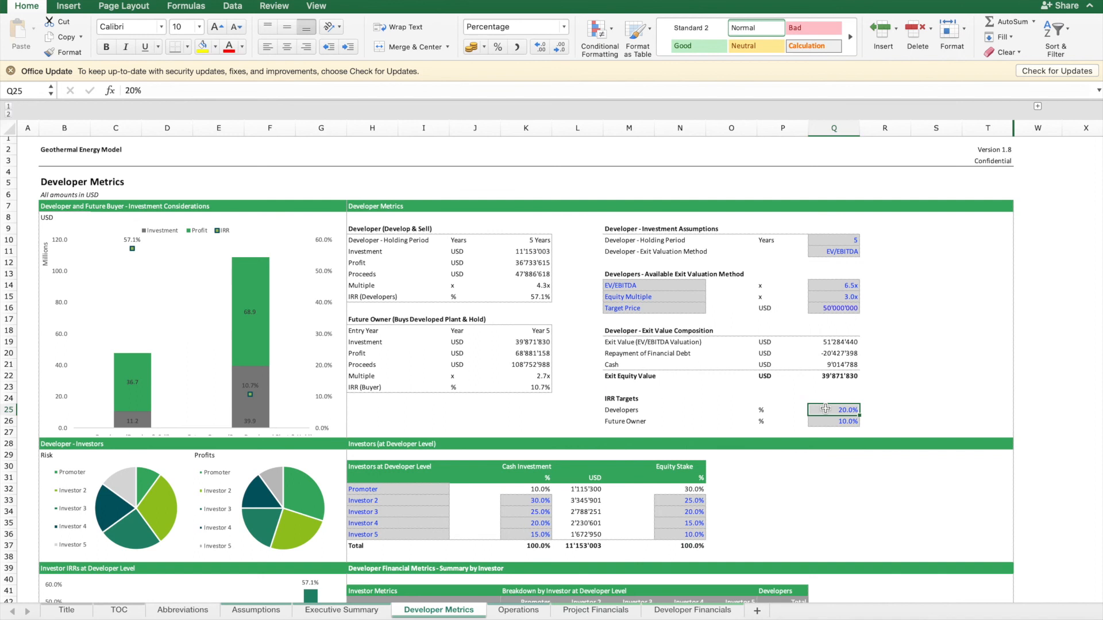
left_click(342, 611)
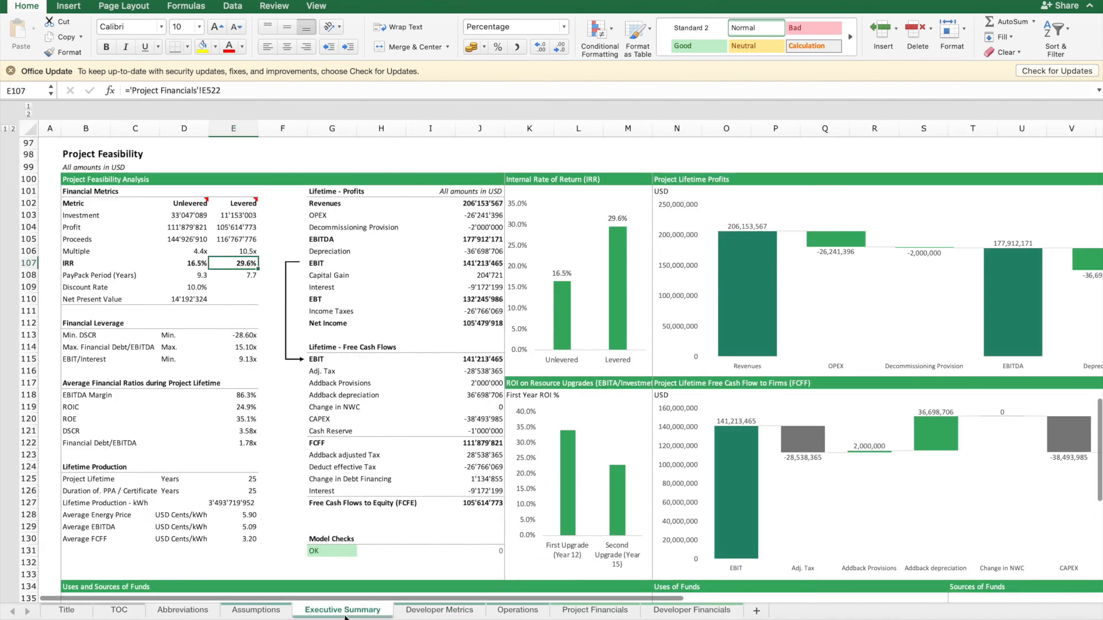